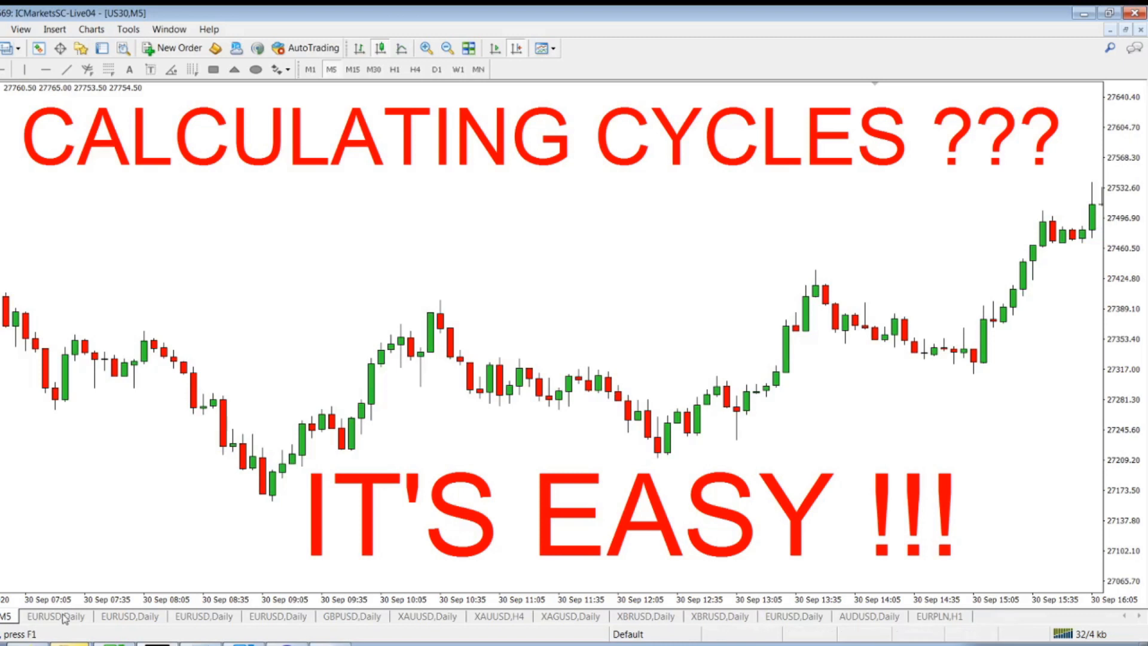
Switch to the EURUSD,Daily chart tab in MetaTrader 4
{"action": "left_click", "coordinate": [55, 616]}
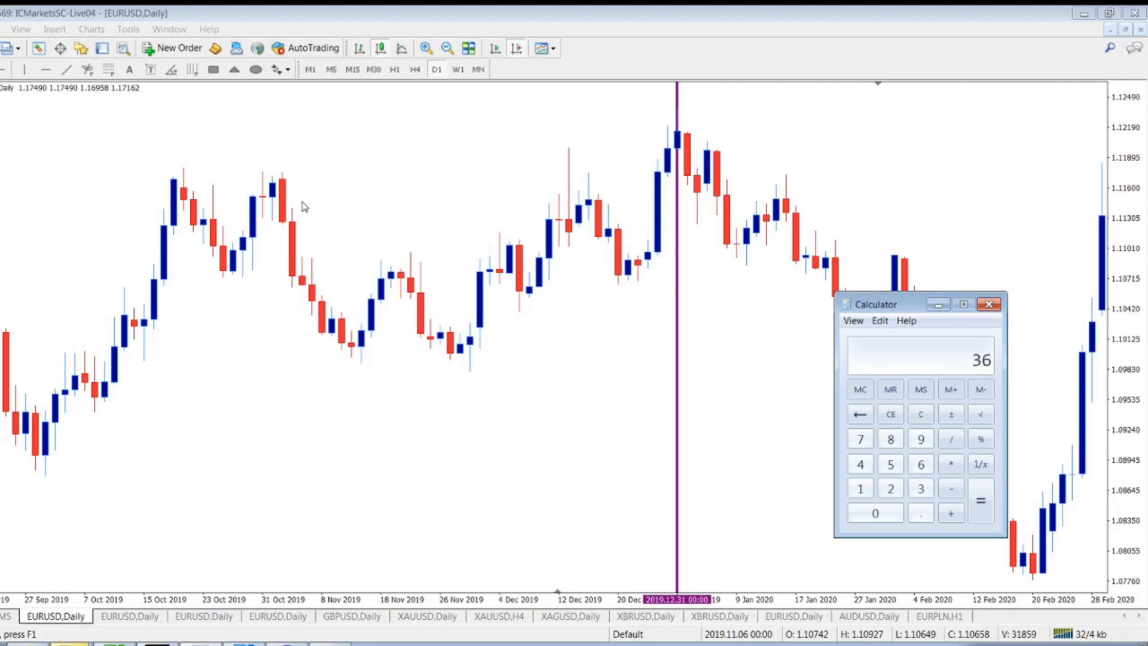
Divide 360 by 365.25 in Windows Calculator
{"action": "left_click", "coordinate": [875, 513]}
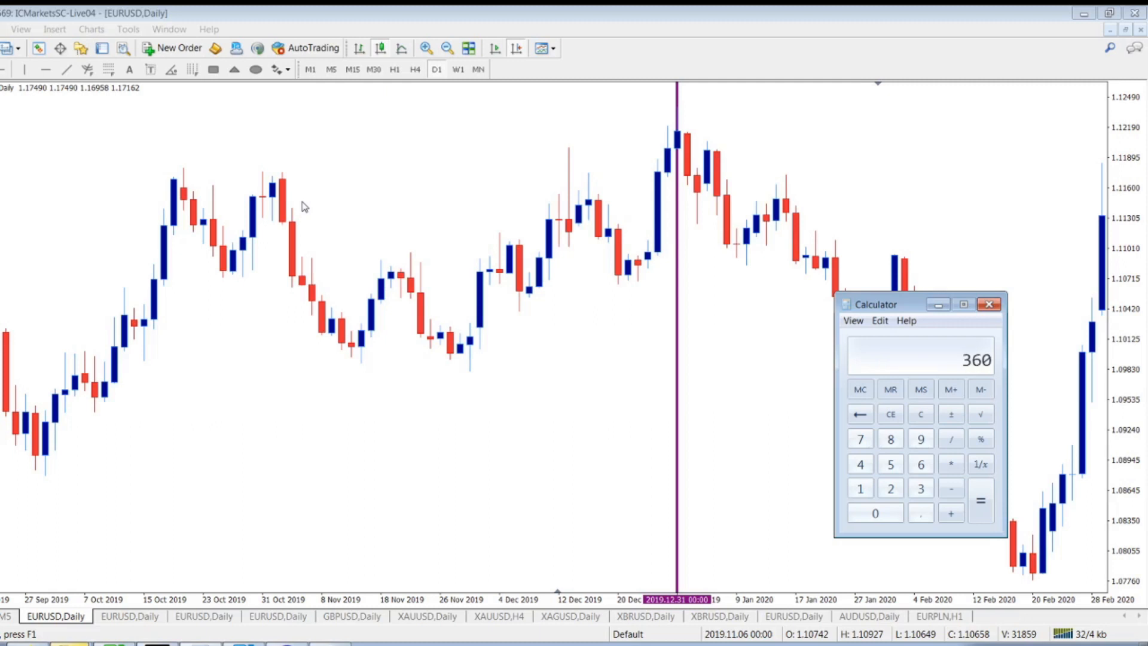
{"action": "left_click", "coordinate": [950, 438]}
{"action": "type", "text": "365,25"}
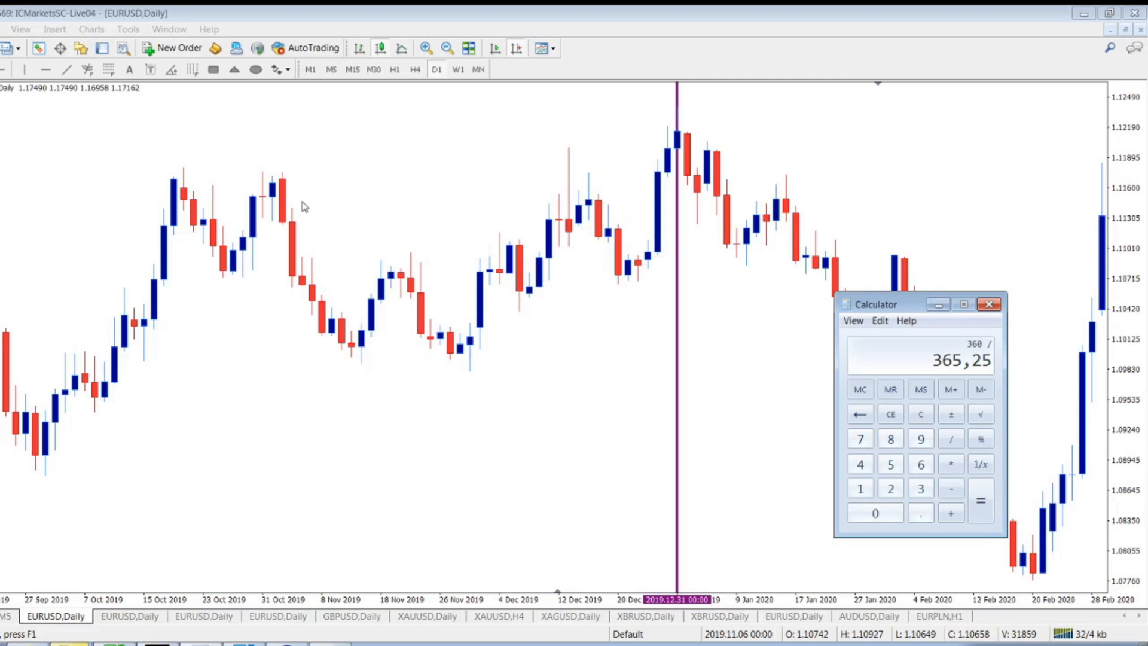
{"action": "left_click", "coordinate": [980, 501]}
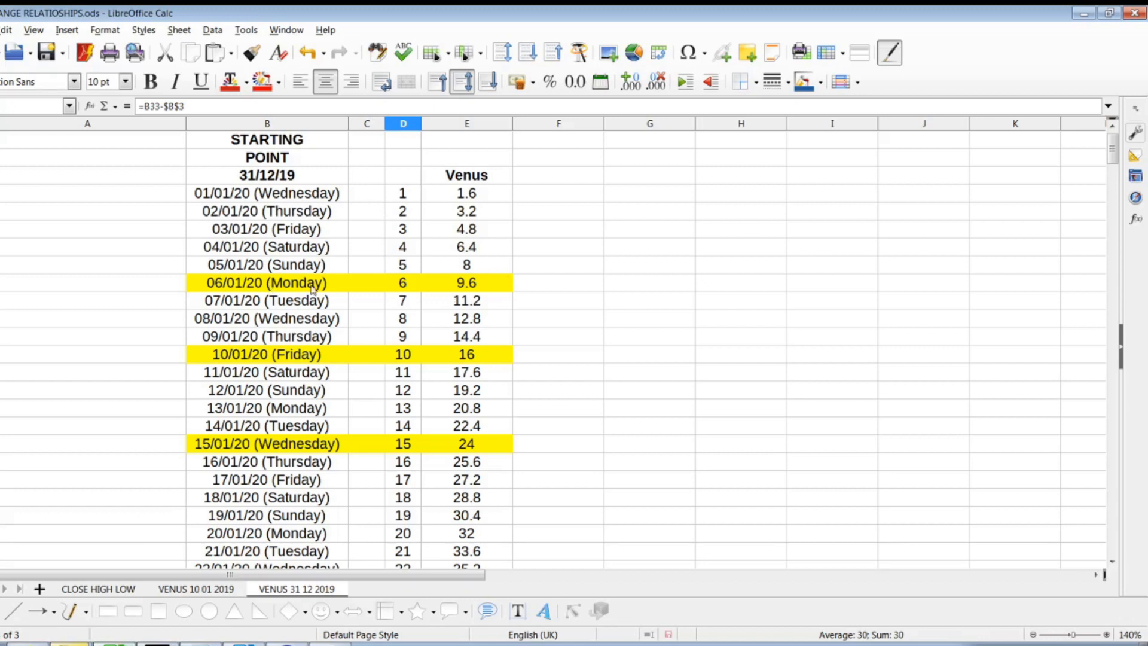
{"action": "mouse_move", "coordinate": [356, 284]}
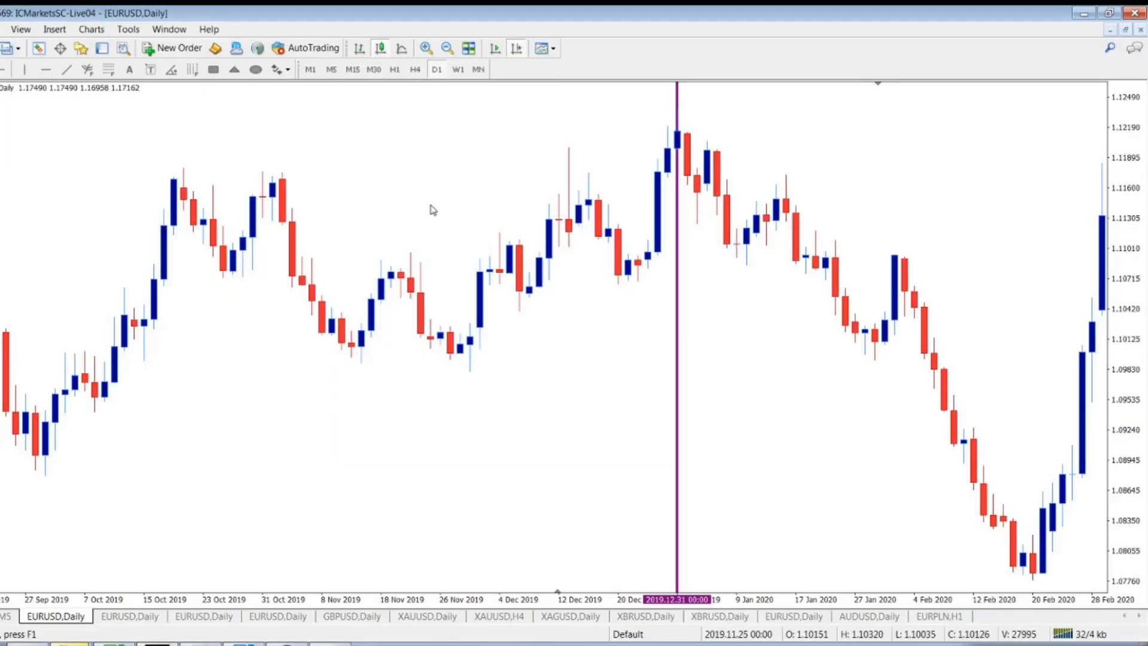
{"action": "mouse_move", "coordinate": [678, 146]}
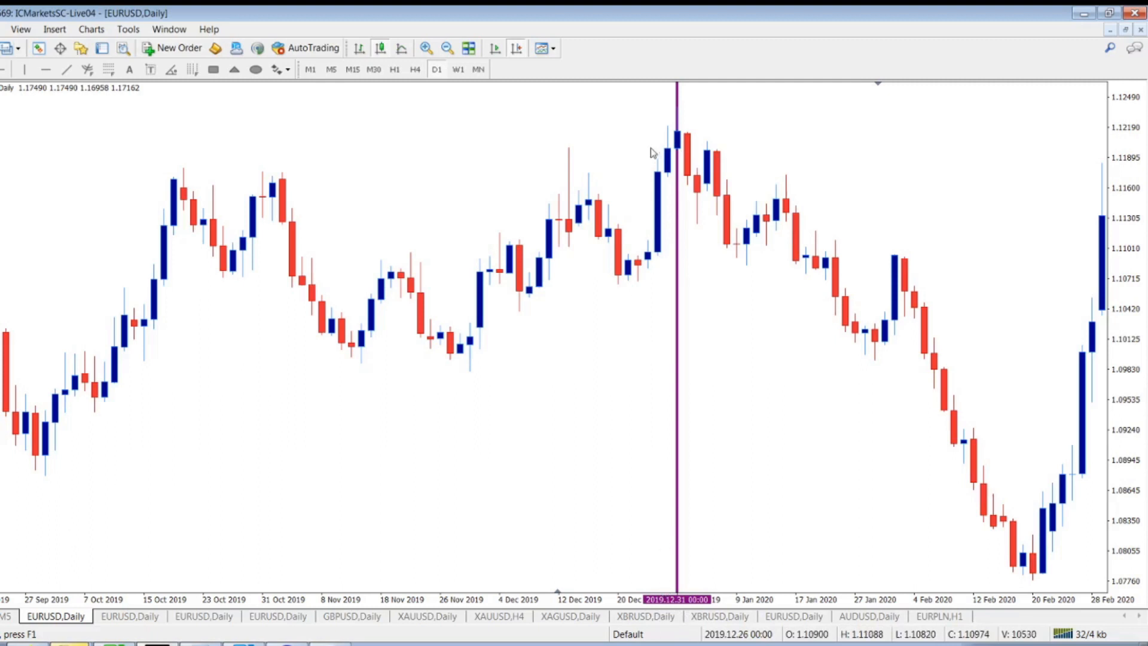
{"action": "mouse_move", "coordinate": [679, 154]}
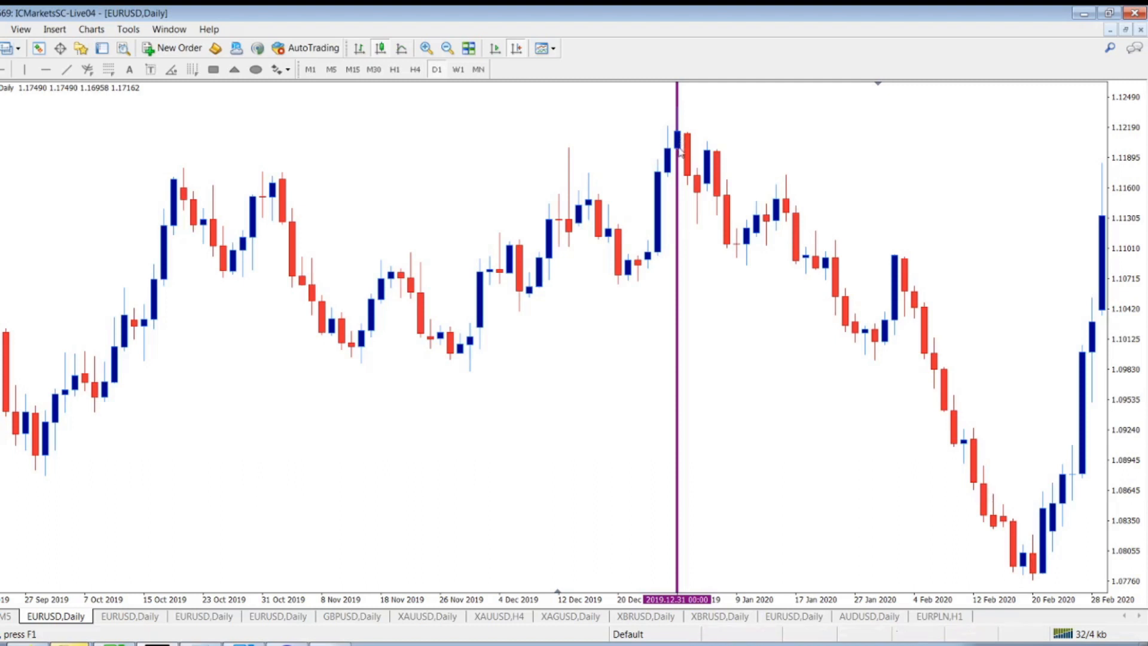
{"action": "mouse_move", "coordinate": [702, 271]}
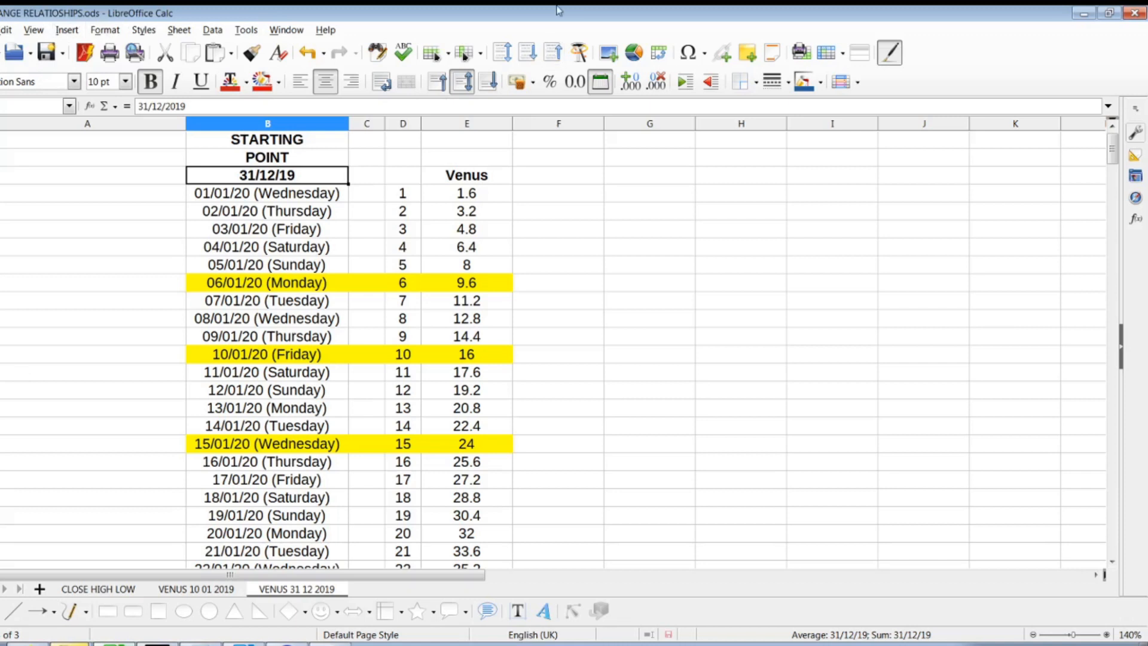
{"action": "mouse_move", "coordinate": [485, 180]}
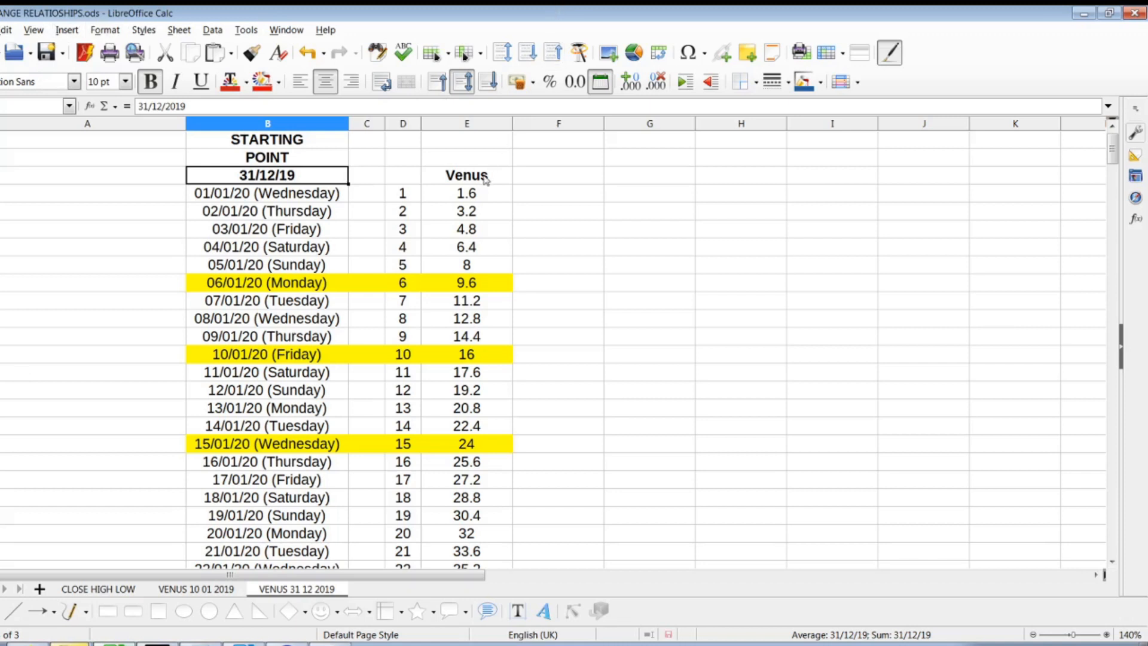
Inspect the date formulas through 06/01/20 and the Venus formulas for 1.6 and 9.6
{"action": "left_click", "coordinate": [267, 212]}
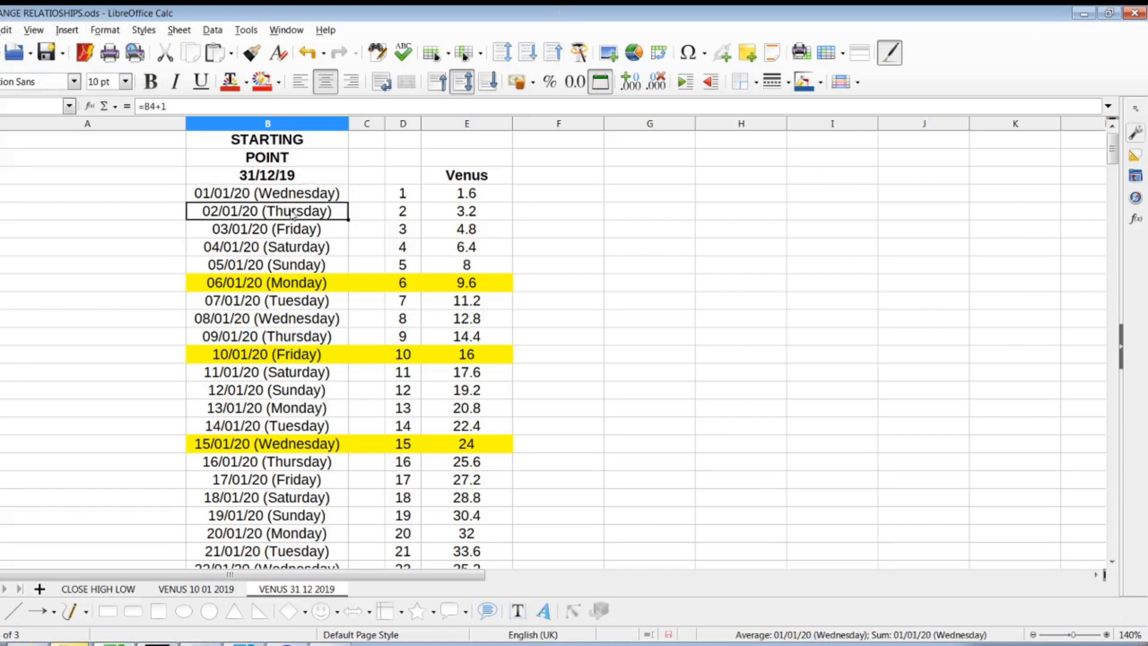
{"action": "left_click", "coordinate": [267, 247]}
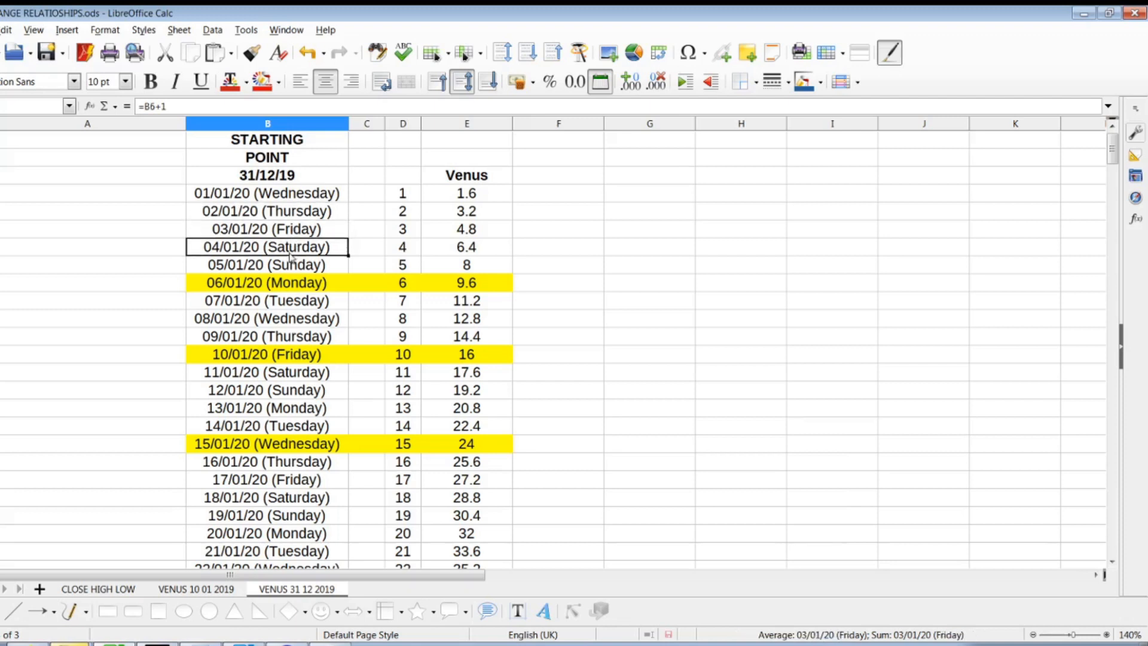
{"action": "left_click", "coordinate": [267, 283]}
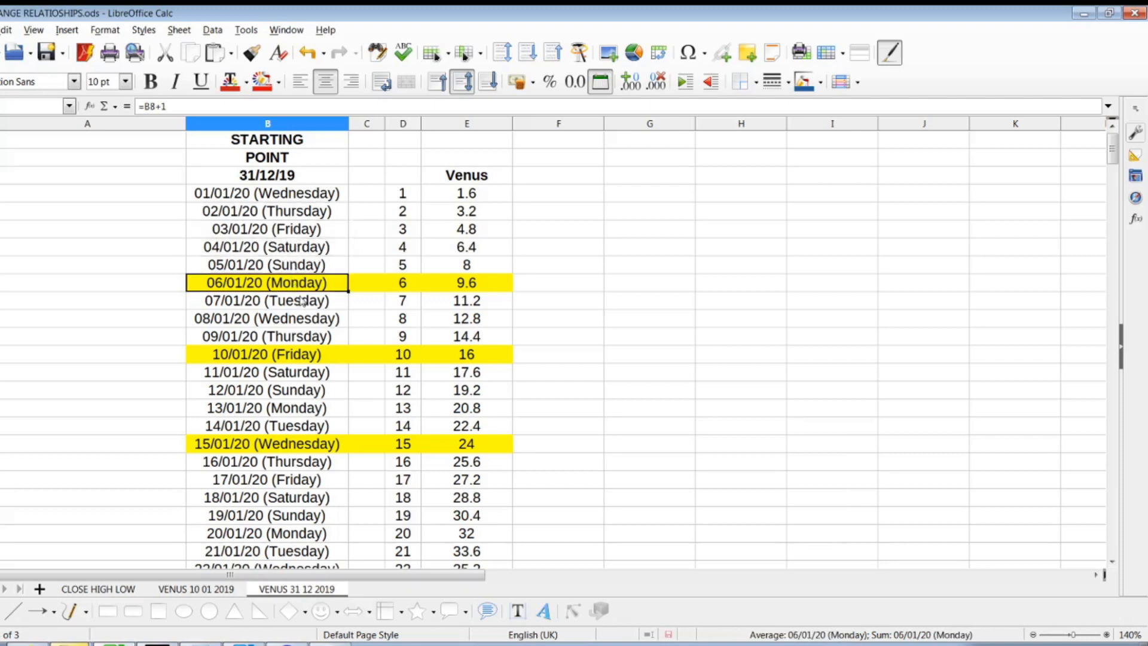
{"action": "left_click", "coordinate": [466, 192]}
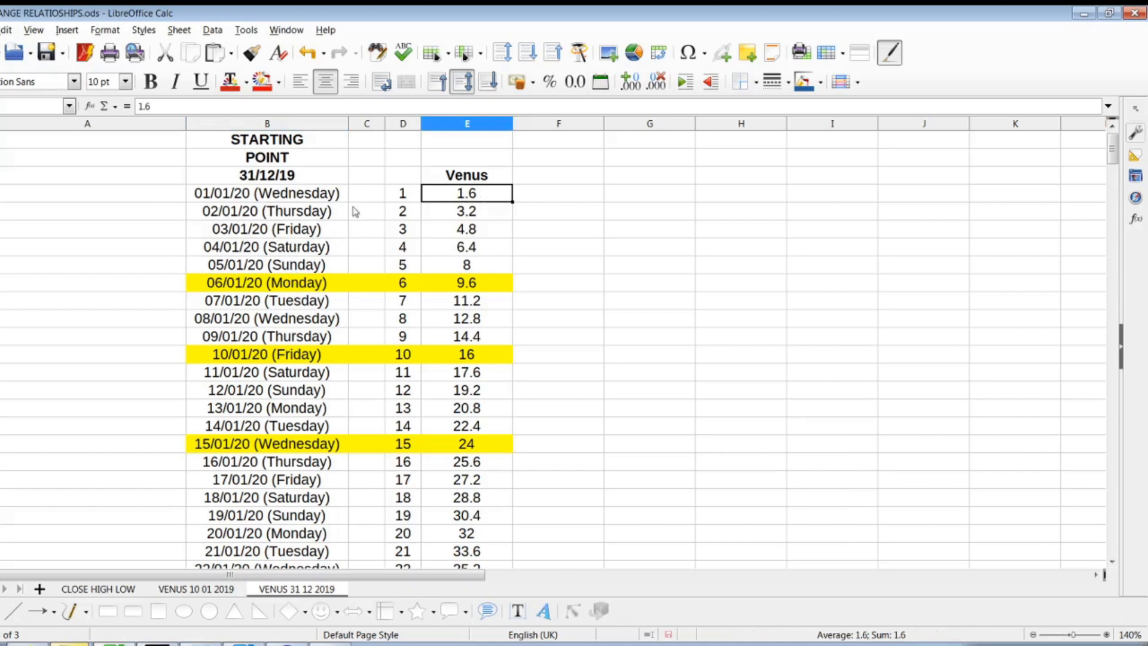
{"action": "mouse_move", "coordinate": [472, 202]}
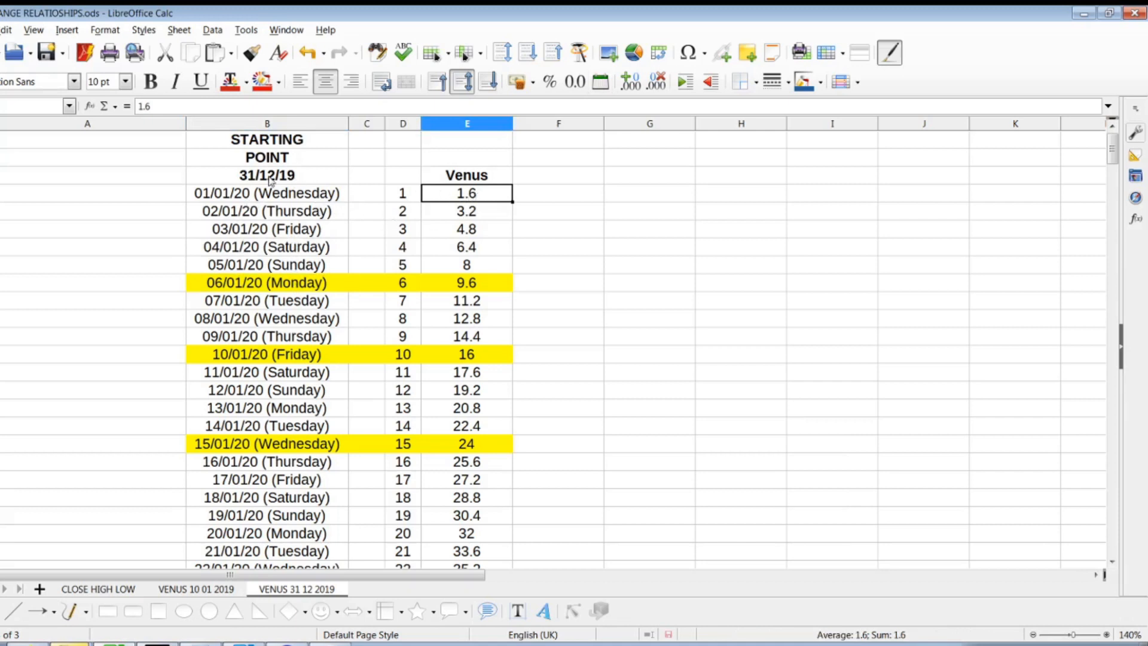
{"action": "left_click", "coordinate": [266, 176]}
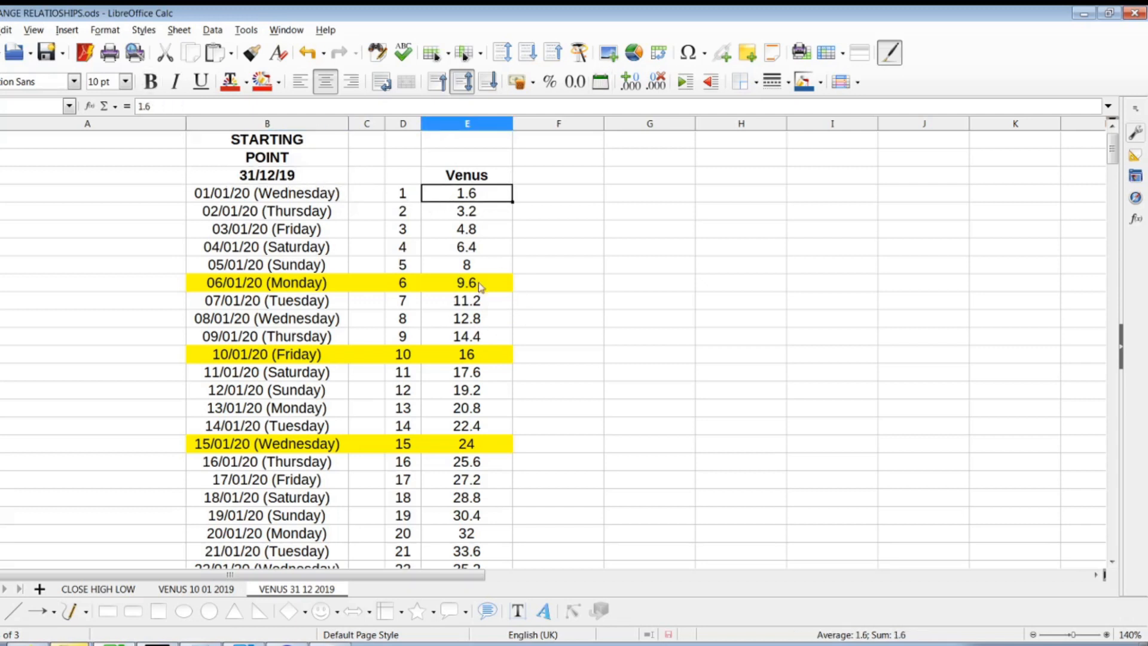
{"action": "left_click", "coordinate": [466, 283]}
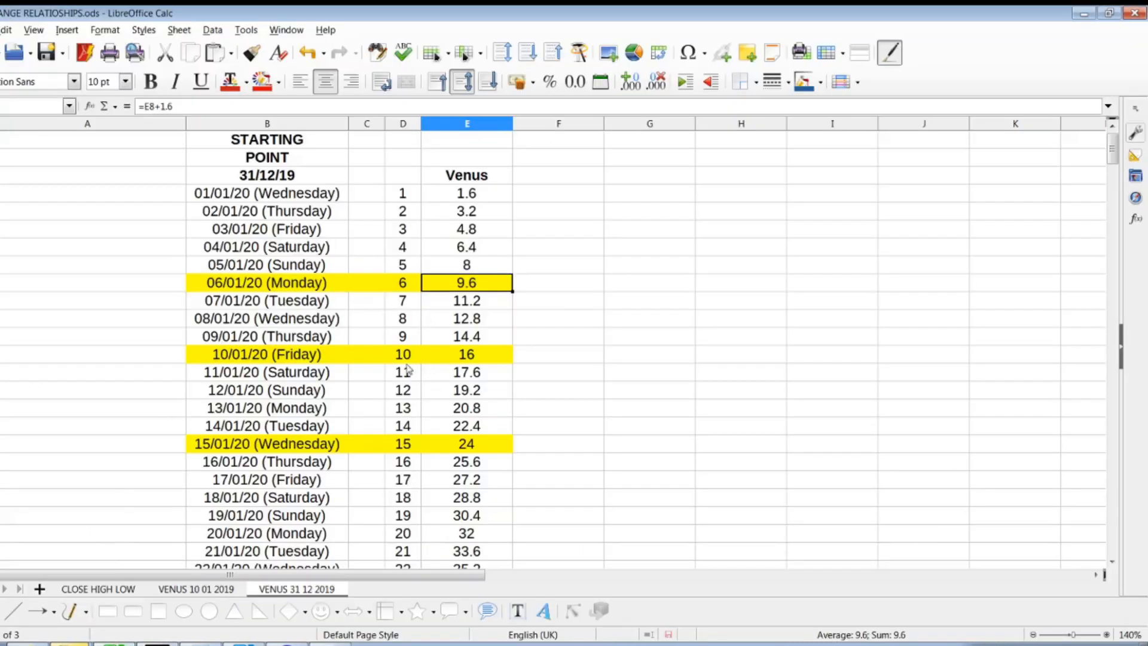
{"action": "mouse_move", "coordinate": [245, 364]}
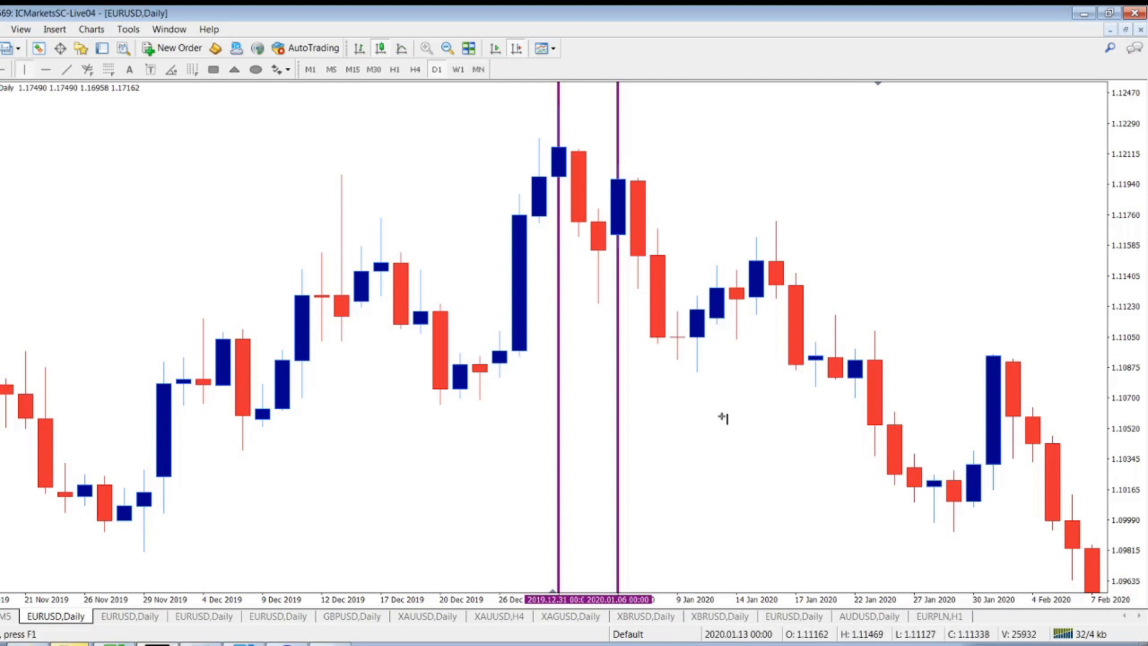
{"action": "mouse_move", "coordinate": [679, 342]}
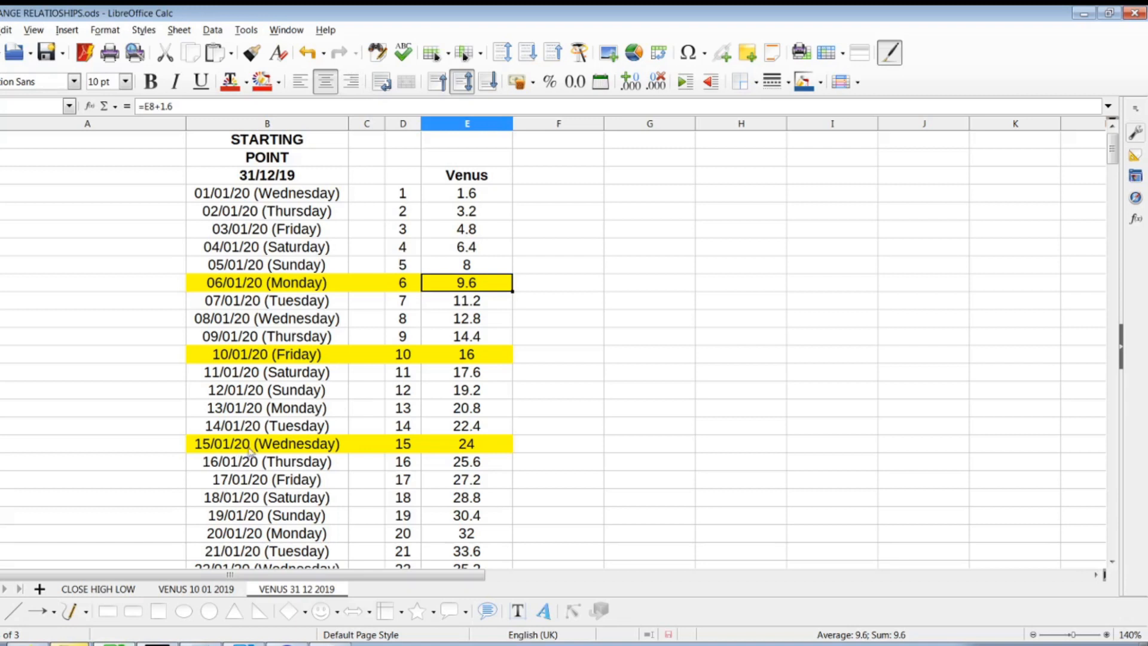
{"action": "mouse_move", "coordinate": [160, 637]}
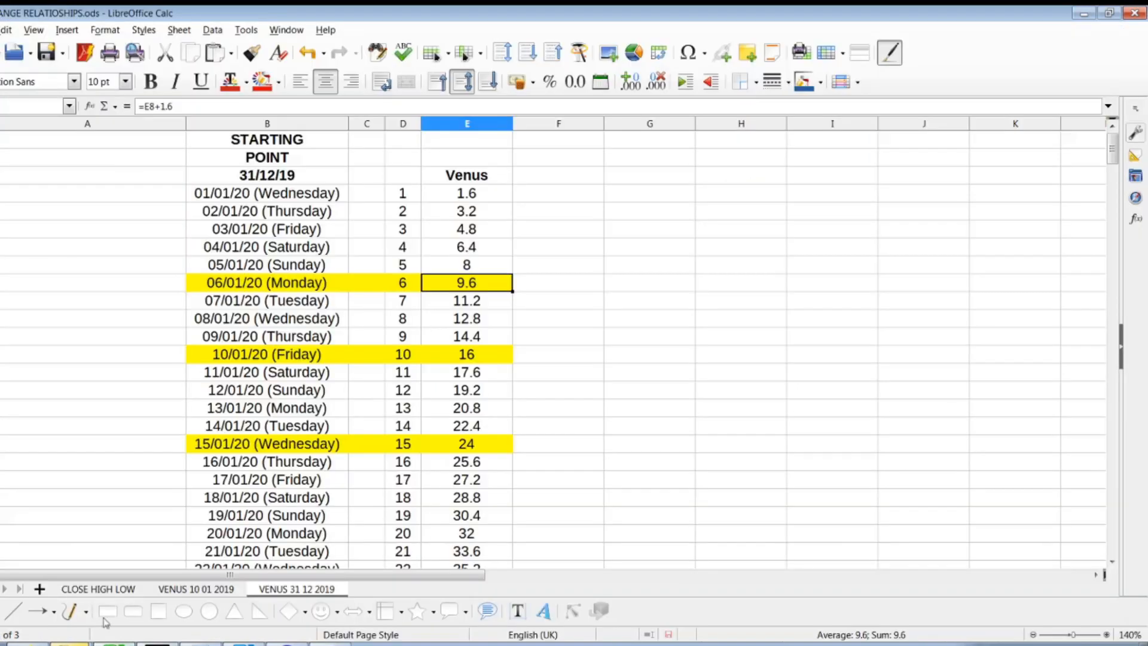
Scroll the Venus table down past the highlighted 15/01/20 date row
{"action": "scroll", "scroll_direction": "down", "scroll_amount": 3}
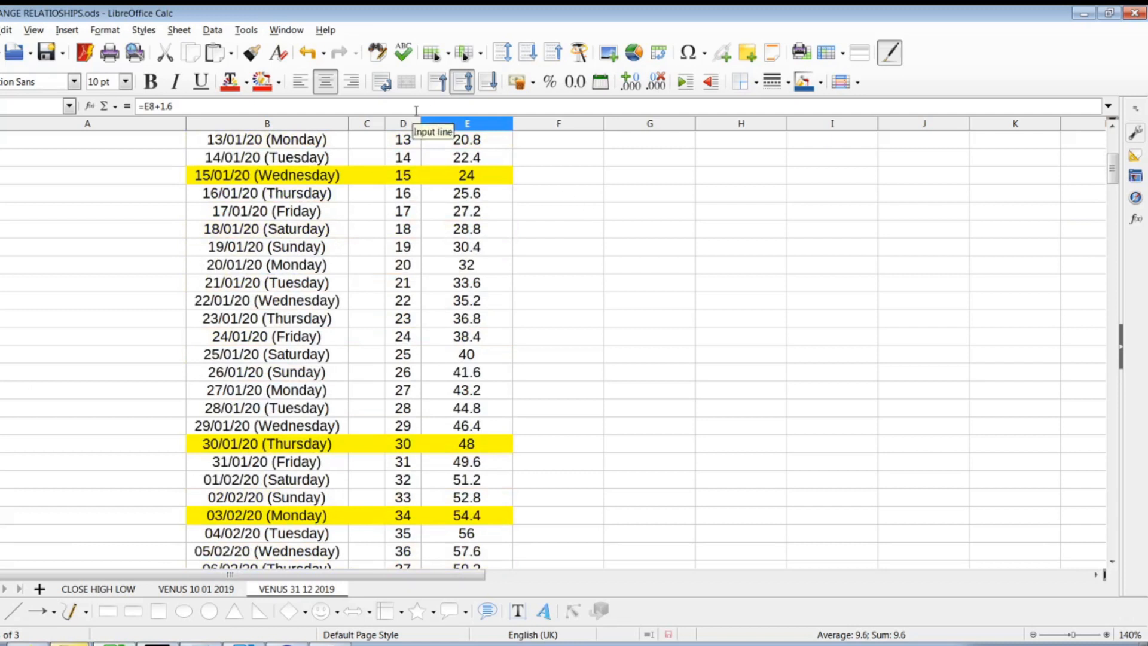
{"action": "left_click", "coordinate": [266, 443]}
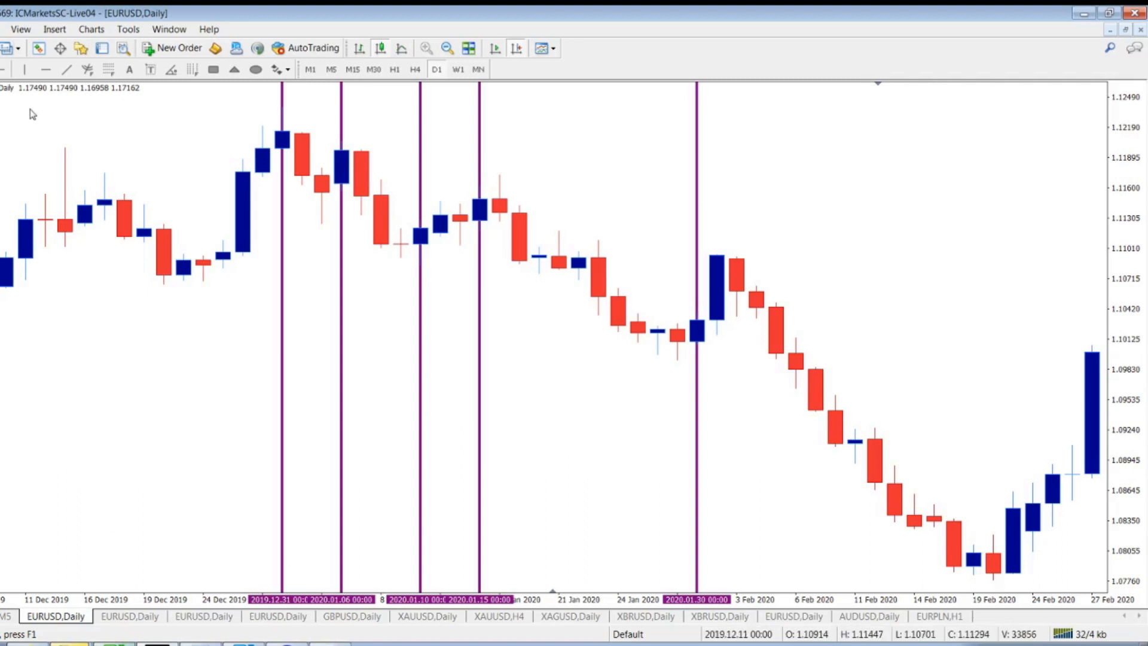
{"action": "mouse_move", "coordinate": [739, 263]}
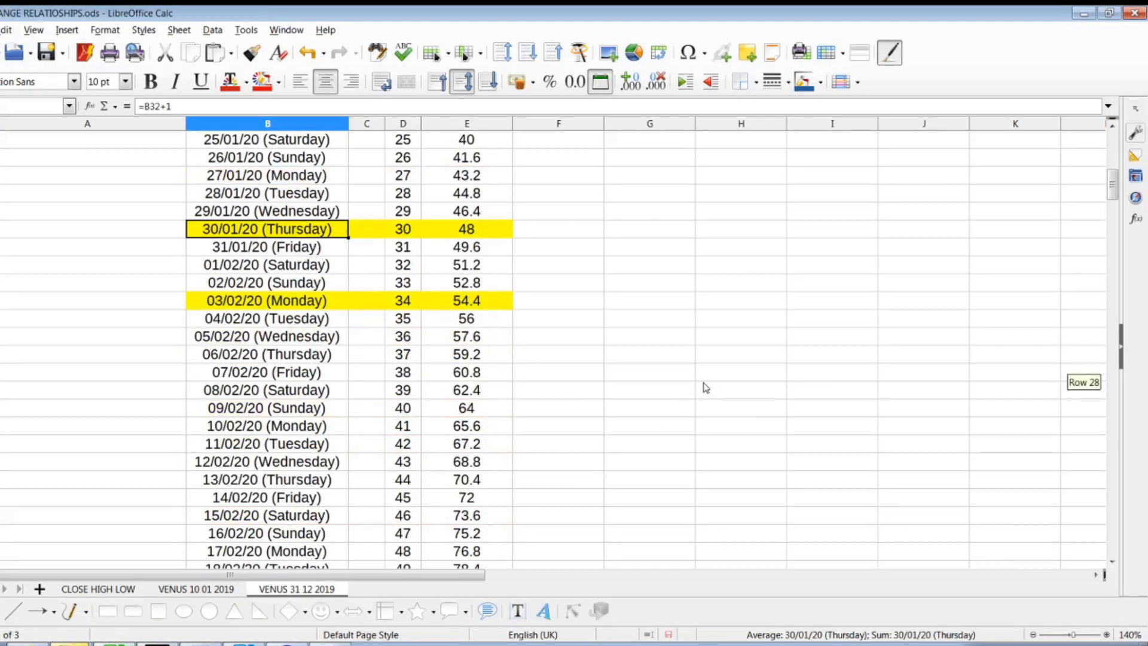
{"action": "scroll", "scroll_direction": "down", "scroll_amount": 3}
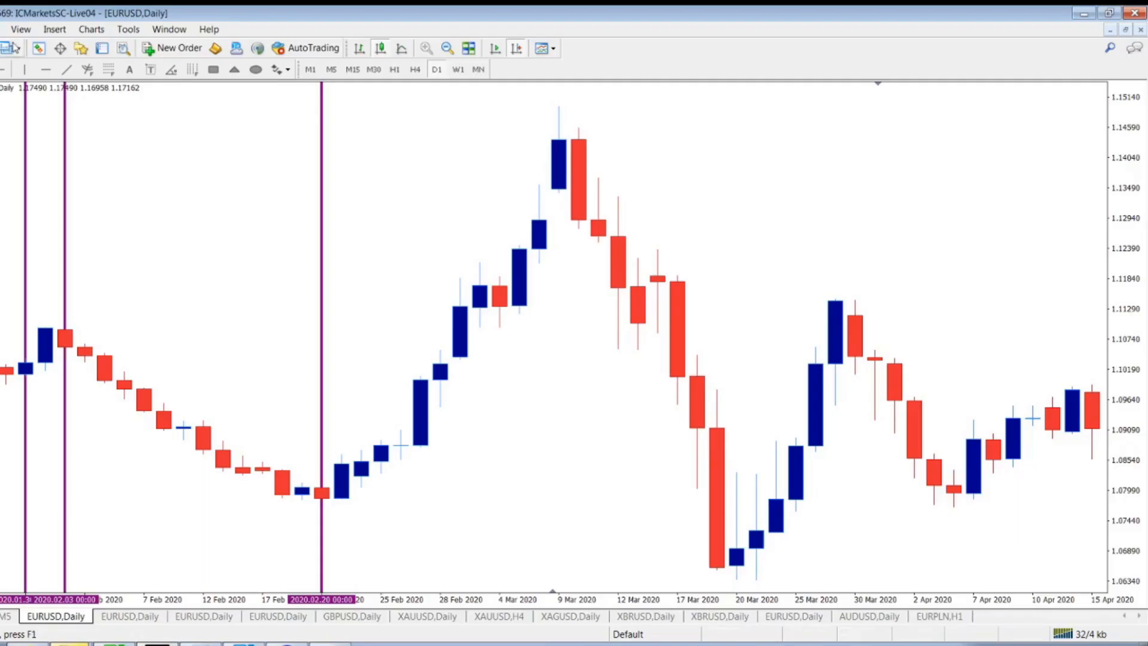
{"action": "mouse_move", "coordinate": [519, 134]}
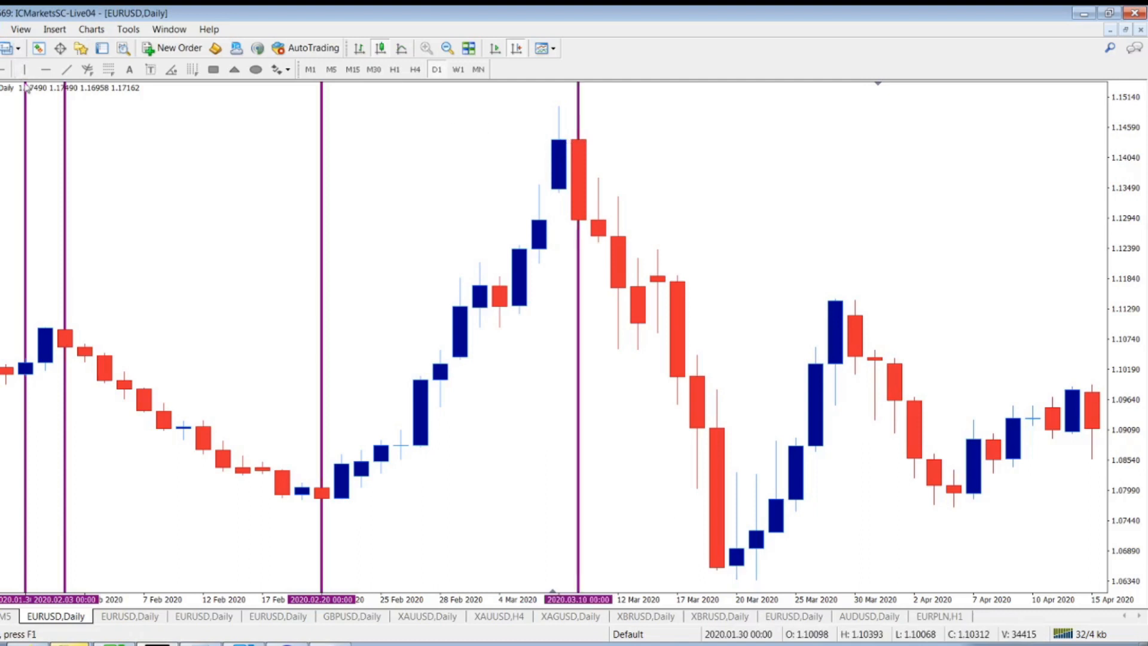
{"action": "mouse_move", "coordinate": [740, 571]}
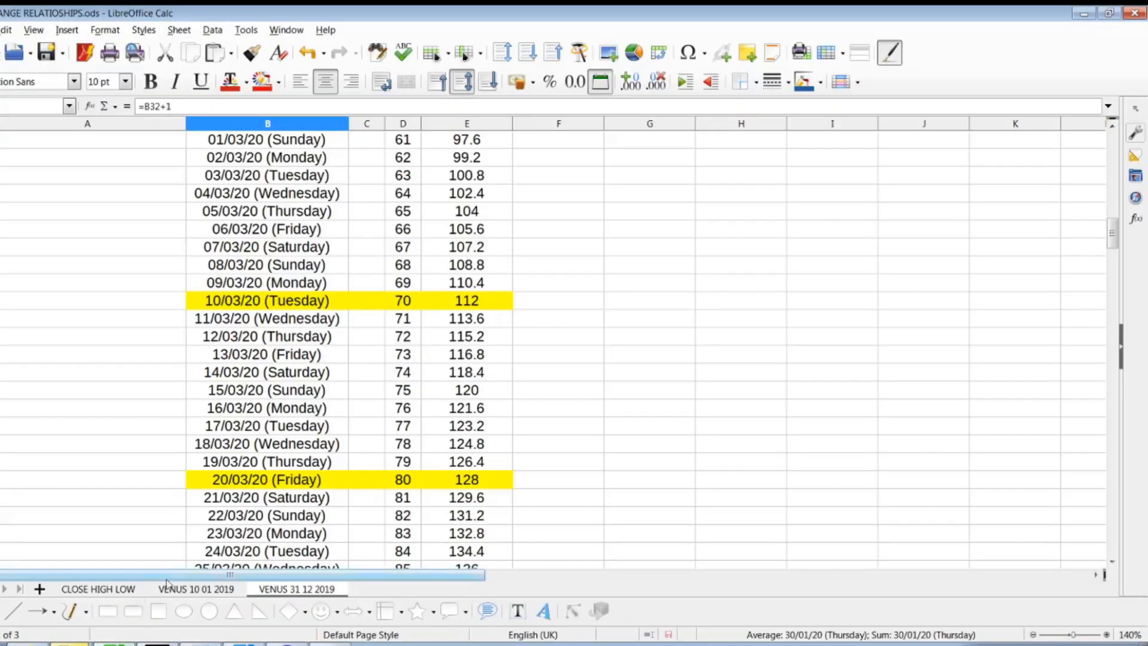
{"action": "scroll", "scroll_direction": "down", "scroll_amount": 3}
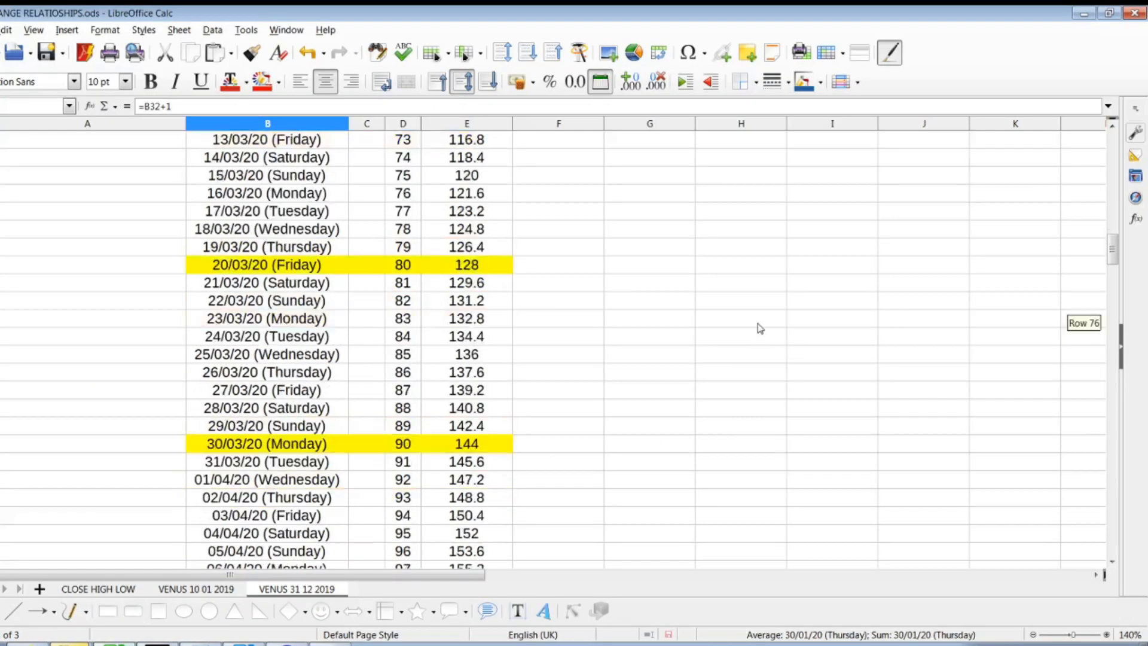
{"action": "scroll", "scroll_direction": "down", "scroll_amount": 3}
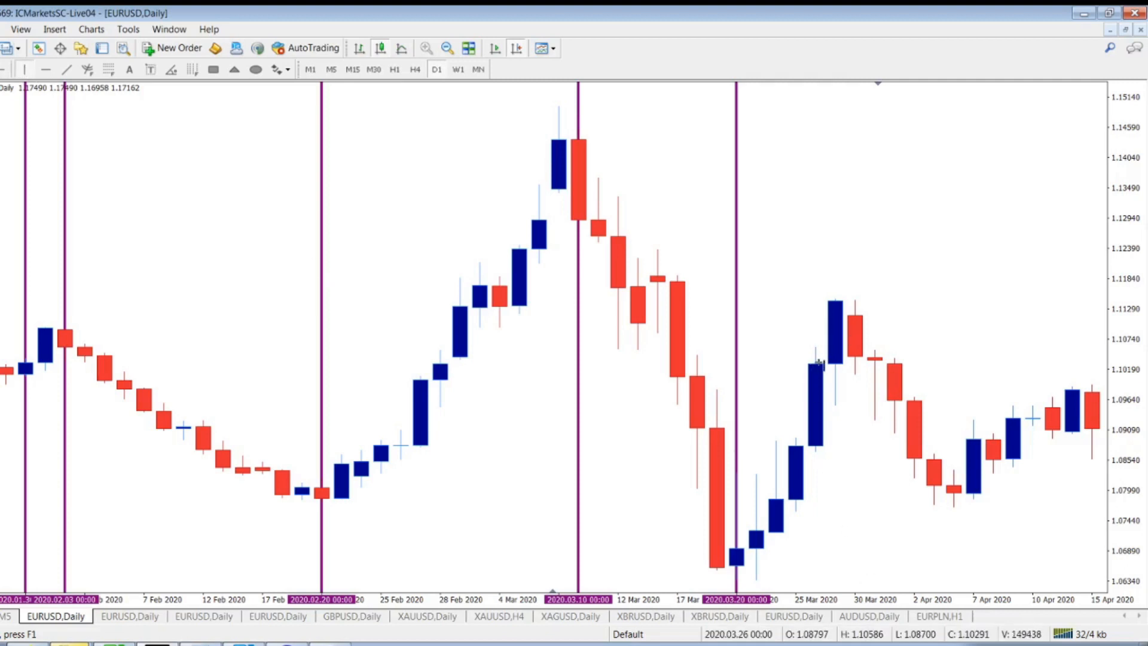
{"action": "mouse_move", "coordinate": [849, 326]}
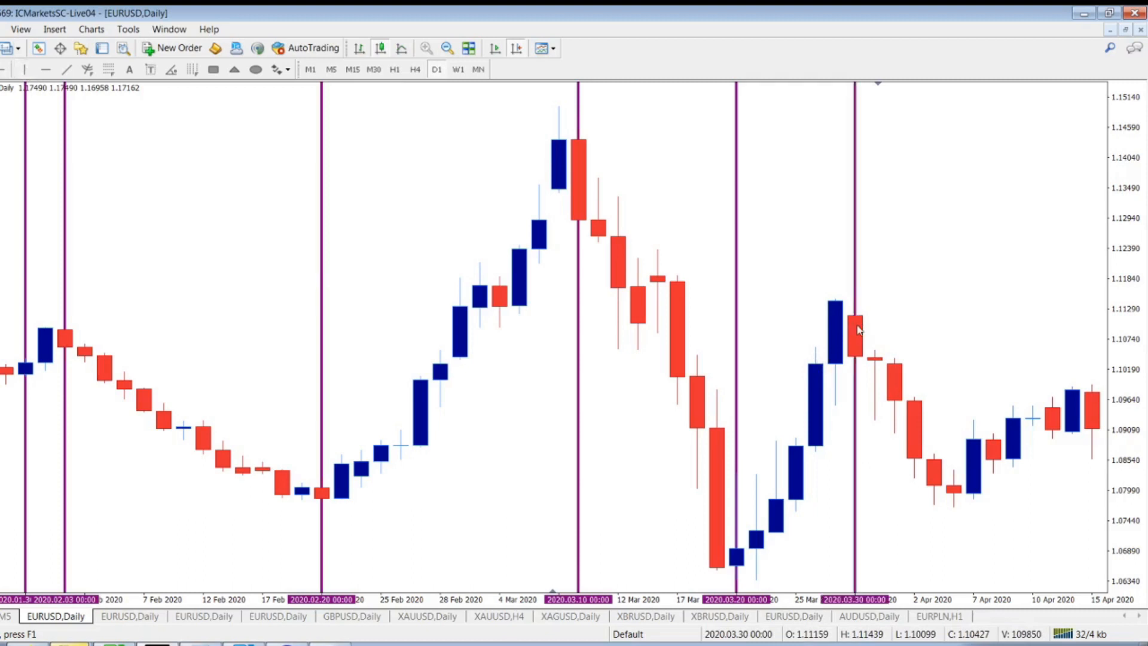
{"action": "scroll", "scroll_direction": "right", "scroll_amount": 3}
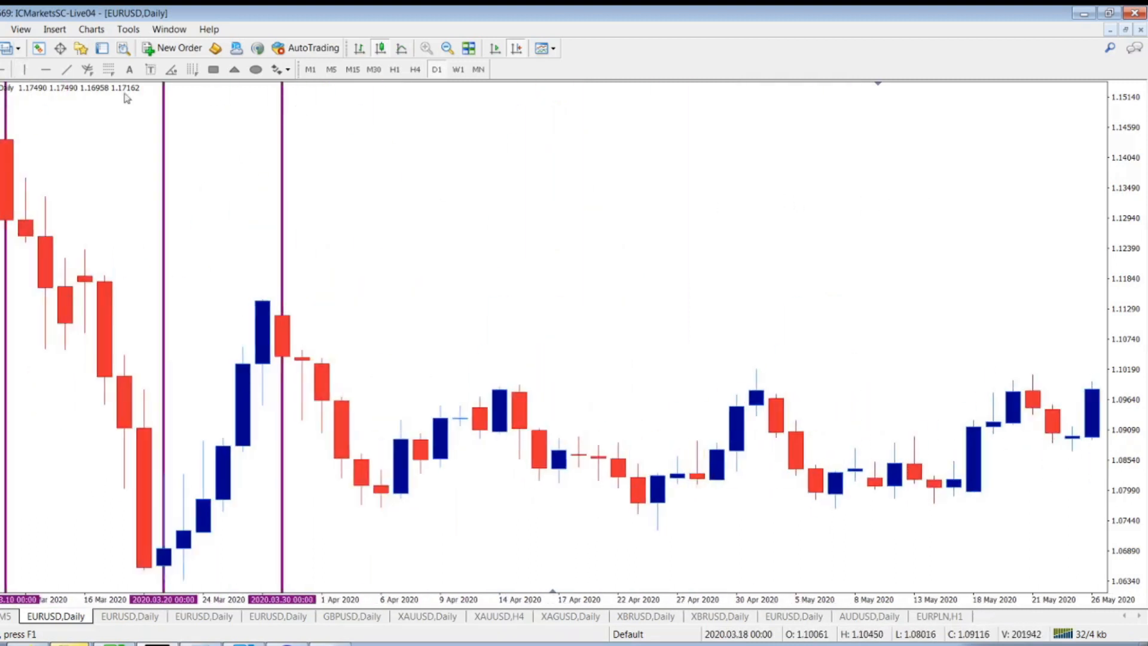
{"action": "mouse_move", "coordinate": [490, 417]}
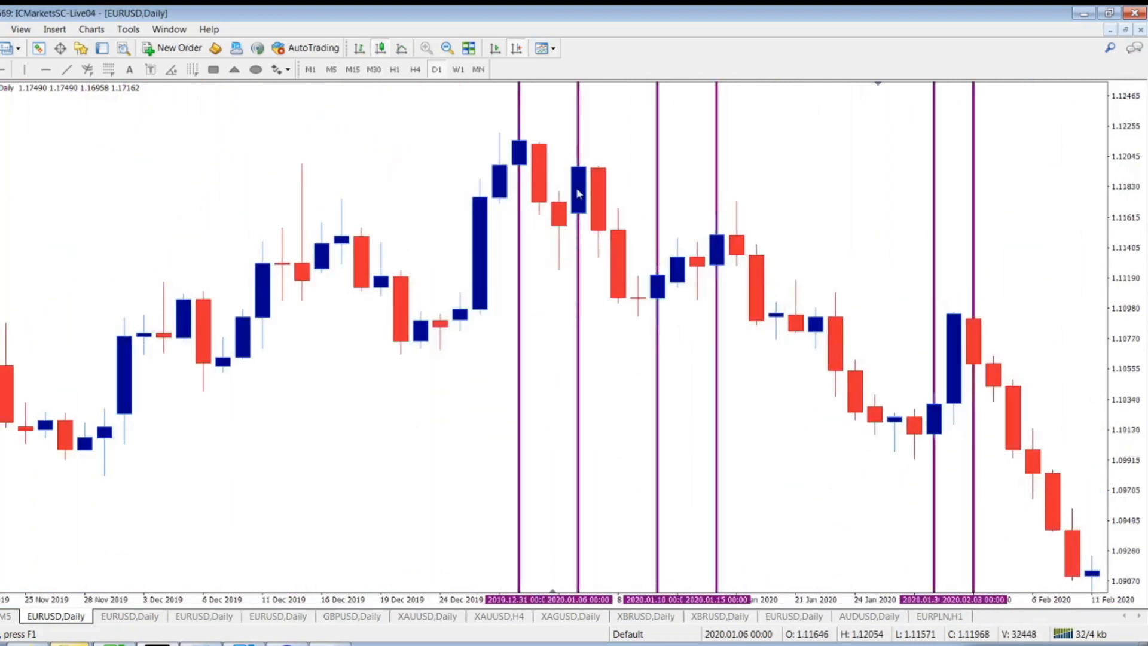
{"action": "mouse_move", "coordinate": [685, 190]}
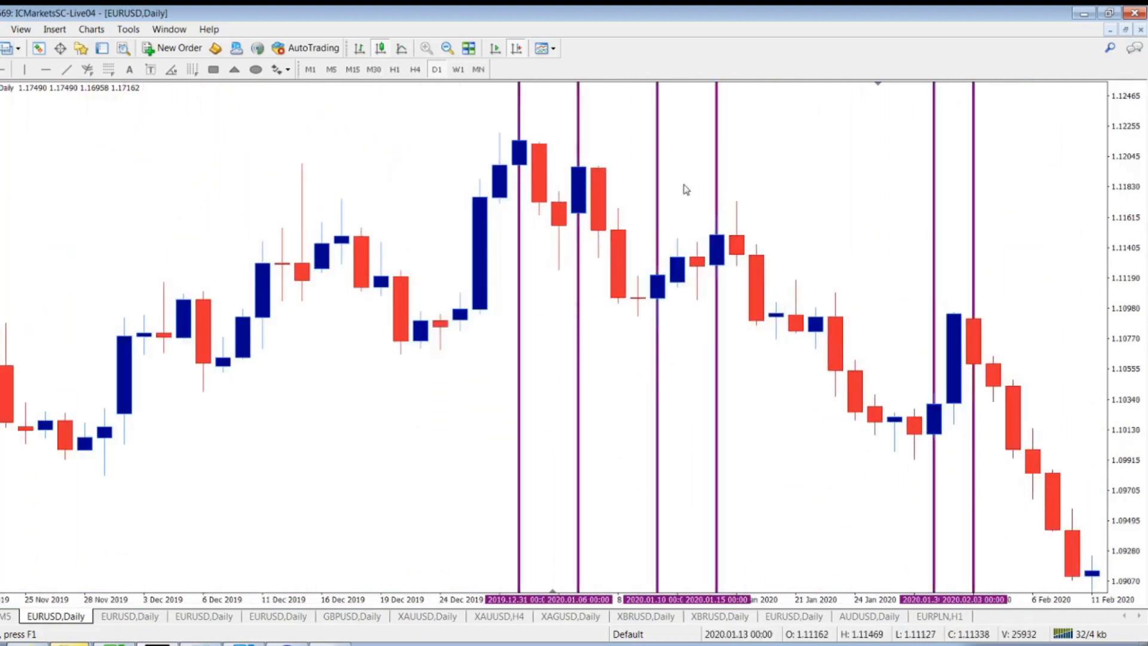
{"action": "mouse_move", "coordinate": [733, 213]}
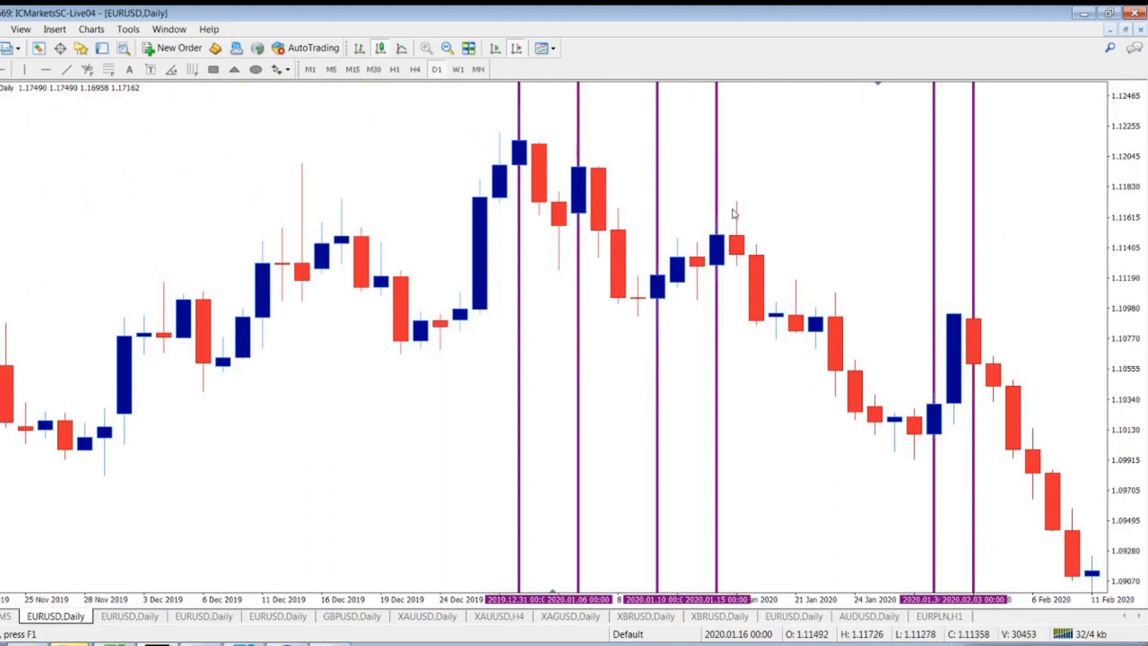
{"action": "mouse_move", "coordinate": [964, 375]}
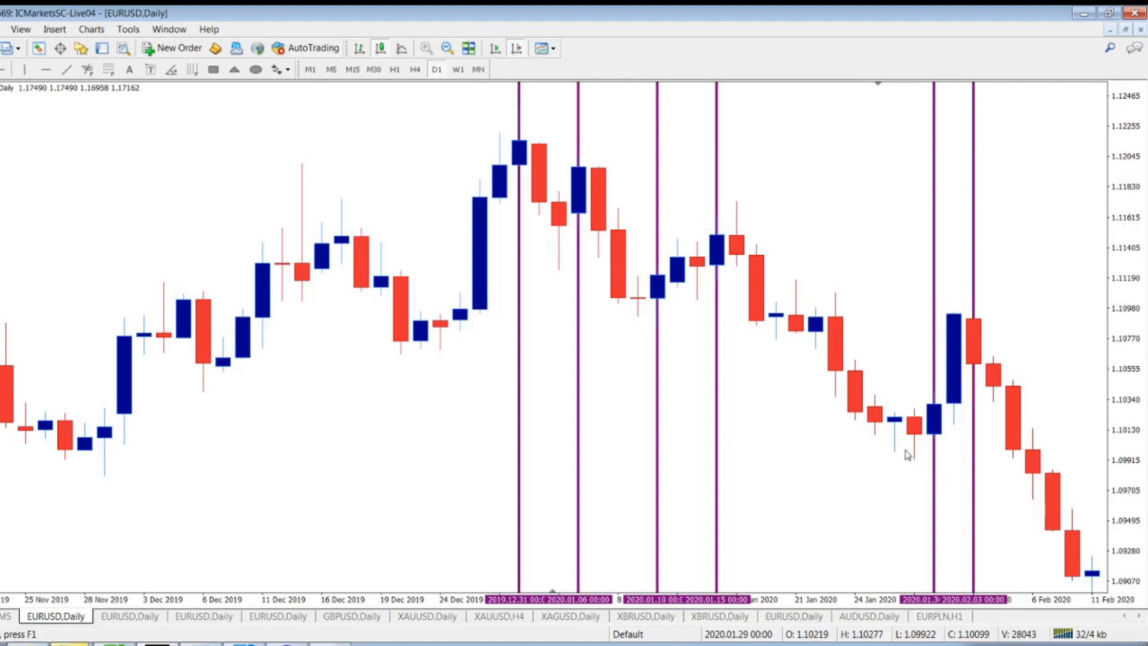
{"action": "scroll", "scroll_direction": "right", "scroll_amount": 3}
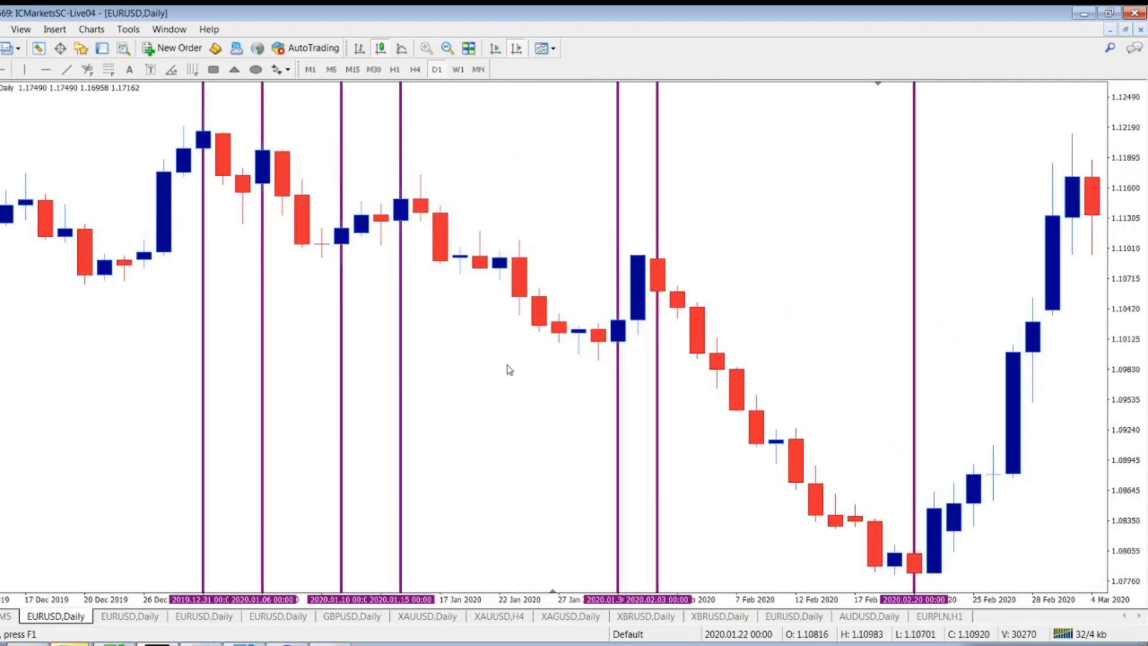
{"action": "mouse_move", "coordinate": [680, 286]}
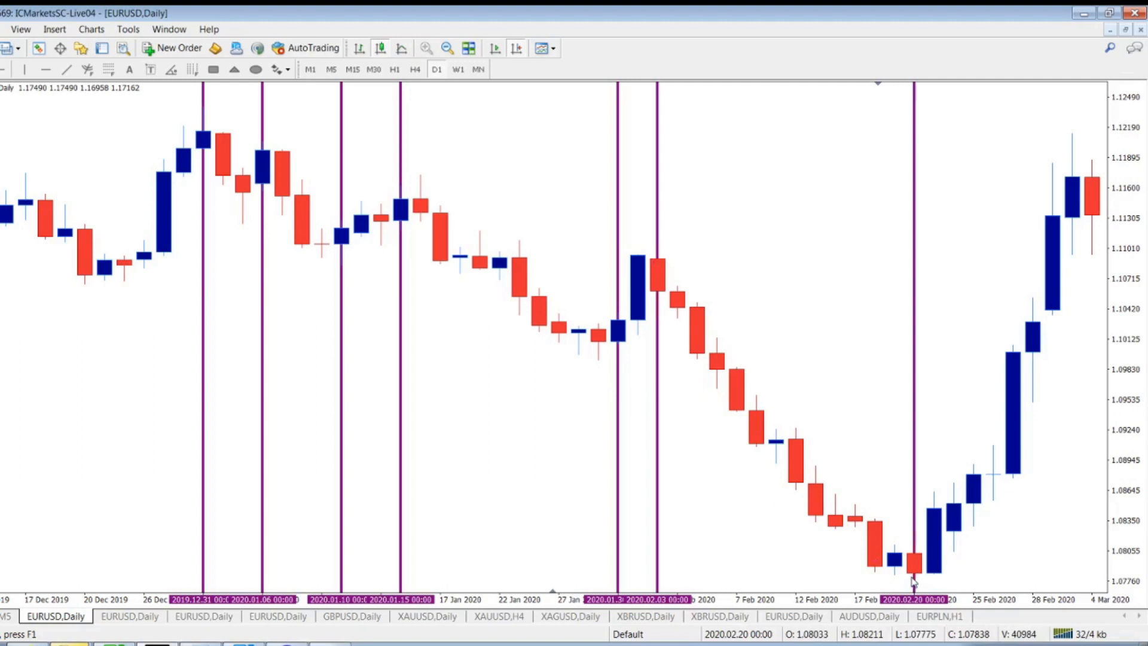
{"action": "mouse_move", "coordinate": [911, 580]}
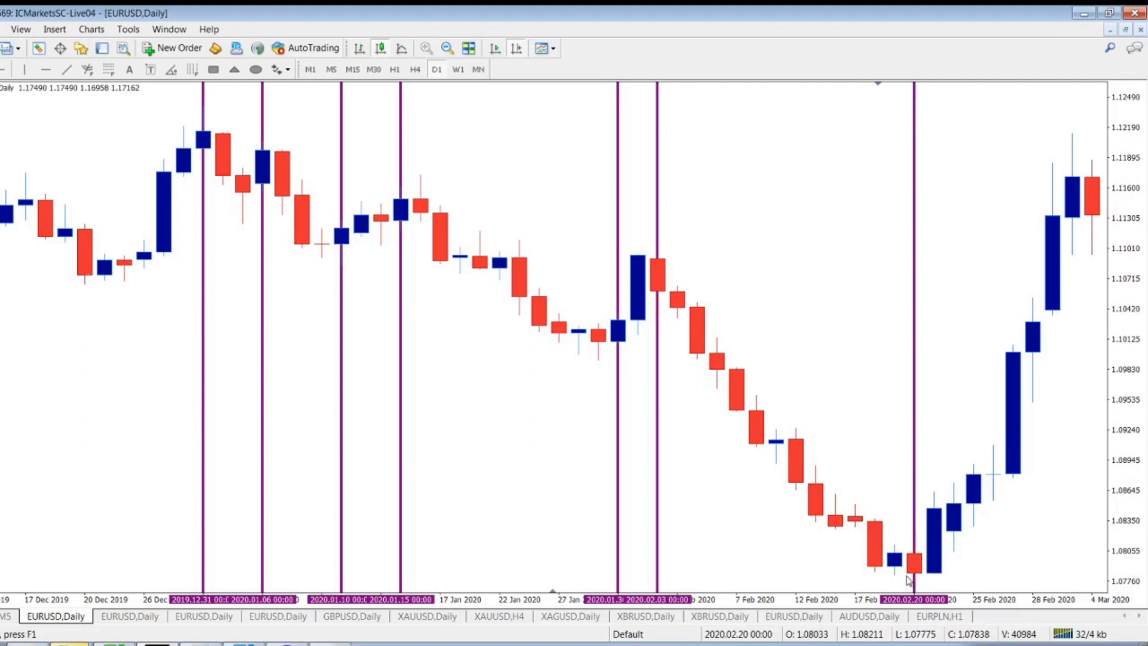
{"action": "mouse_move", "coordinate": [980, 278]}
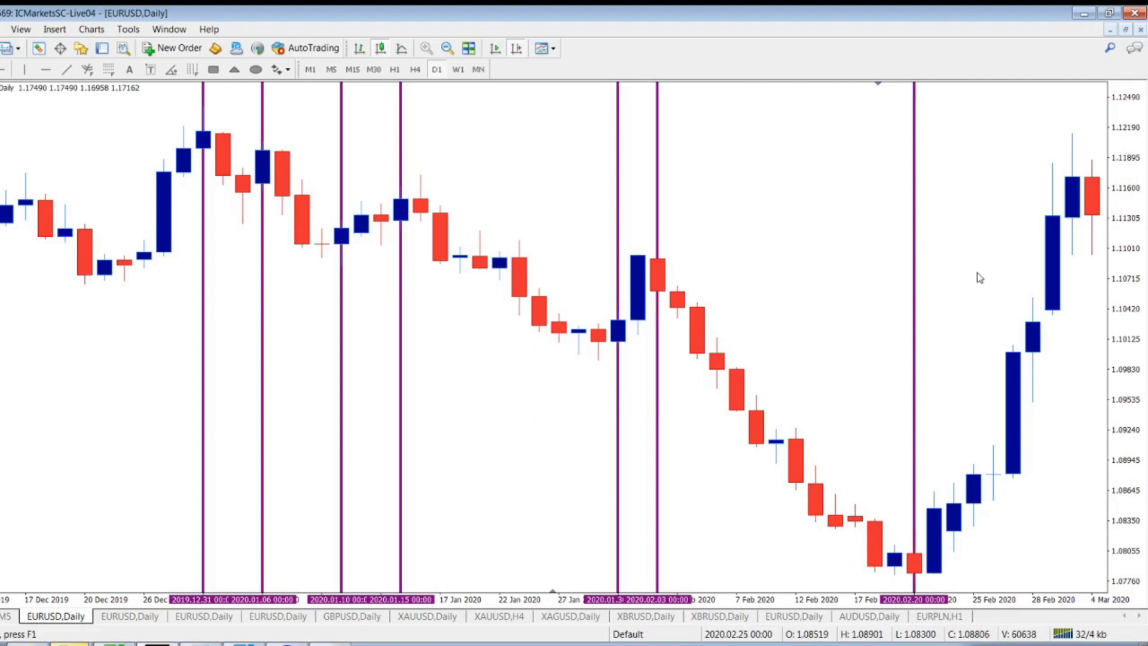
{"action": "mouse_move", "coordinate": [945, 577]}
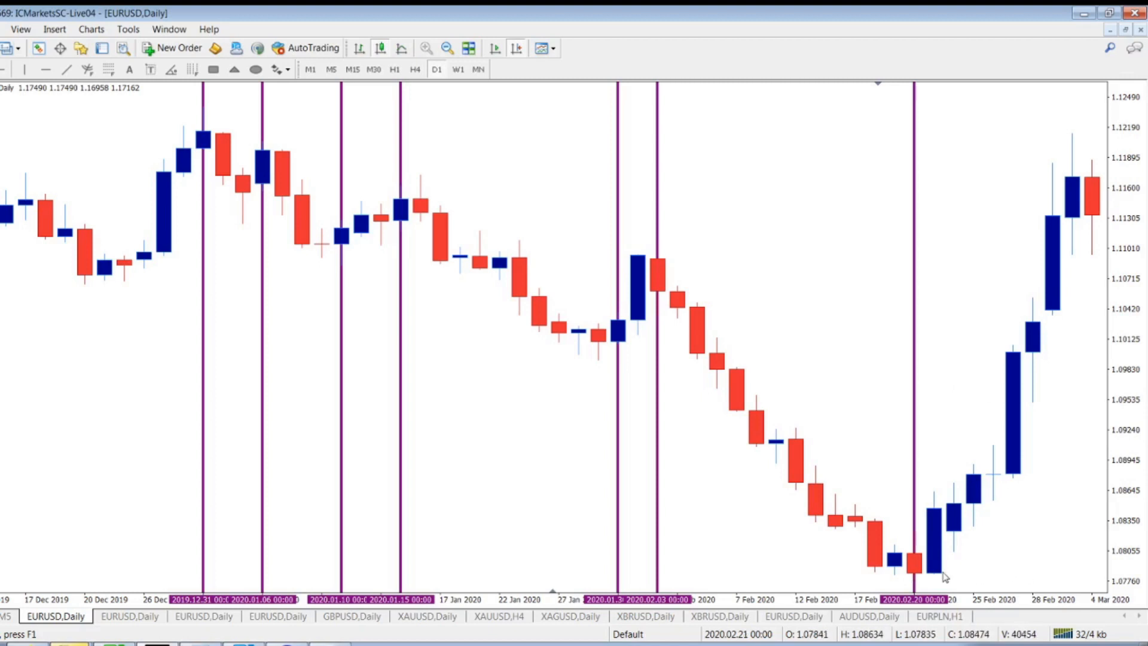
{"action": "mouse_move", "coordinate": [945, 577]}
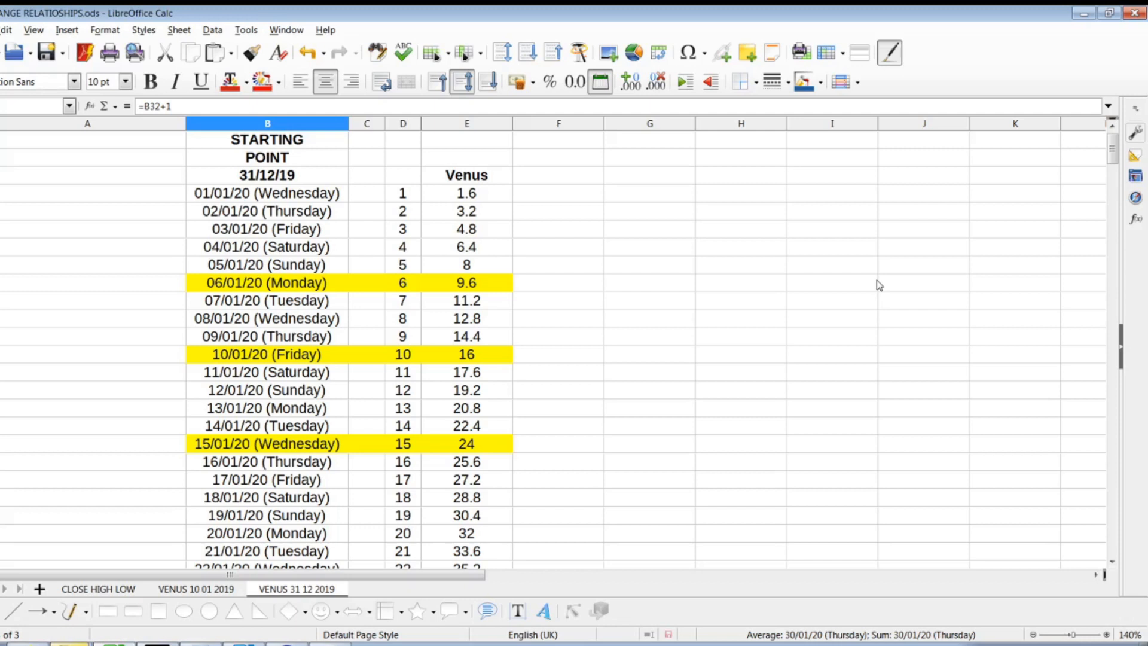
{"action": "mouse_move", "coordinate": [975, 351]}
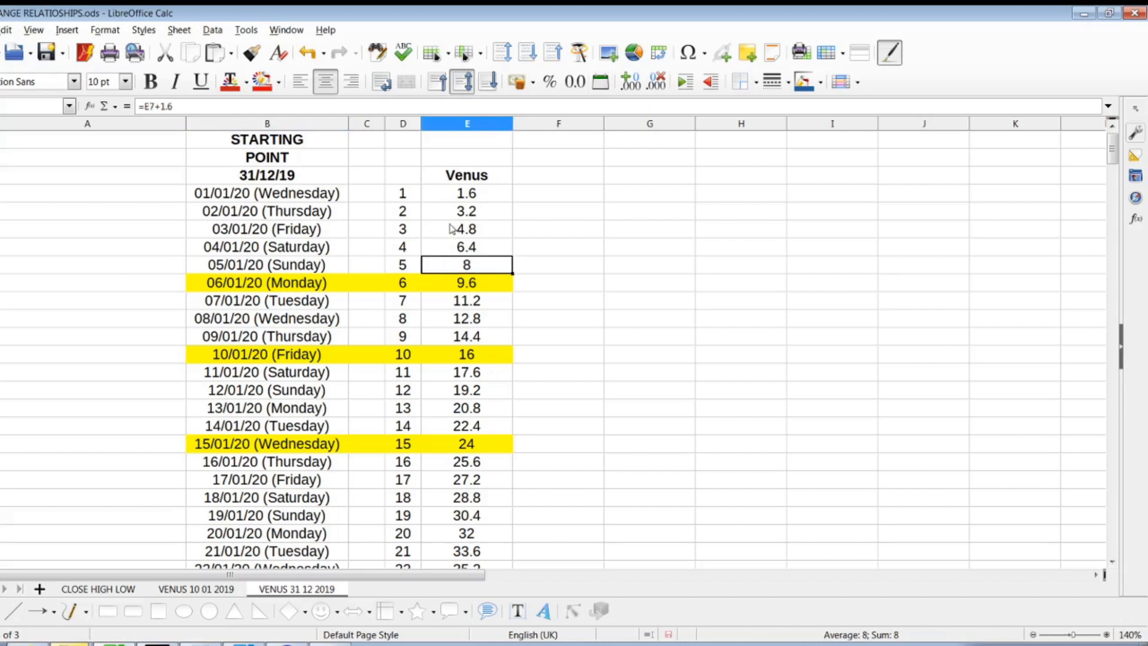
{"action": "mouse_move", "coordinate": [475, 327]}
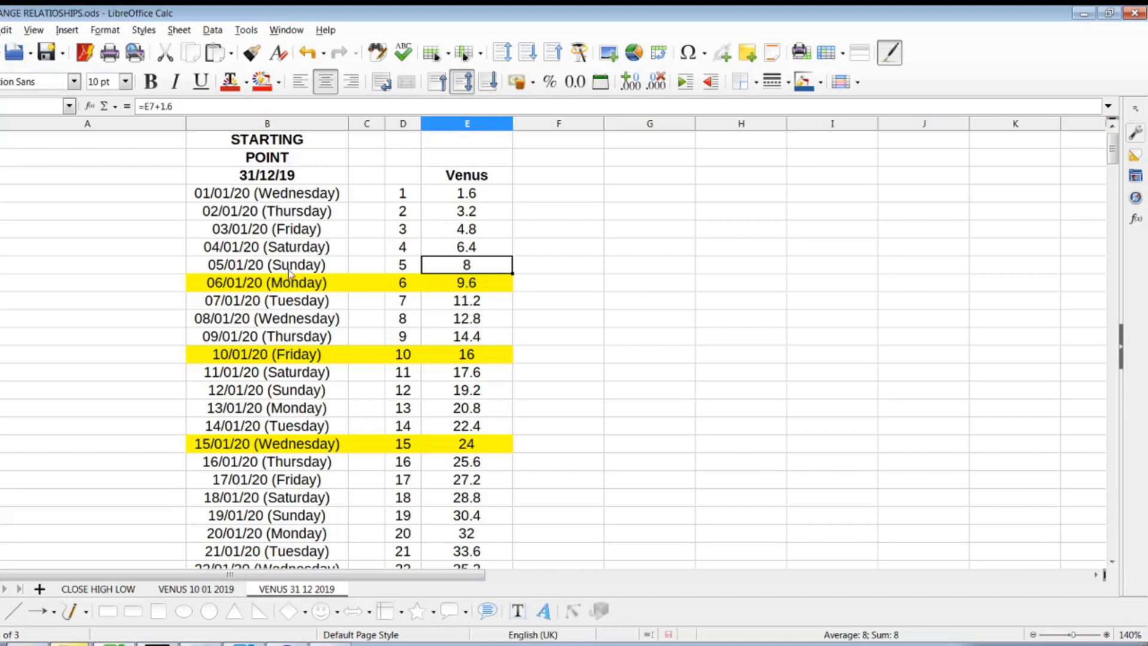
{"action": "mouse_move", "coordinate": [472, 289]}
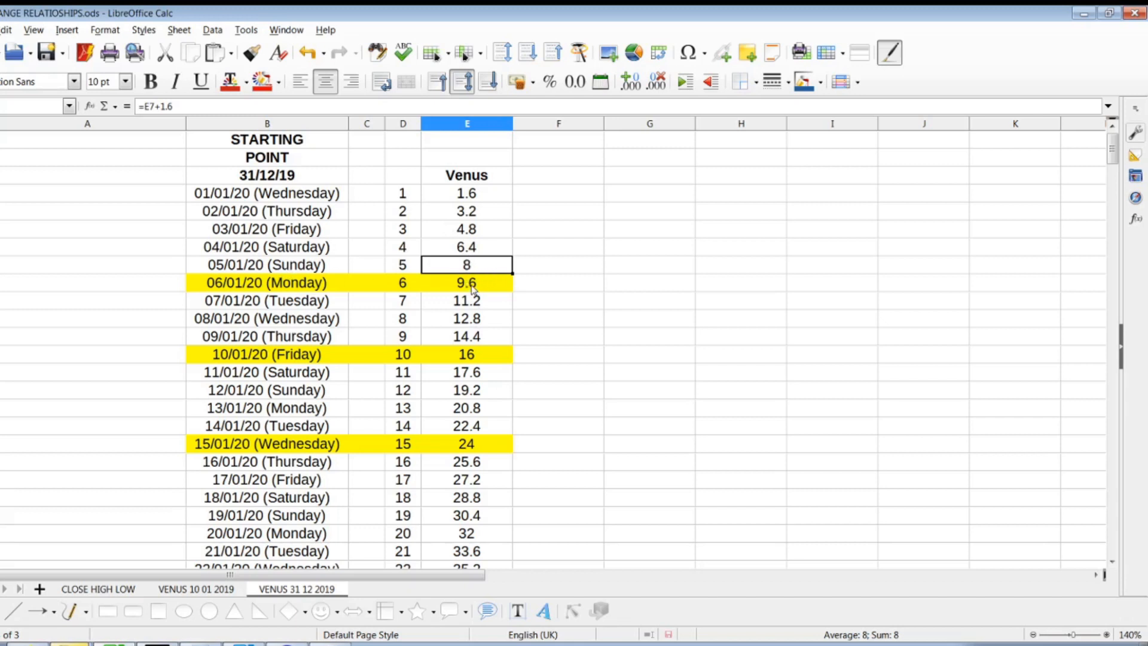
Check the Venus values for 05/01, 06/01, 10/01 and 15/01/20
{"action": "left_click", "coordinate": [467, 283]}
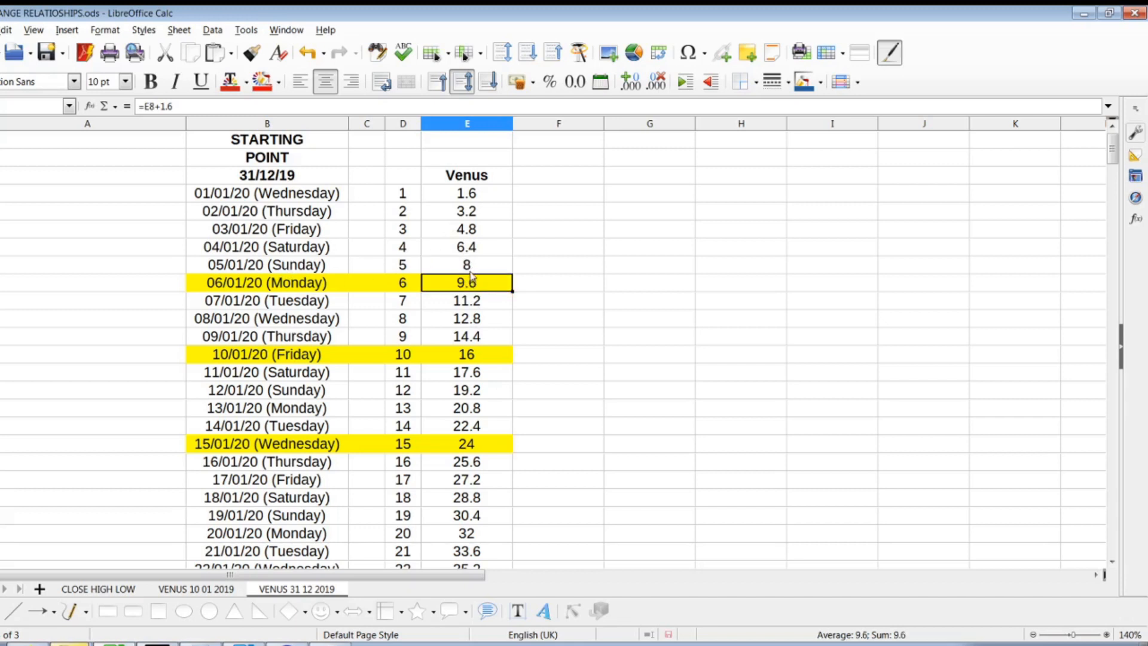
{"action": "left_click", "coordinate": [467, 265]}
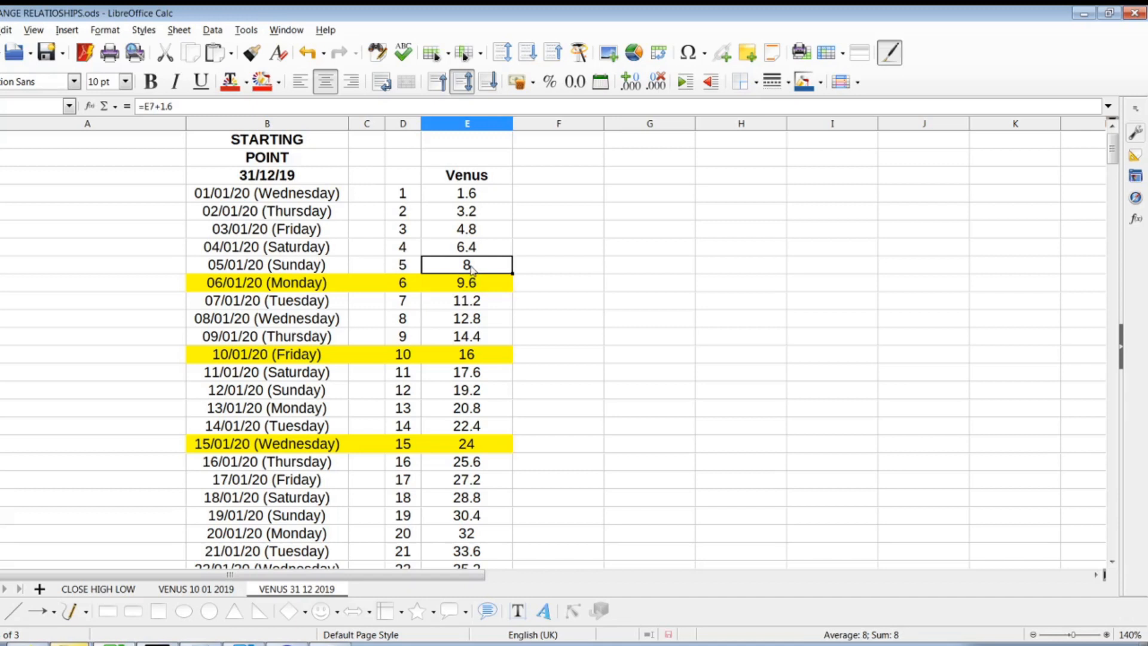
{"action": "mouse_move", "coordinate": [472, 364]}
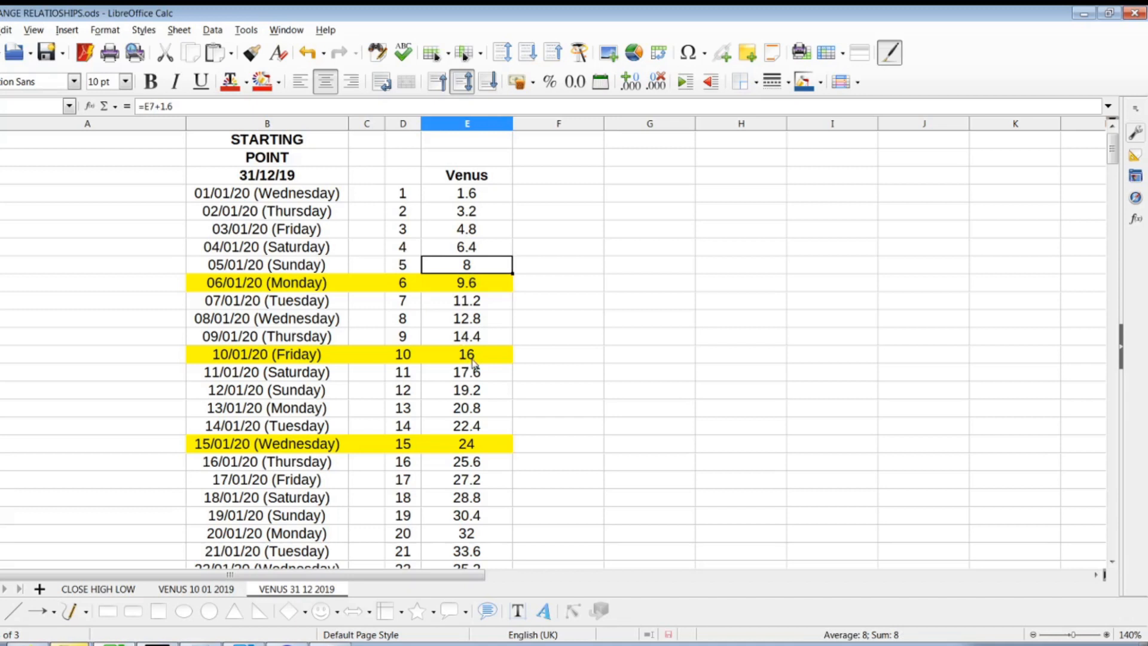
{"action": "left_click", "coordinate": [467, 355]}
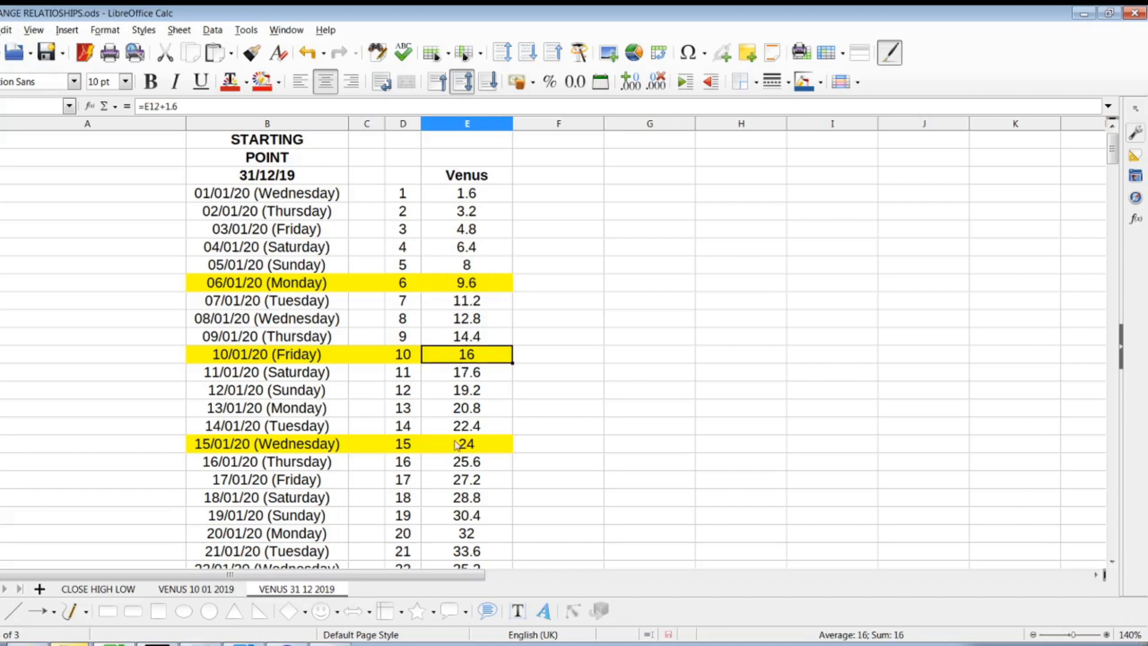
{"action": "left_click", "coordinate": [466, 444]}
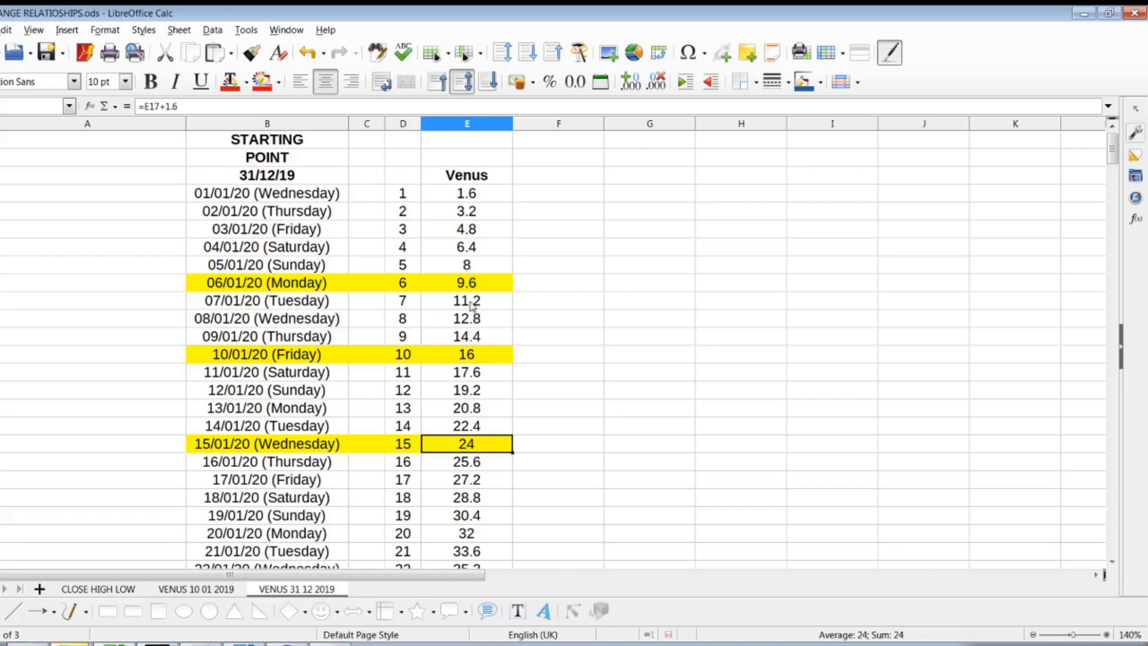
{"action": "mouse_move", "coordinate": [495, 359]}
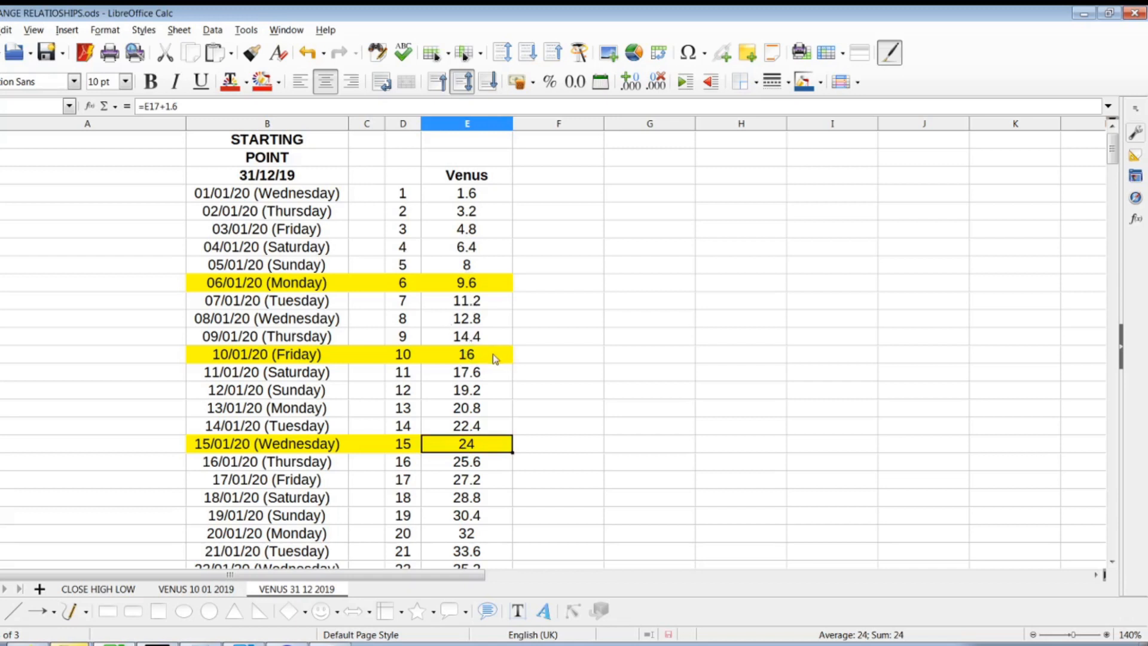
{"action": "mouse_move", "coordinate": [495, 359]}
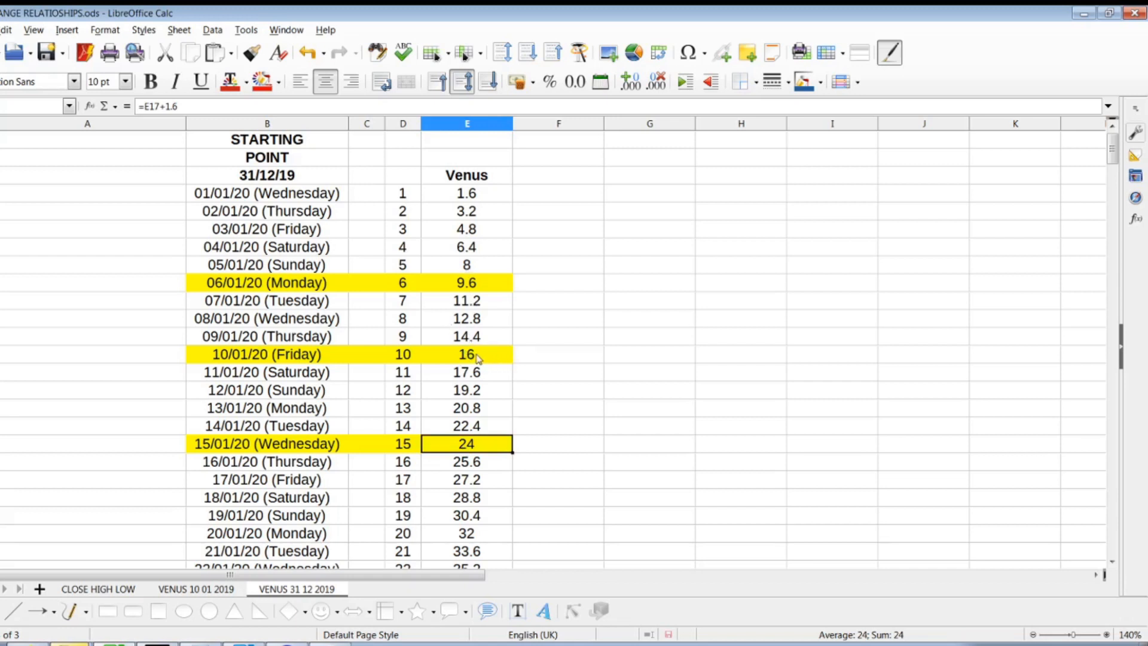
Scroll down through the highlighted rows to the 19/02/20 entry
{"action": "scroll", "scroll_direction": "down", "scroll_amount": 3}
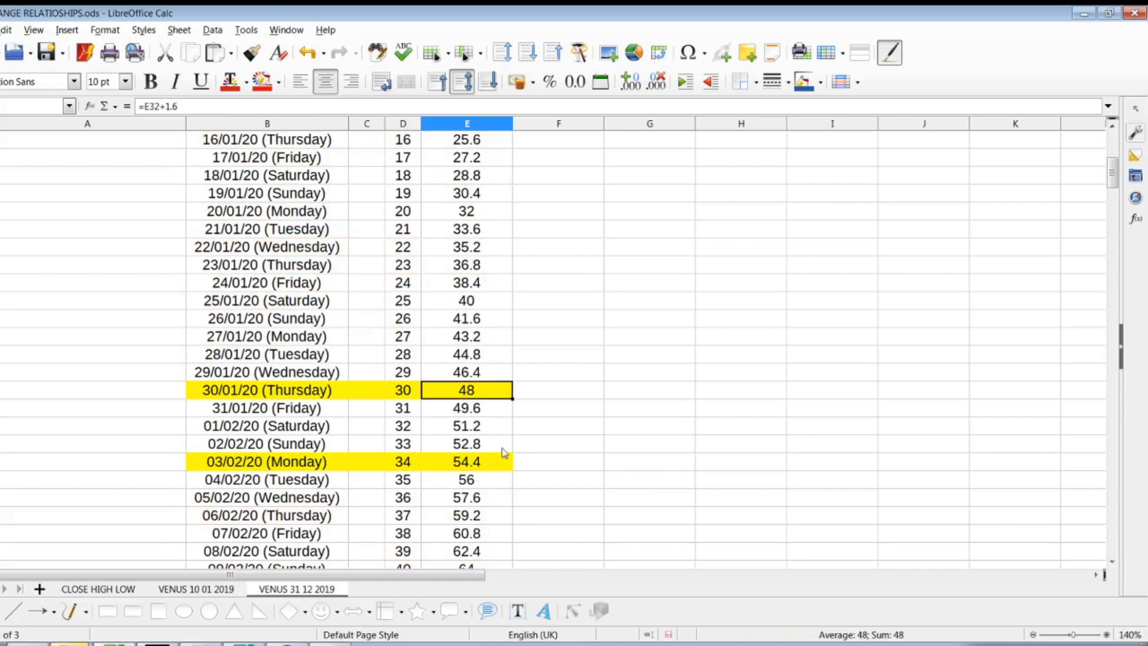
{"action": "mouse_move", "coordinate": [467, 391]}
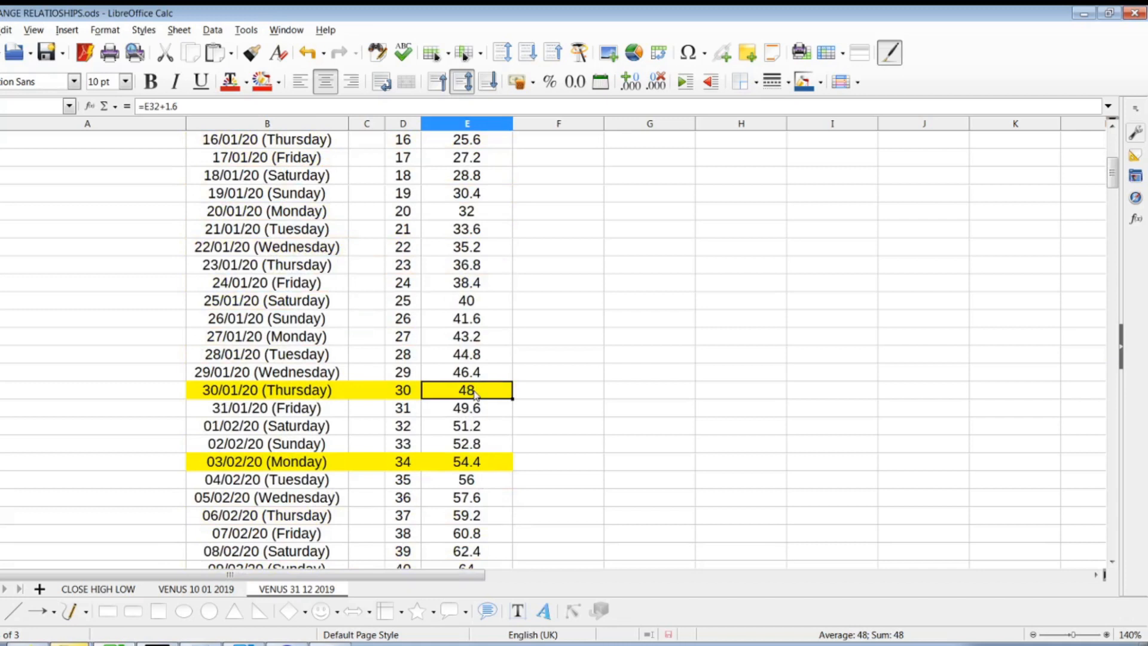
{"action": "mouse_move", "coordinate": [509, 376]}
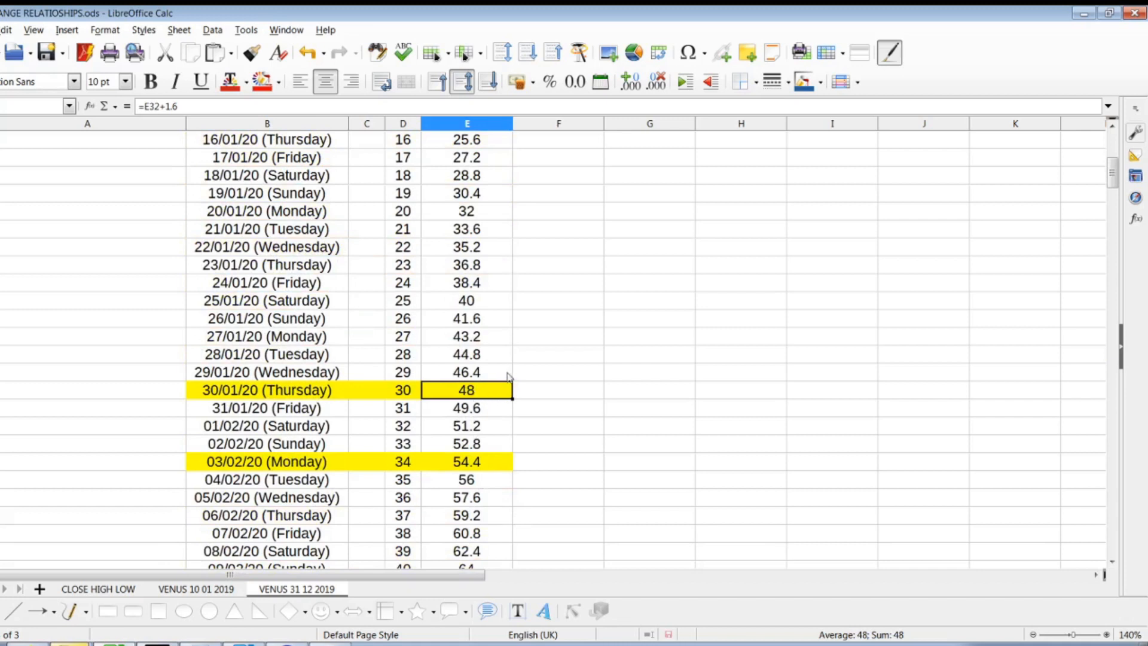
{"action": "scroll", "scroll_direction": "down", "scroll_amount": 3}
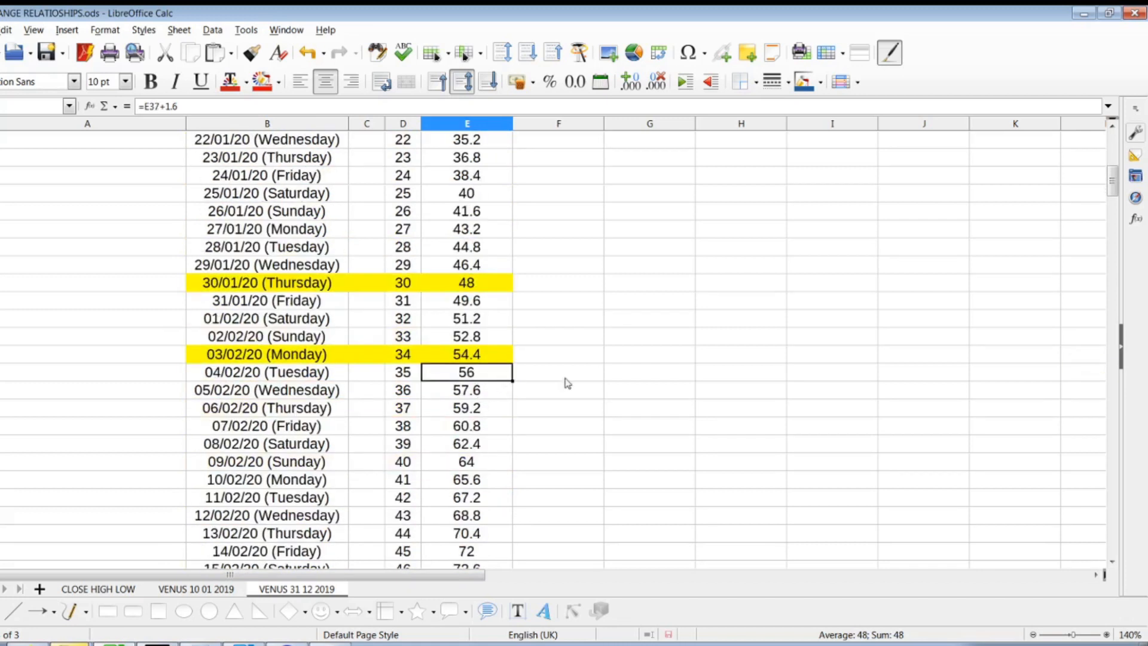
{"action": "mouse_move", "coordinate": [467, 372]}
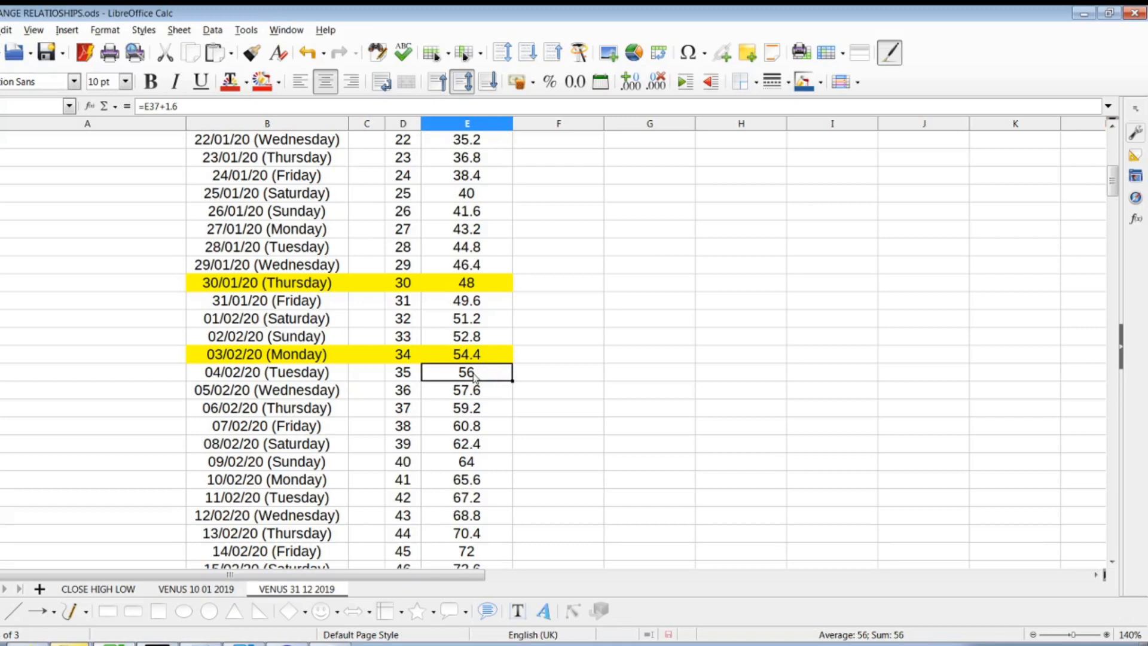
{"action": "scroll", "scroll_direction": "down", "scroll_amount": 3}
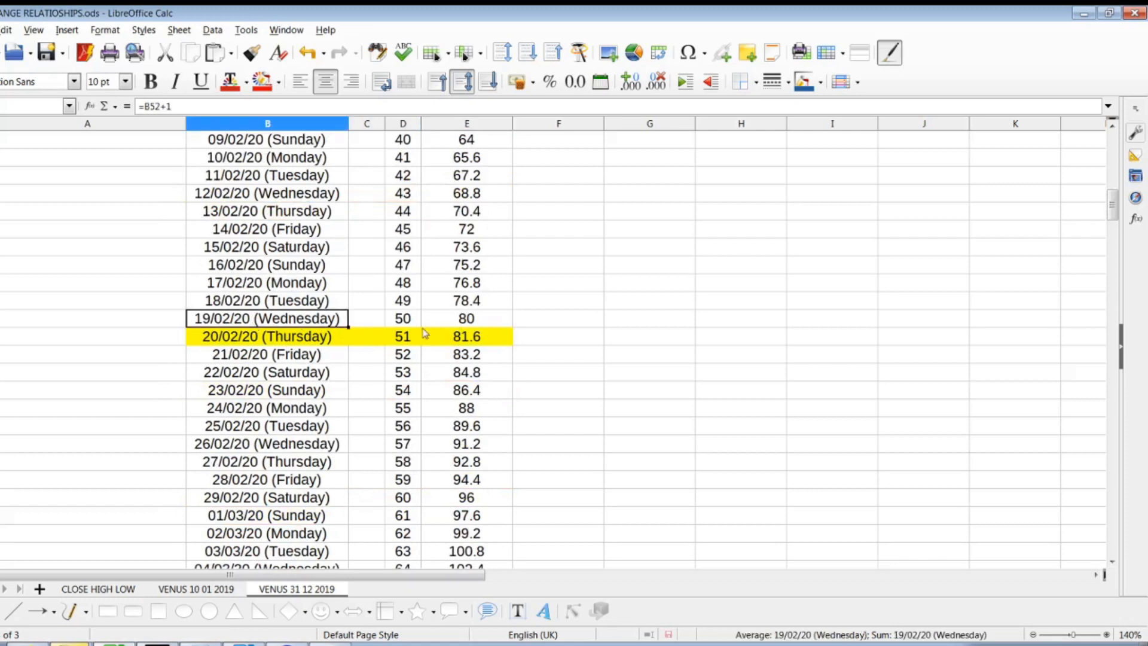
{"action": "left_click", "coordinate": [466, 318]}
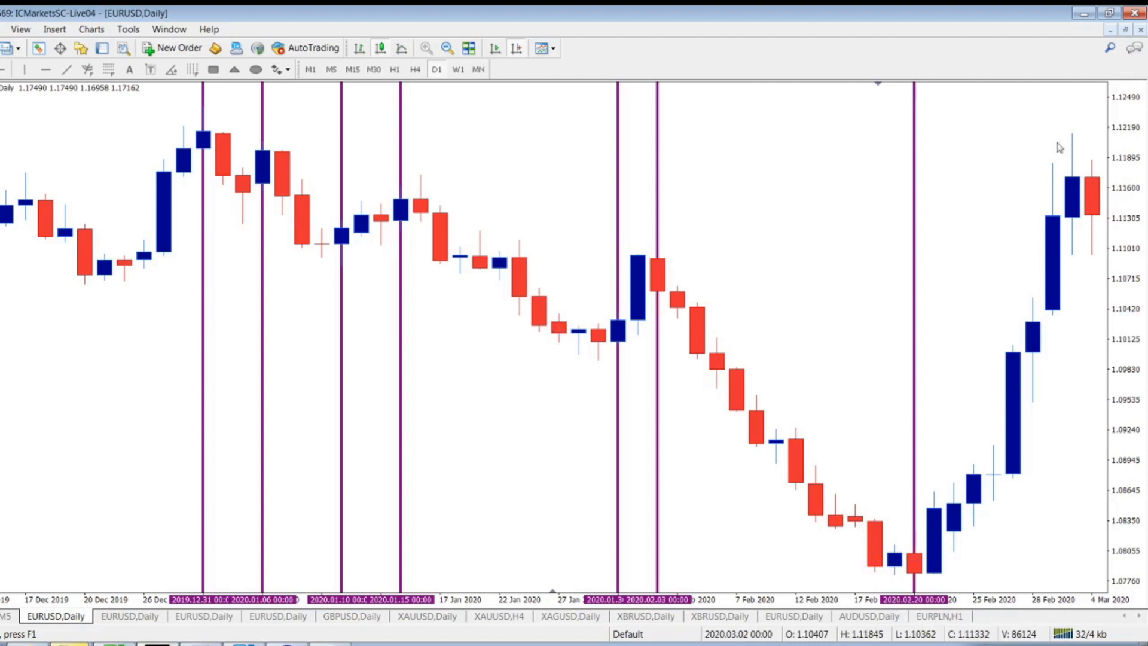
{"action": "mouse_move", "coordinate": [1060, 144]}
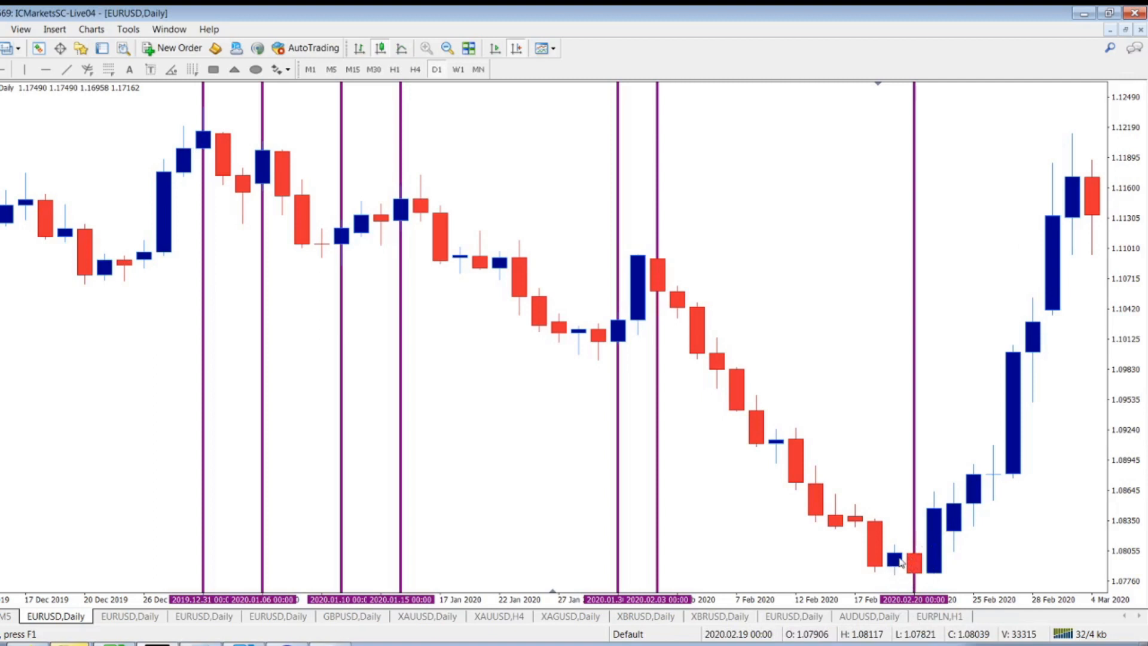
{"action": "mouse_move", "coordinate": [901, 564]}
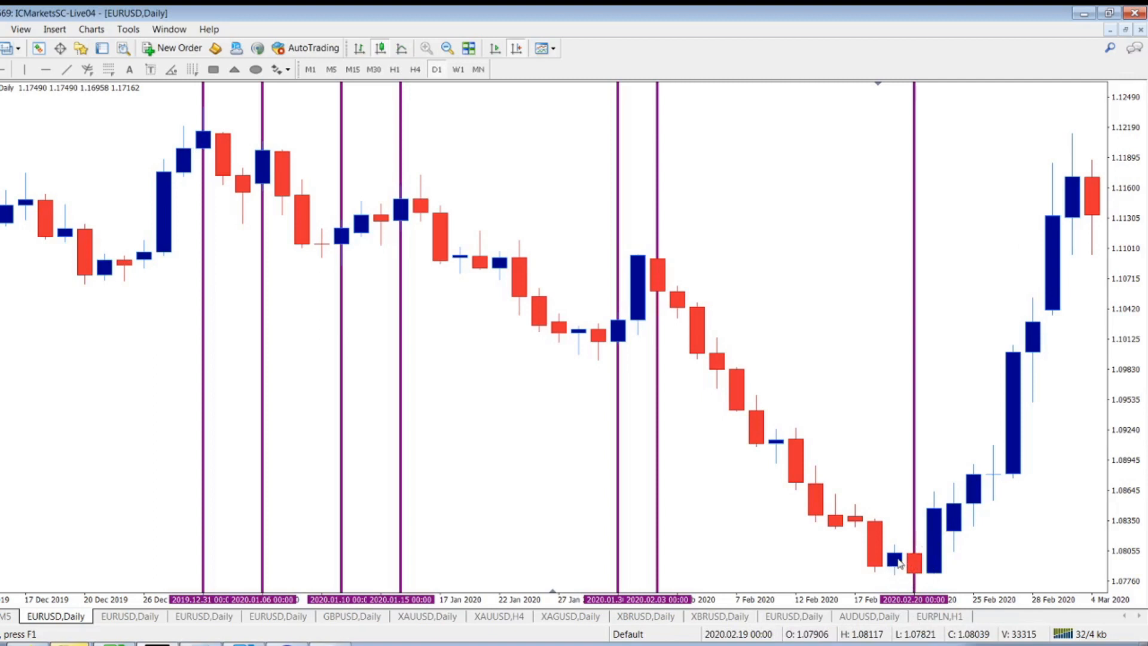
{"action": "mouse_move", "coordinate": [902, 571]}
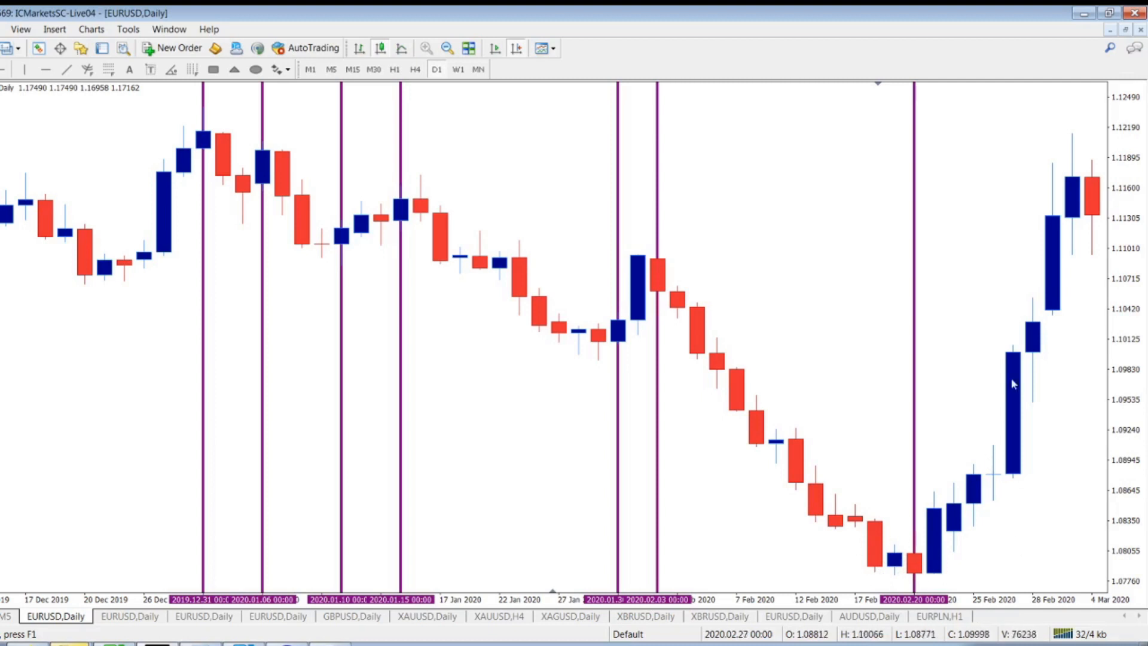
{"action": "mouse_move", "coordinate": [1013, 10]}
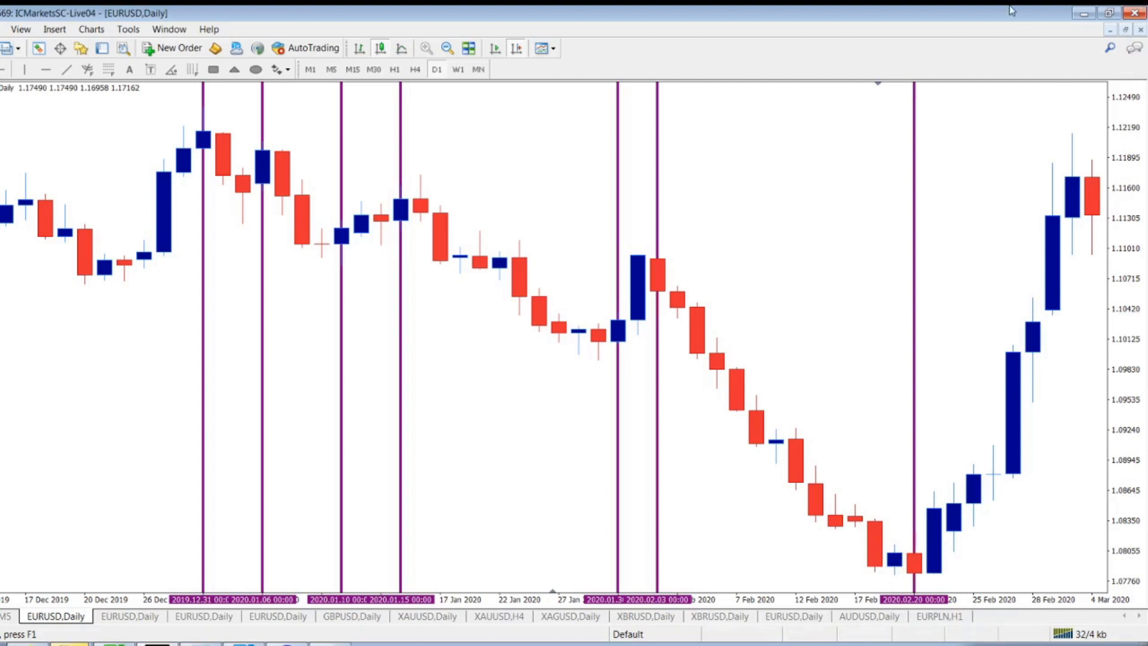
{"action": "mouse_move", "coordinate": [900, 564]}
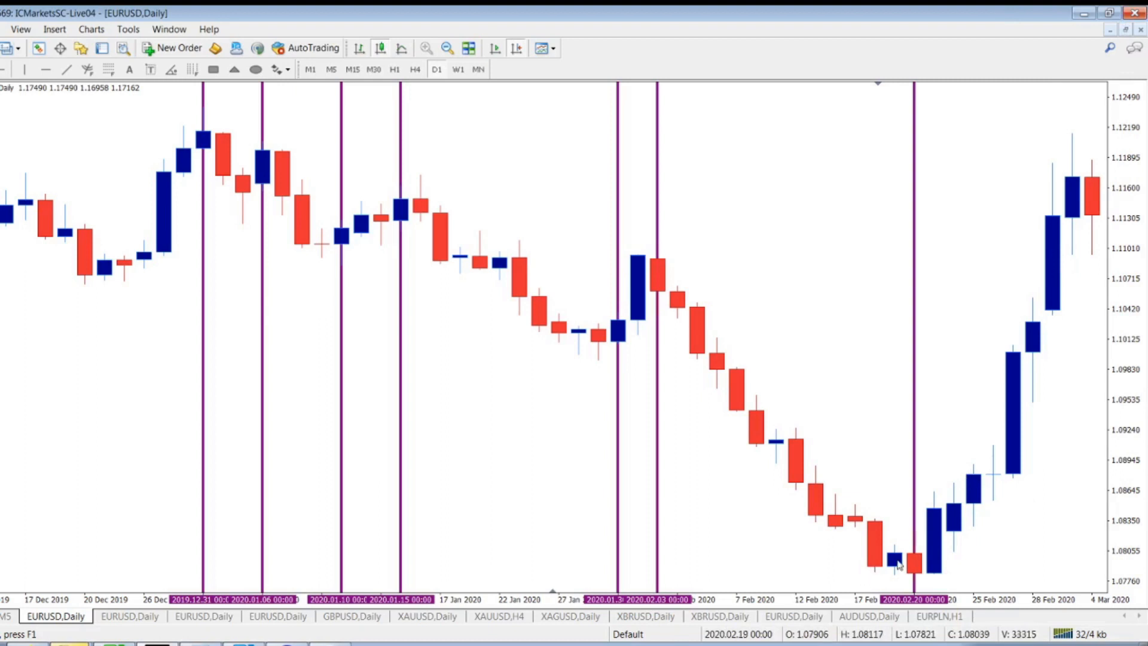
{"action": "mouse_move", "coordinate": [941, 482]}
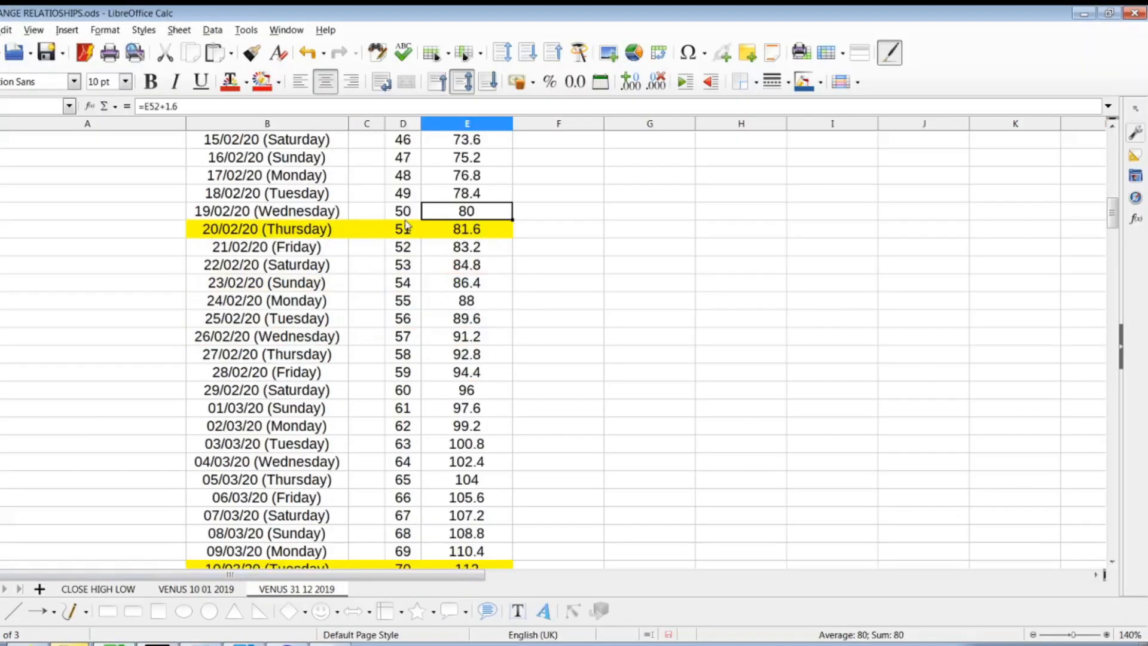
Check 29/02/20 (96) and 24/02/20, then the highlighted 10/03/20 row valued 112
{"action": "left_click", "coordinate": [467, 390]}
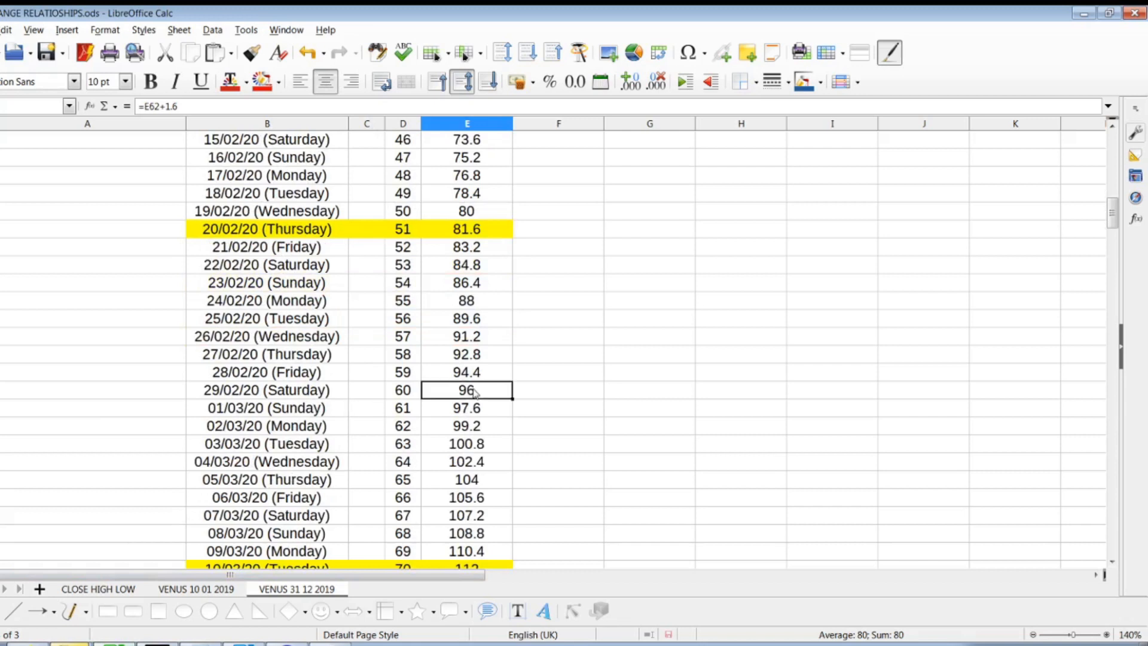
{"action": "left_click", "coordinate": [267, 389]}
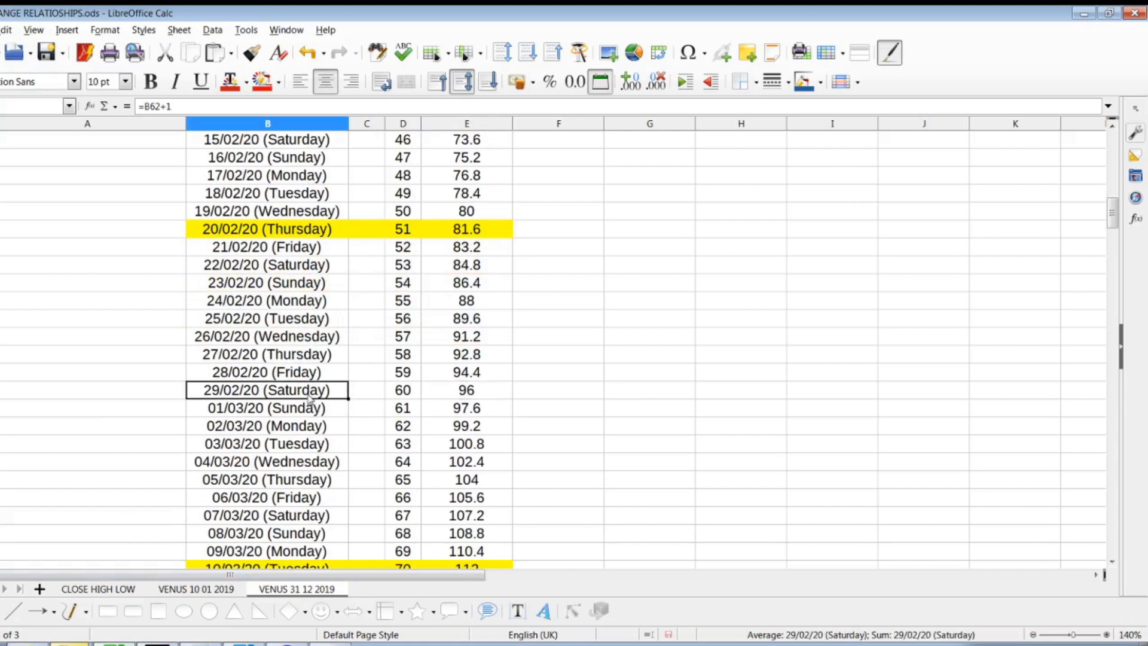
{"action": "left_click", "coordinate": [266, 300]}
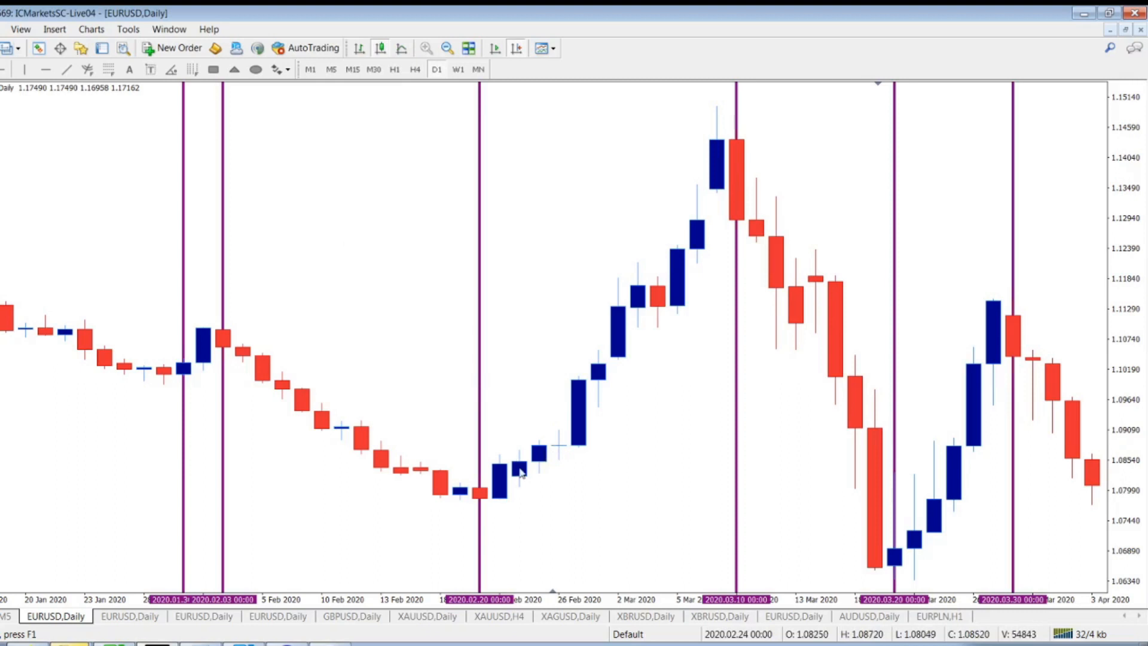
{"action": "mouse_move", "coordinate": [230, 506]}
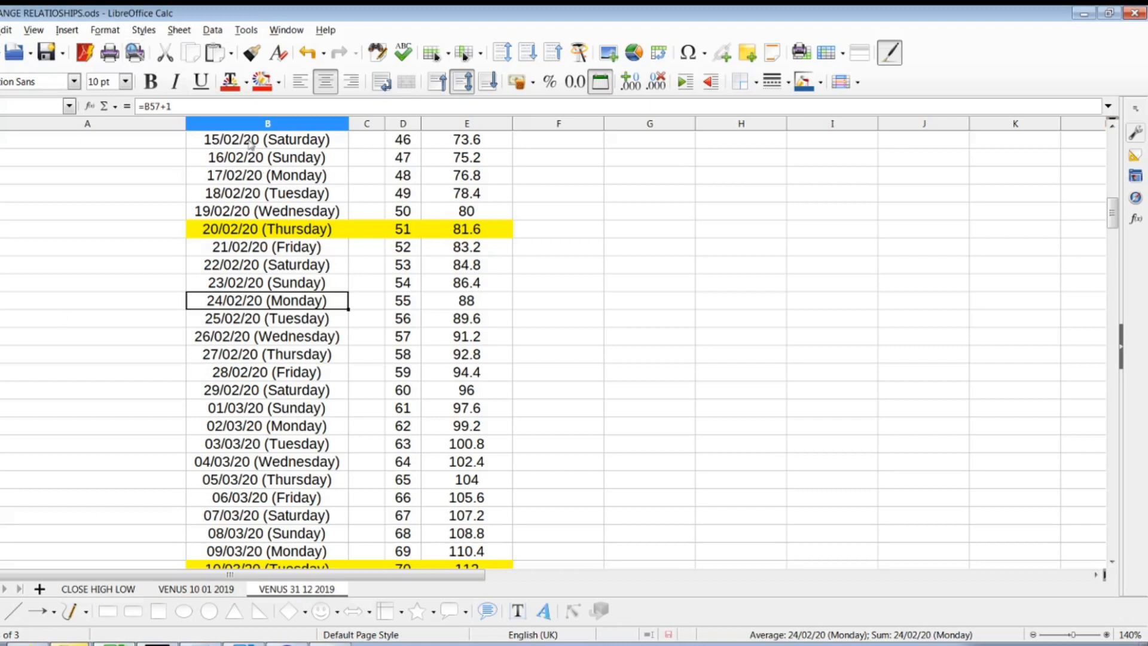
{"action": "scroll", "scroll_direction": "down", "scroll_amount": 3}
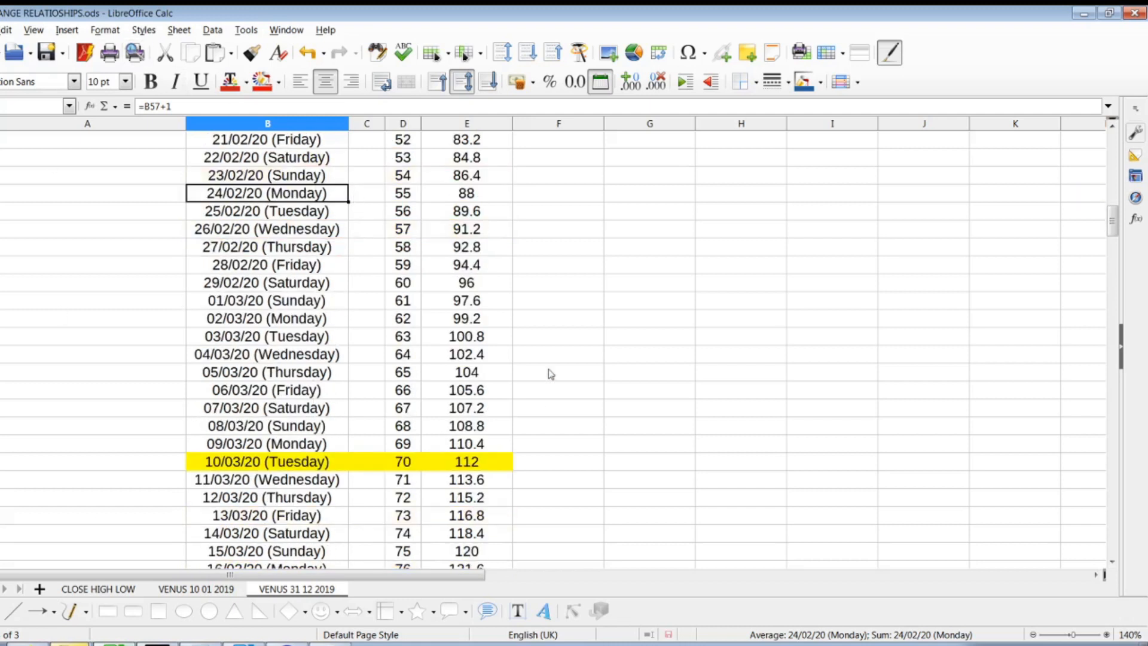
{"action": "left_click", "coordinate": [267, 461]}
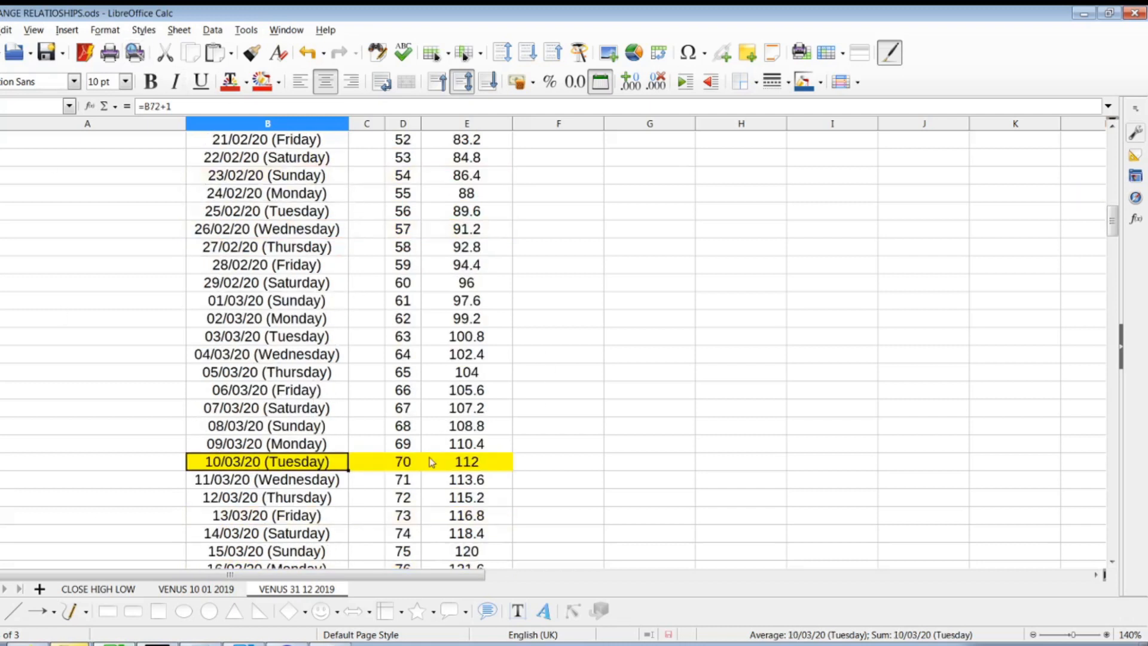
{"action": "left_click", "coordinate": [467, 461]}
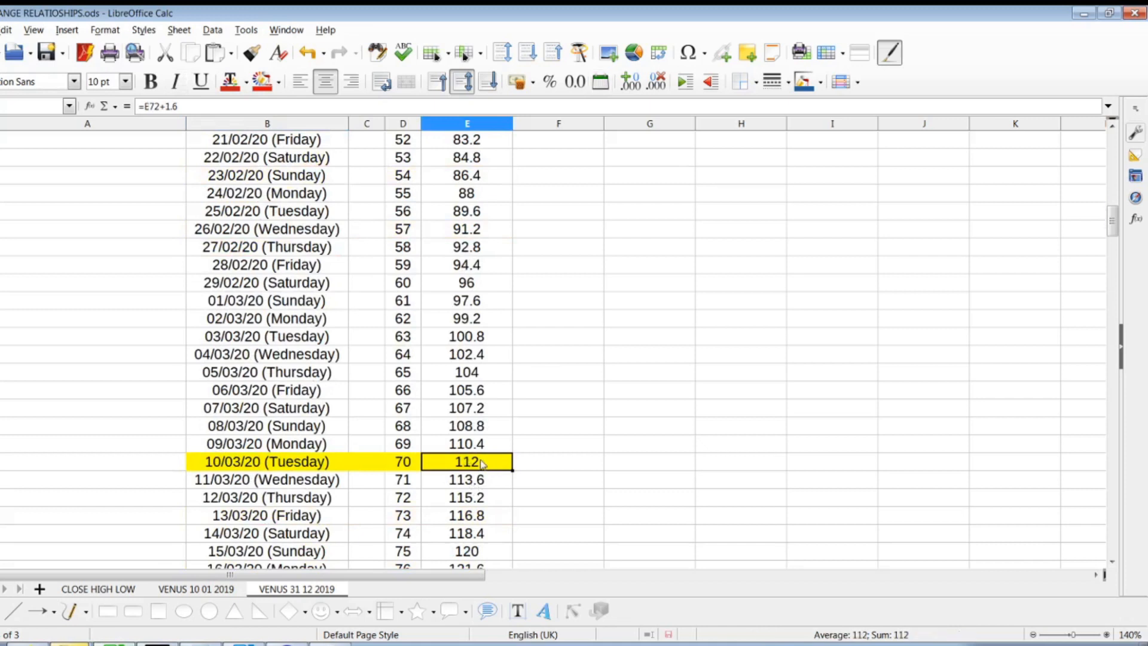
{"action": "mouse_move", "coordinate": [452, 470]}
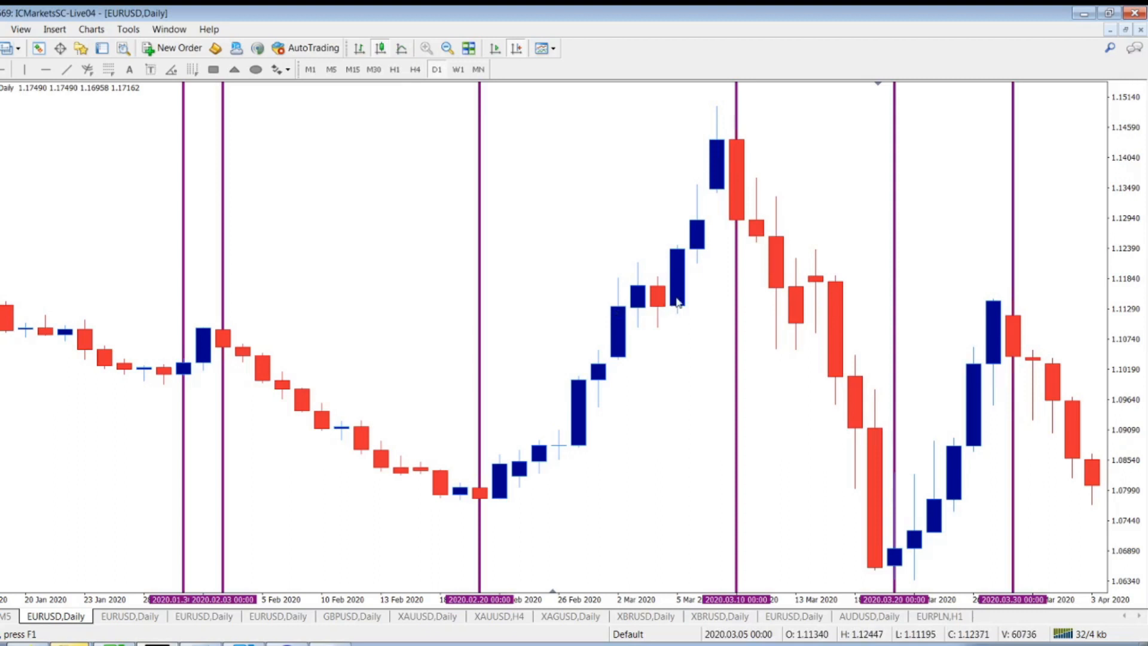
{"action": "mouse_move", "coordinate": [699, 244]}
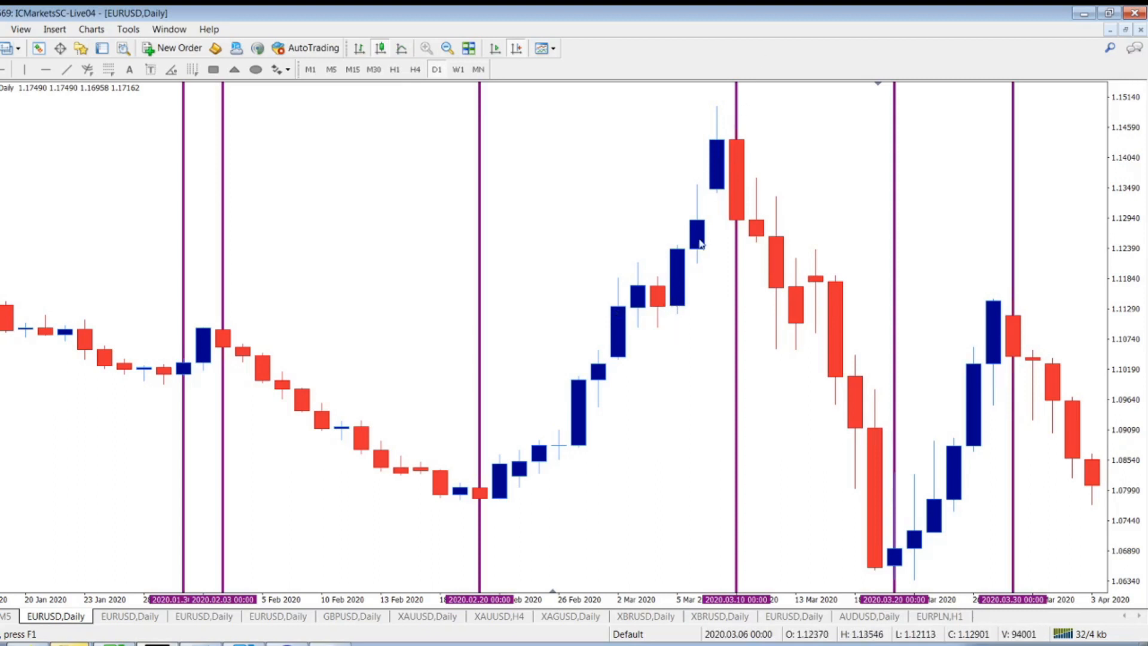
{"action": "mouse_move", "coordinate": [679, 317]}
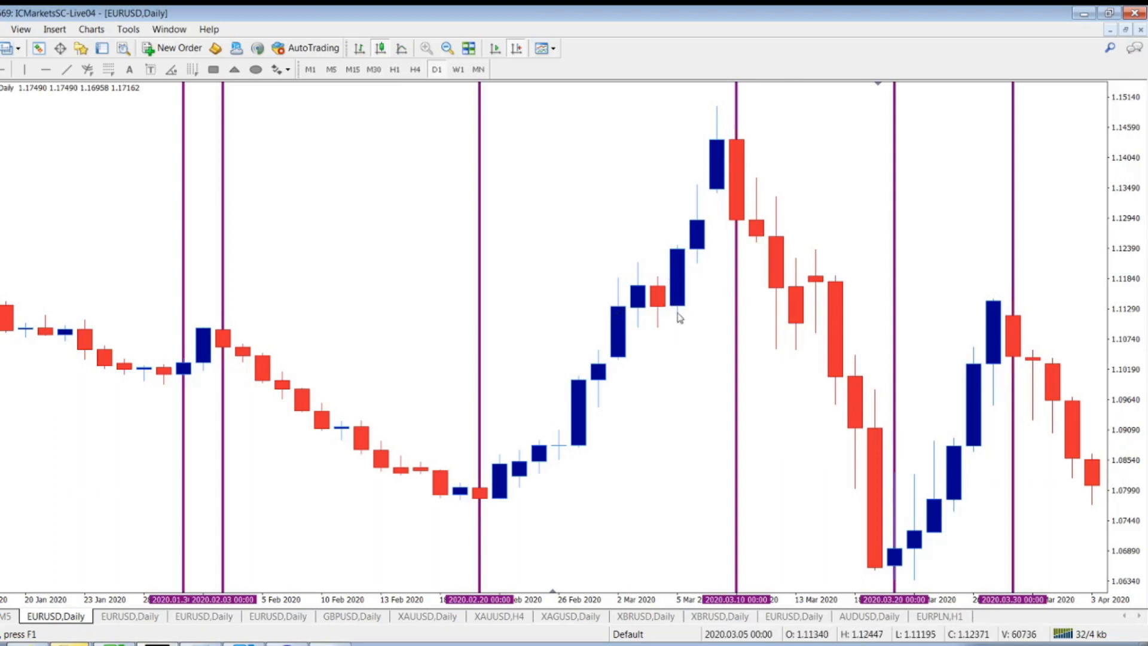
{"action": "mouse_move", "coordinate": [709, 173]}
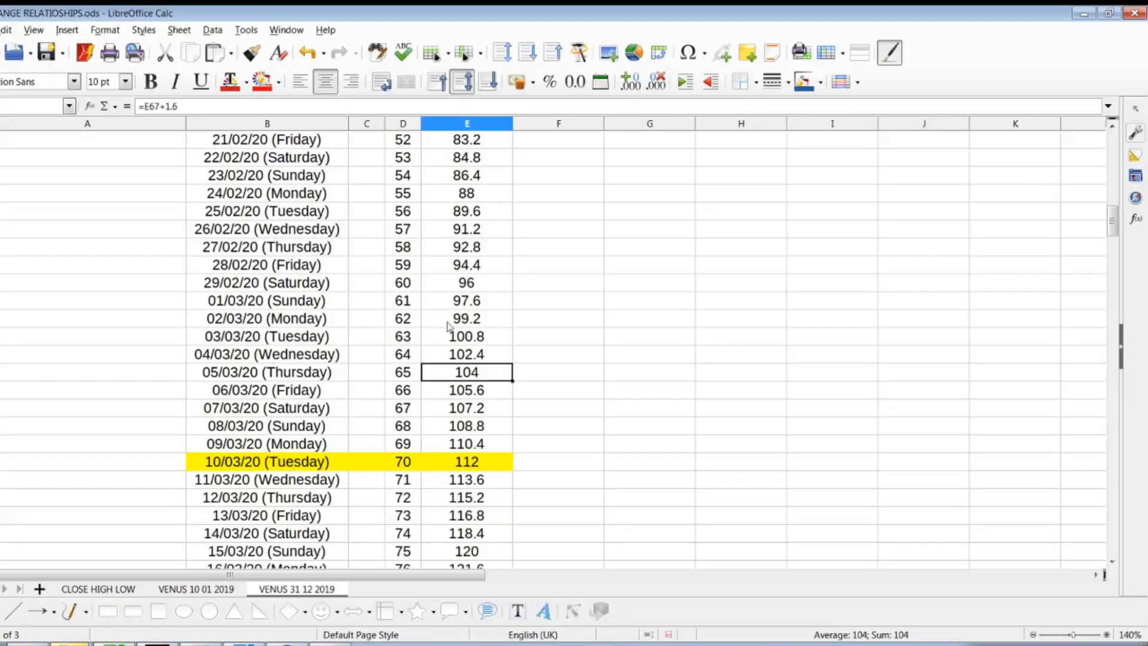
Scroll to the highlighted 20/03/20 row and check its Venus value 128
{"action": "scroll", "scroll_direction": "down", "scroll_amount": 3}
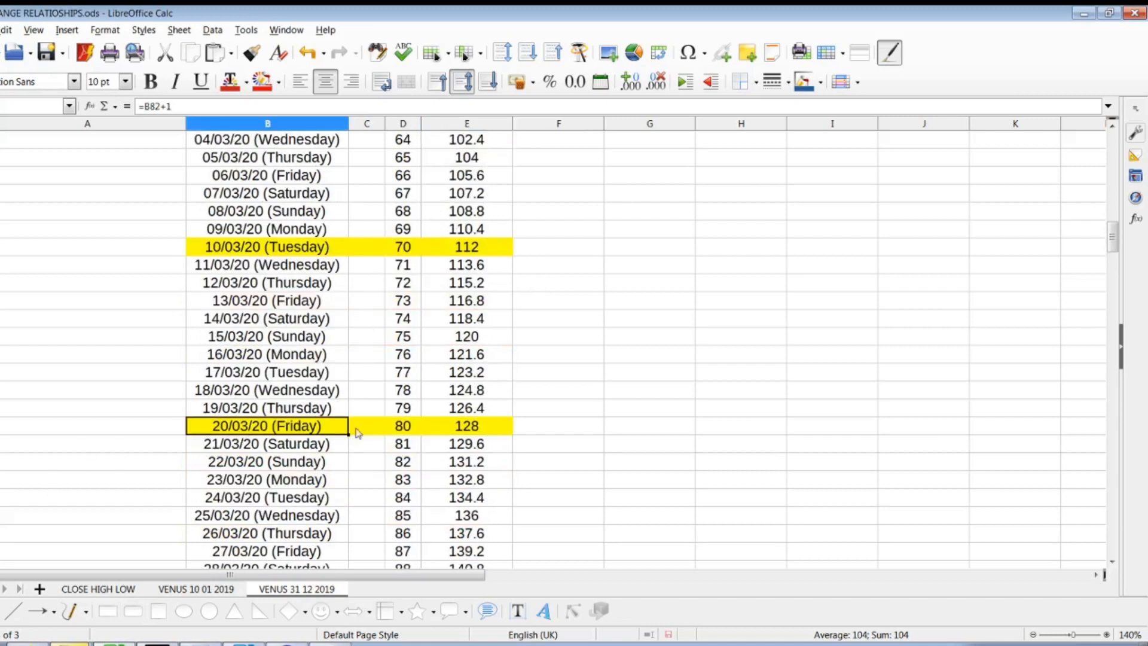
{"action": "left_click", "coordinate": [466, 425]}
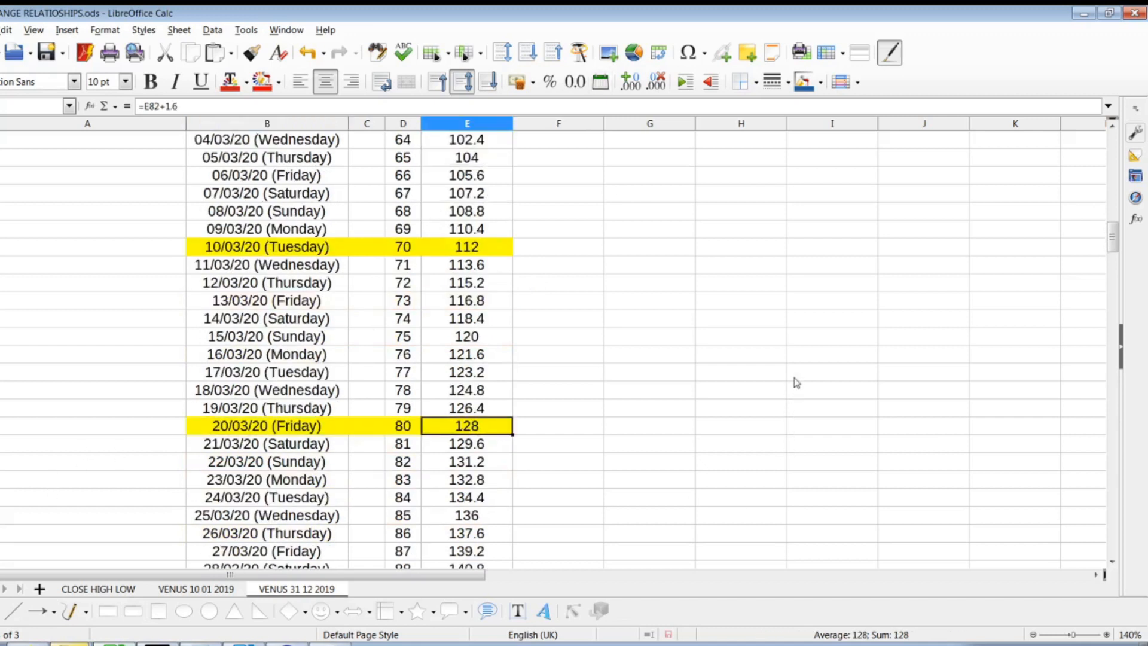
{"action": "mouse_move", "coordinate": [487, 443]}
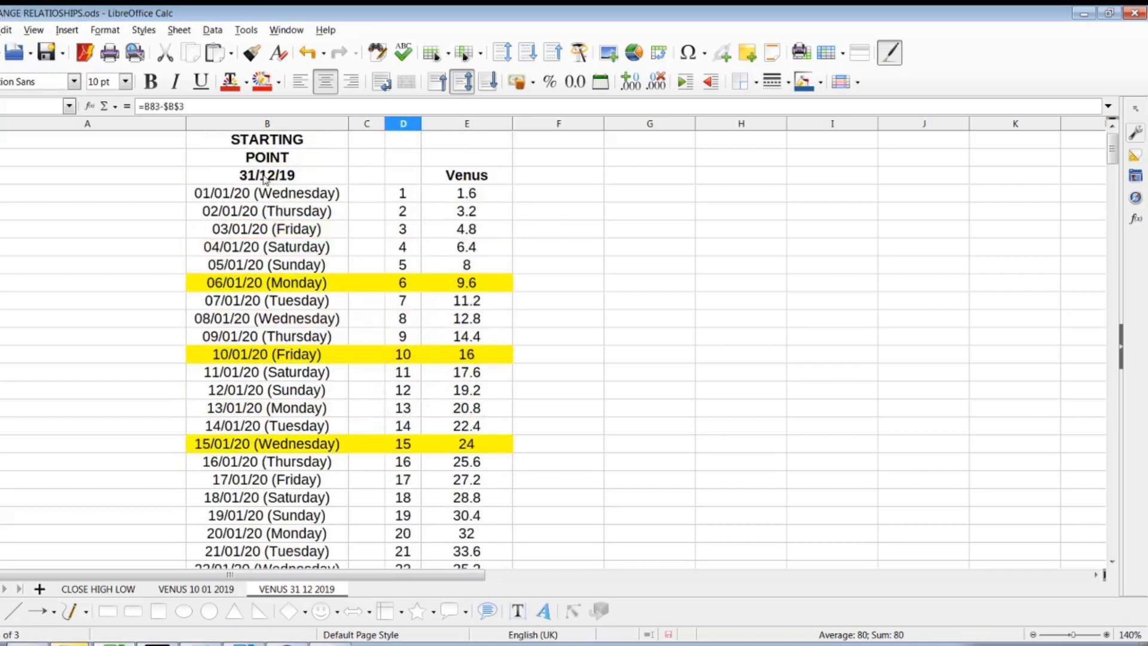
{"action": "left_click", "coordinate": [402, 283]}
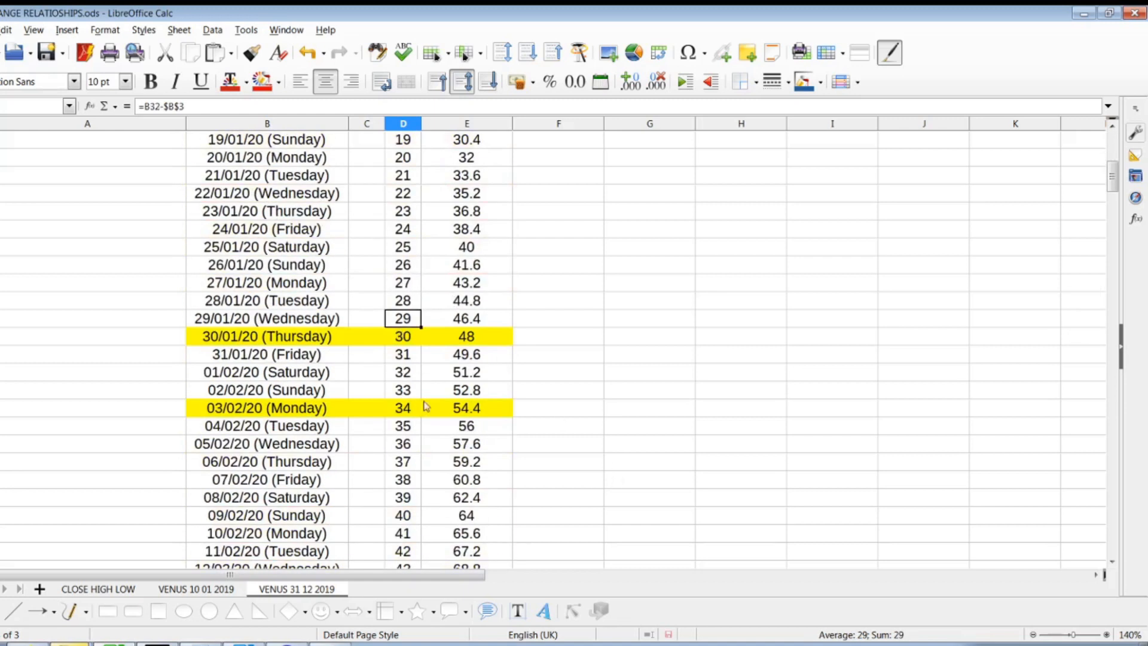
{"action": "mouse_move", "coordinate": [404, 415]}
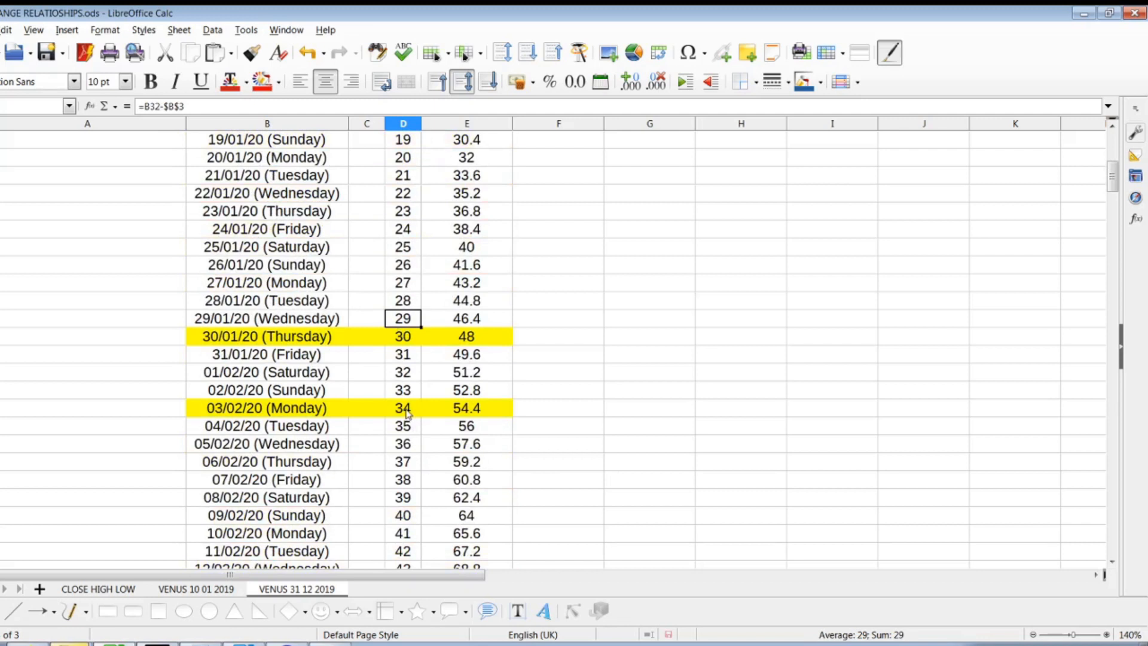
{"action": "mouse_move", "coordinate": [408, 443]}
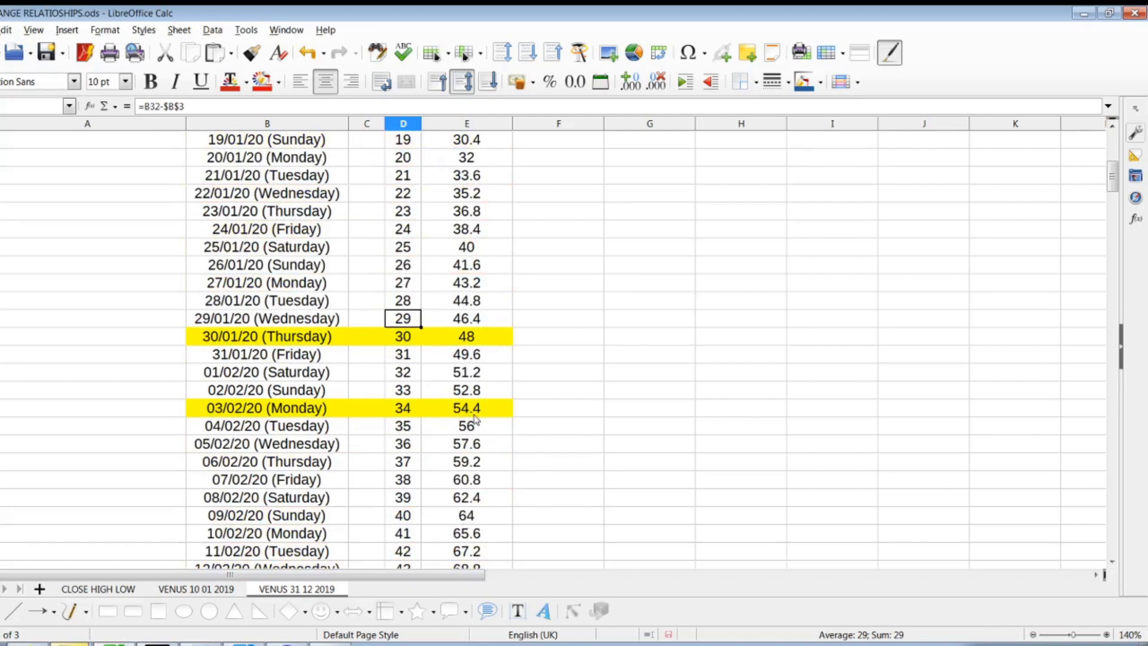
{"action": "scroll", "scroll_direction": "down", "scroll_amount": 3}
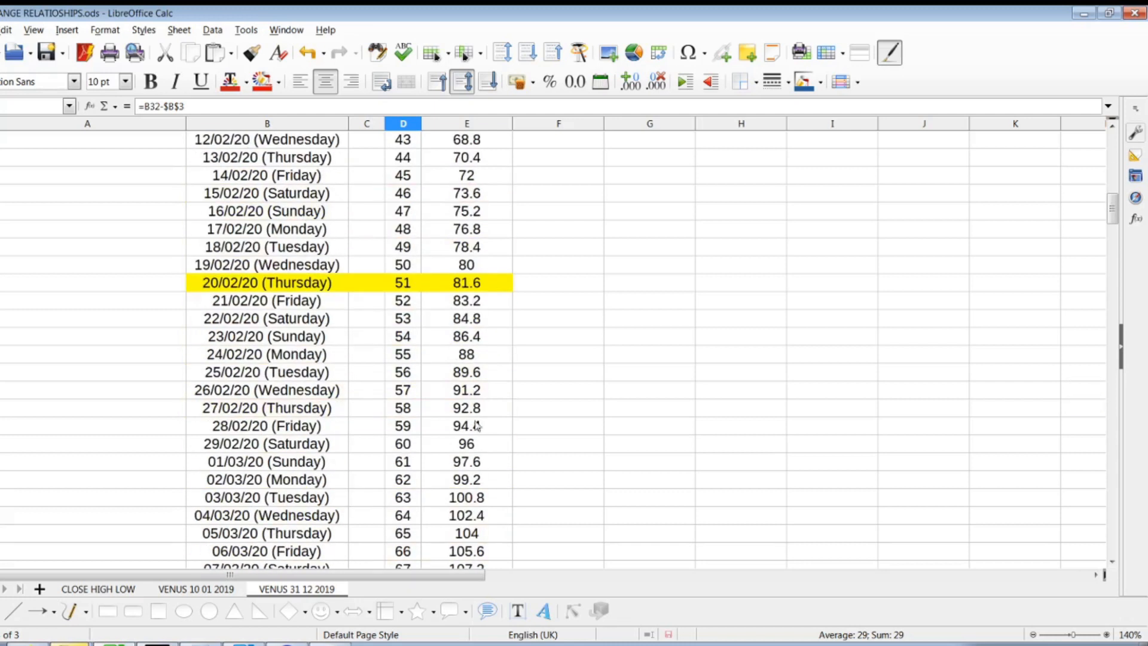
{"action": "mouse_move", "coordinate": [330, 271]}
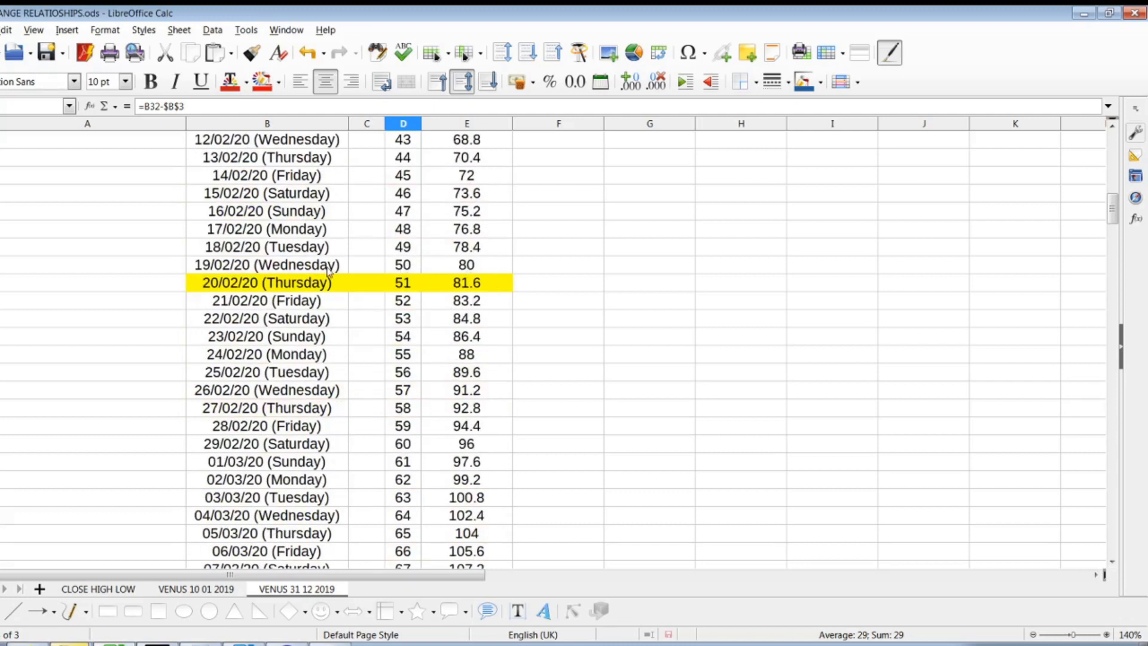
{"action": "left_click", "coordinate": [467, 264]}
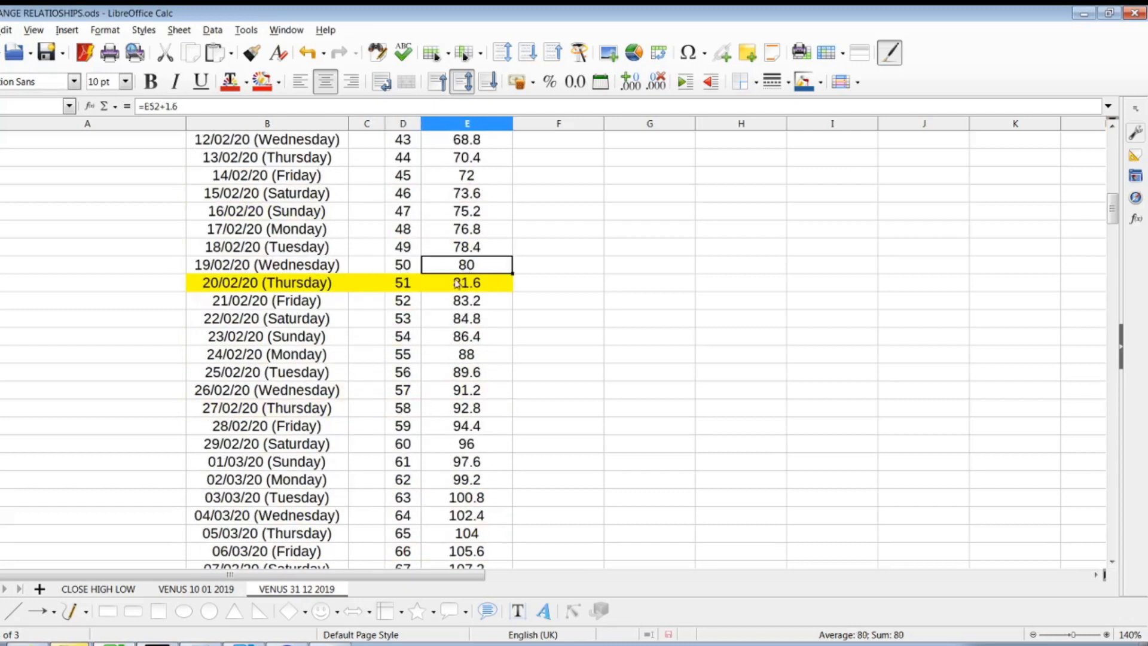
{"action": "left_click", "coordinate": [402, 264]}
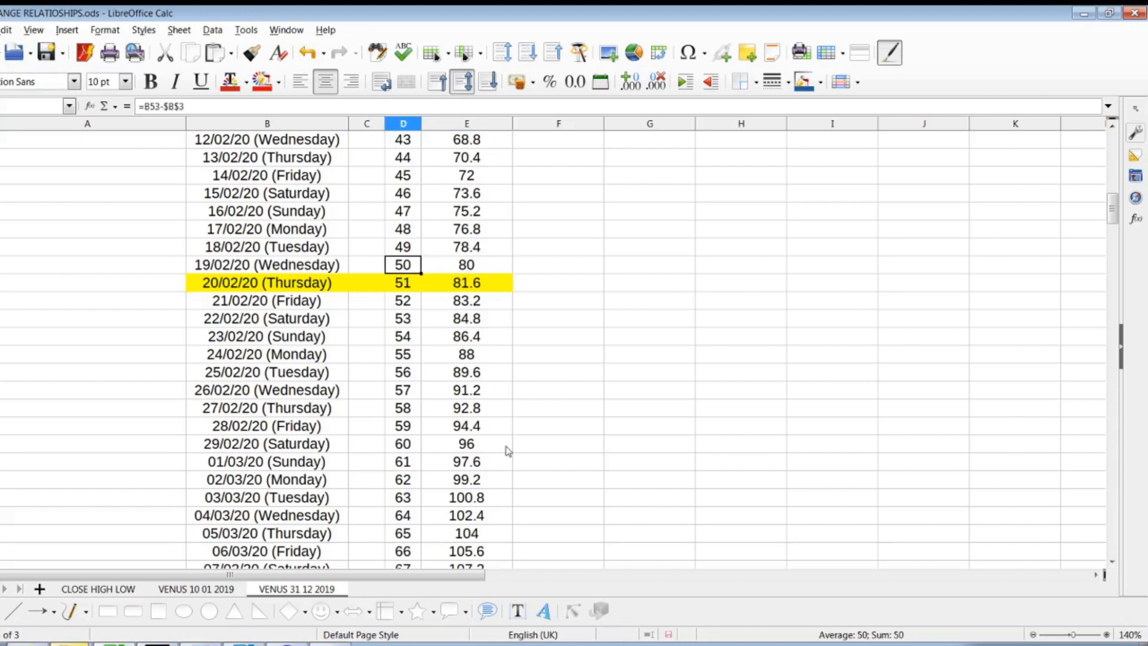
{"action": "scroll", "scroll_direction": "down", "scroll_amount": 3}
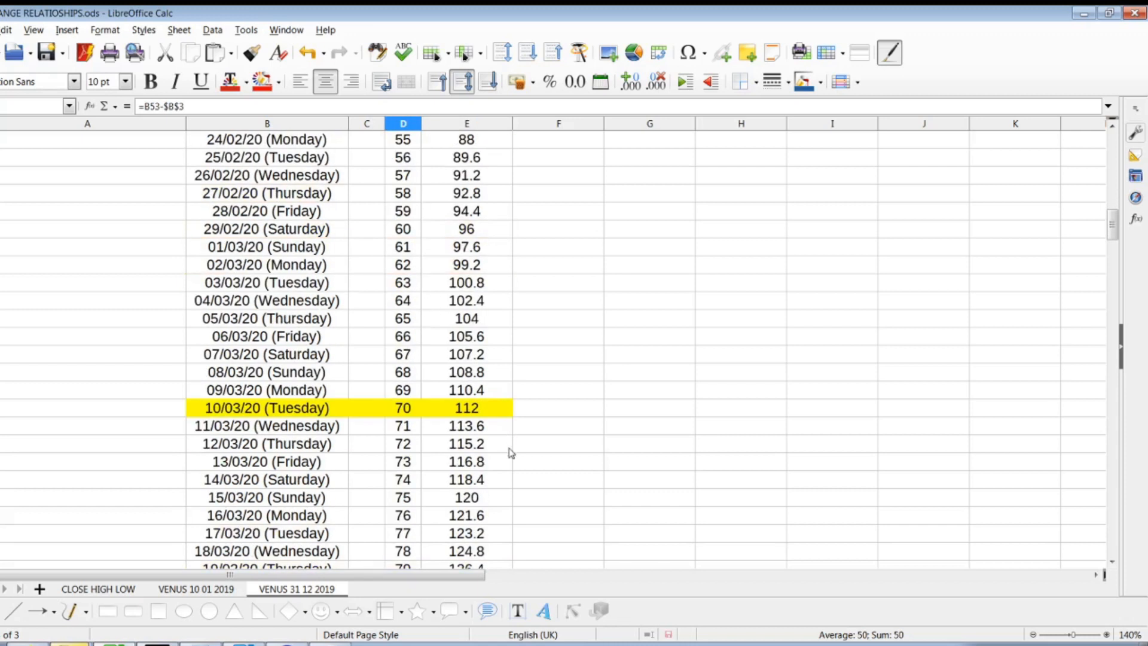
{"action": "left_click", "coordinate": [467, 408]}
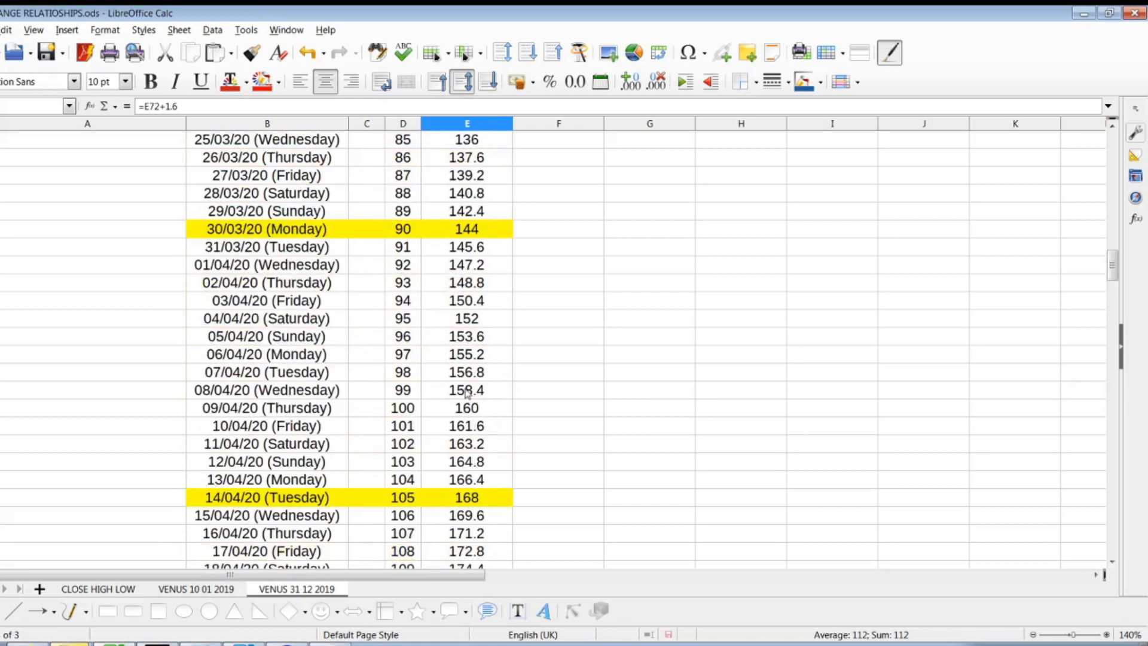
{"action": "scroll", "scroll_direction": "down", "scroll_amount": 3}
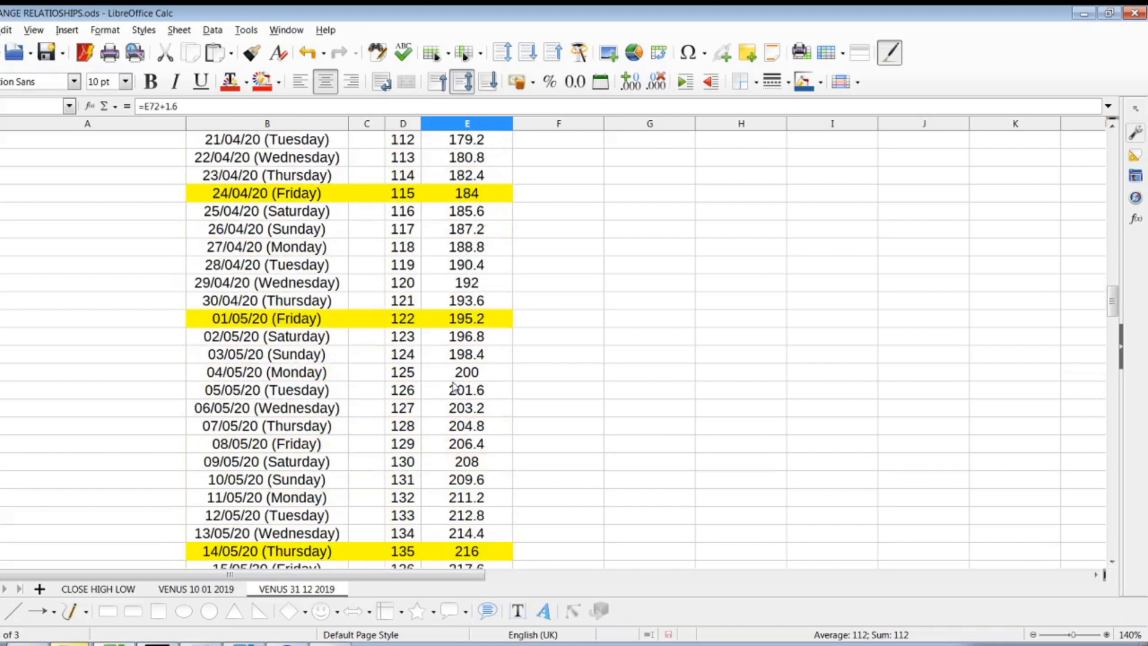
{"action": "scroll", "scroll_direction": "down", "scroll_amount": 3}
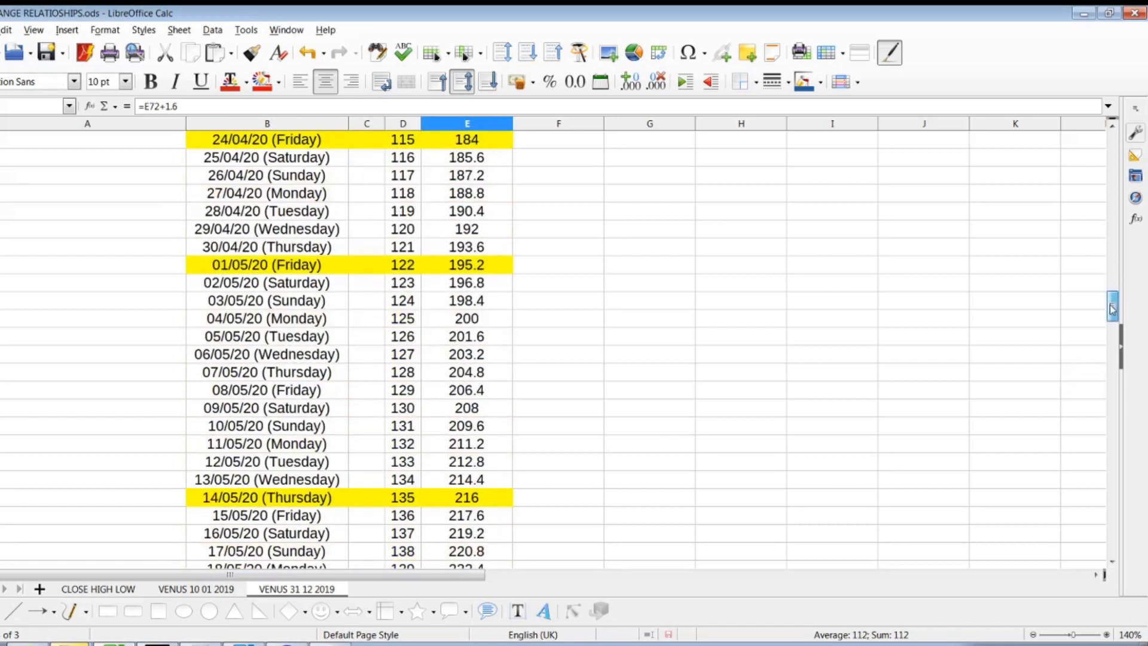
{"action": "left_click_drag", "start_coordinate": [1110, 308], "coordinate": [1110, 440]}
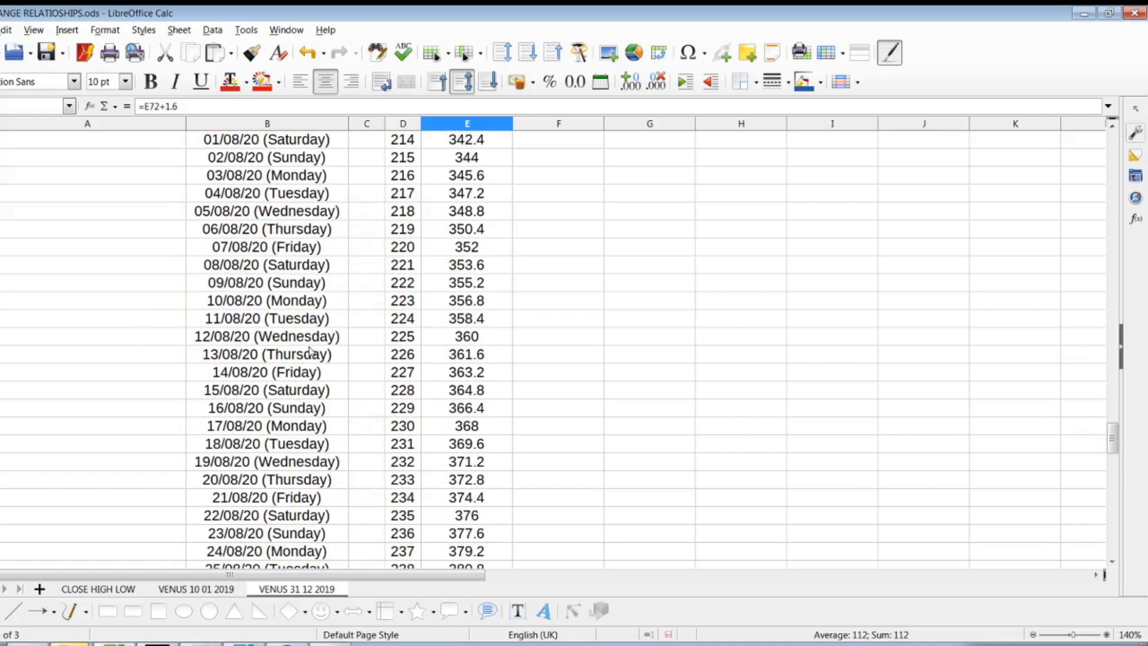
{"action": "left_click", "coordinate": [266, 336]}
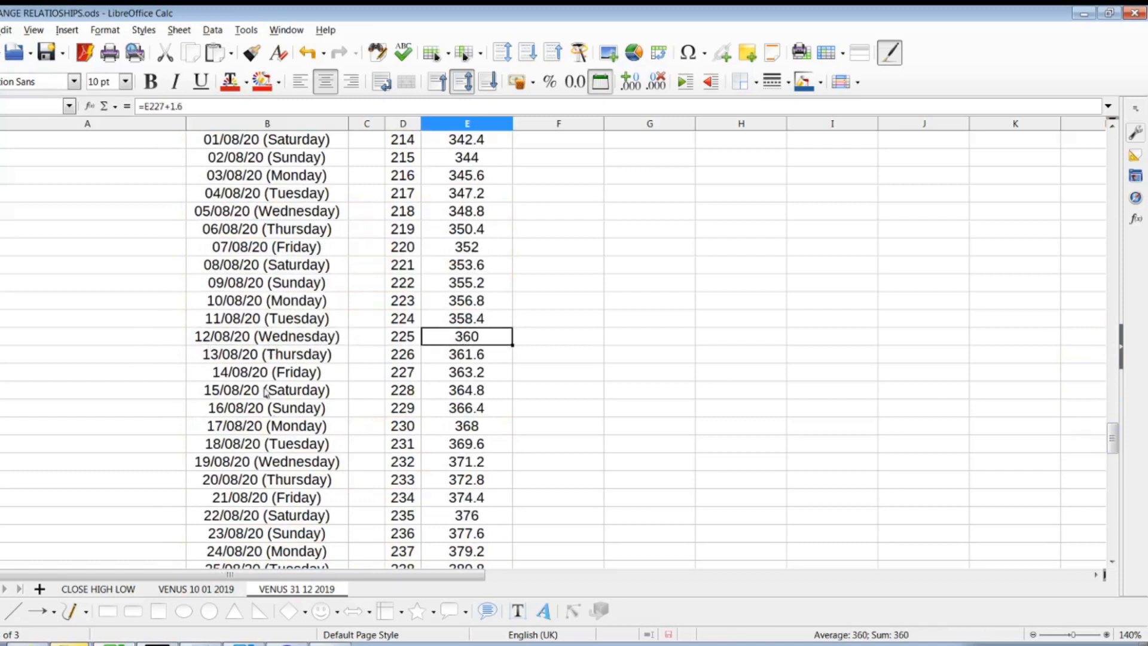
{"action": "left_click", "coordinate": [267, 336]}
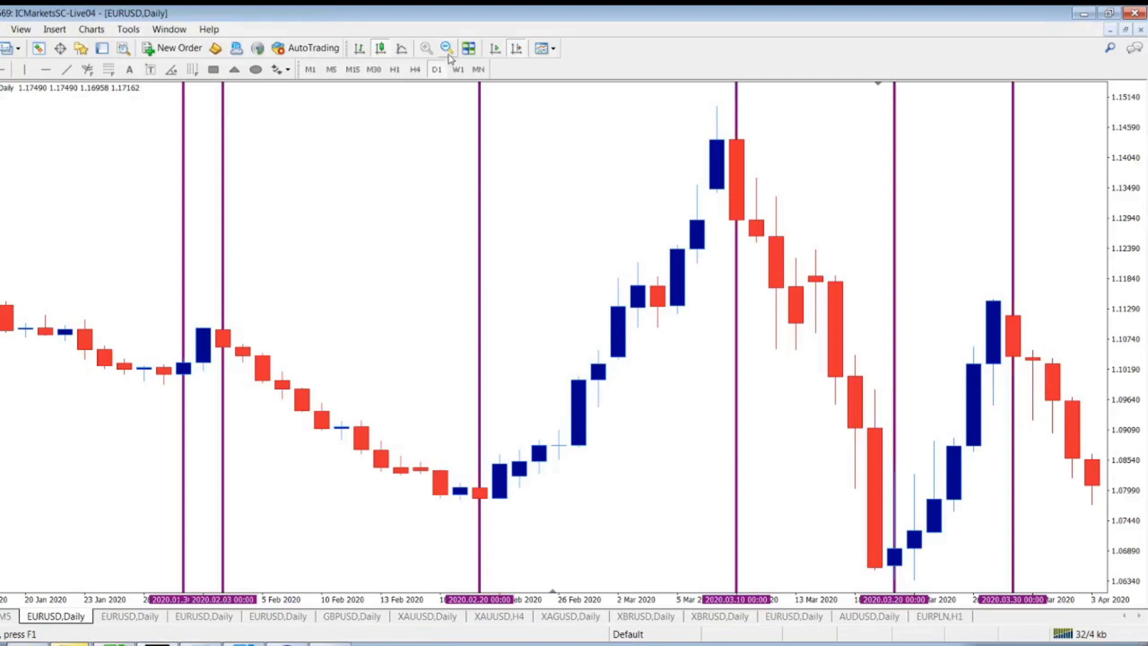
Zoom out the EURUSD daily chart to show 2020 through late September
{"action": "left_click", "coordinate": [445, 48]}
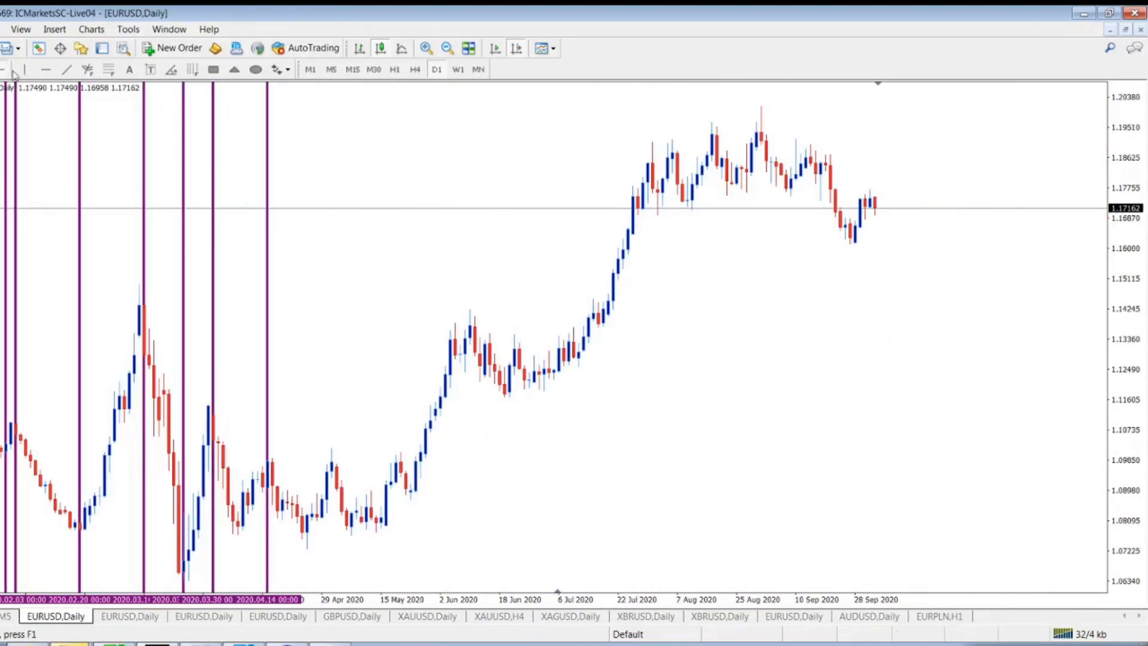
{"action": "mouse_move", "coordinate": [720, 218]}
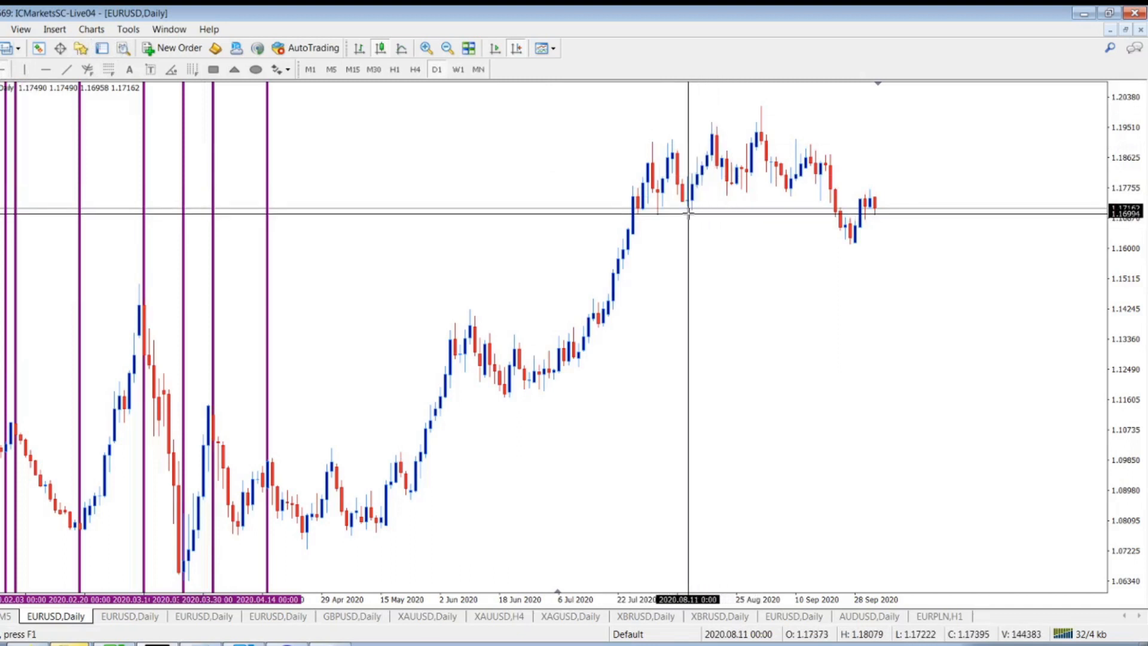
{"action": "mouse_move", "coordinate": [695, 215]}
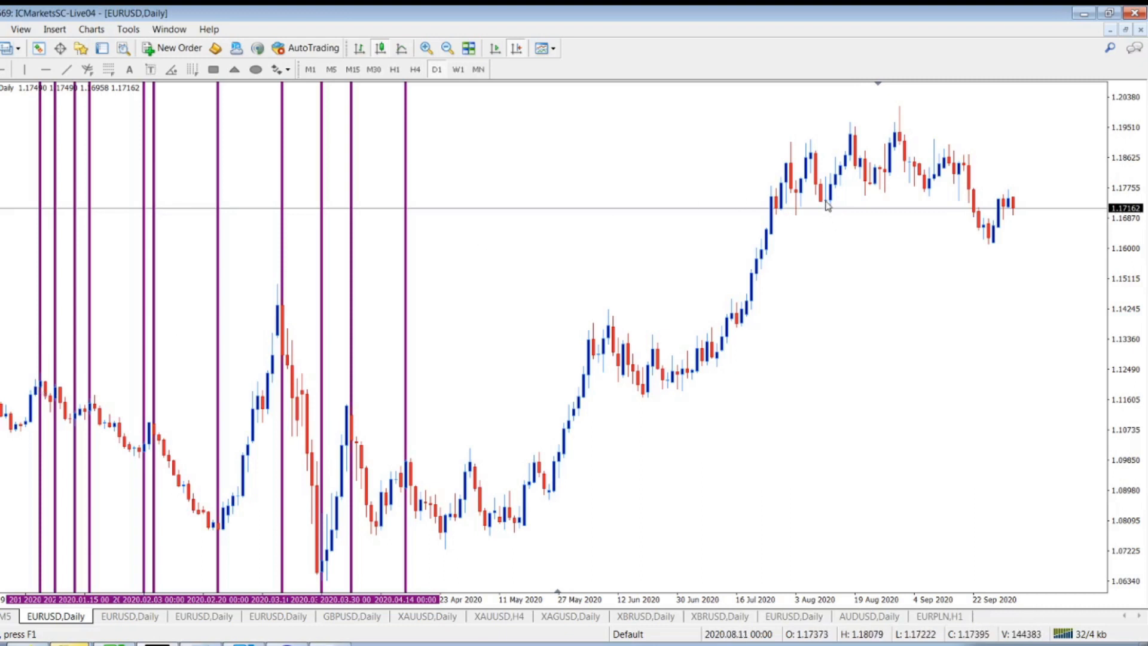
{"action": "mouse_move", "coordinate": [840, 192]}
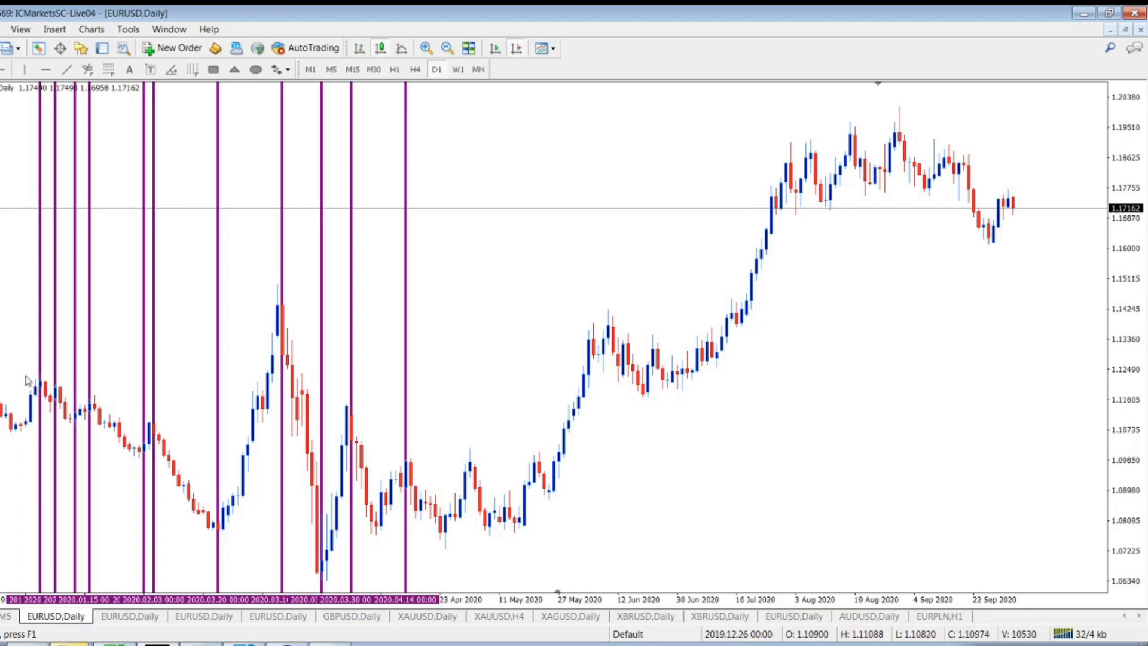
{"action": "mouse_move", "coordinate": [826, 205]}
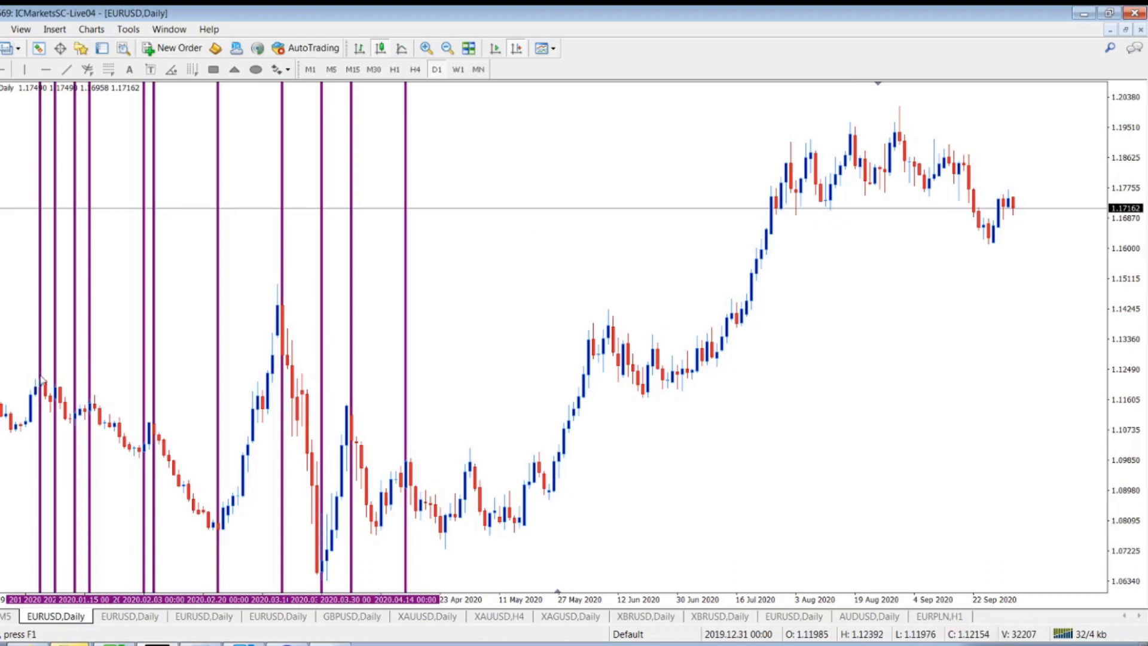
{"action": "mouse_move", "coordinate": [826, 205]}
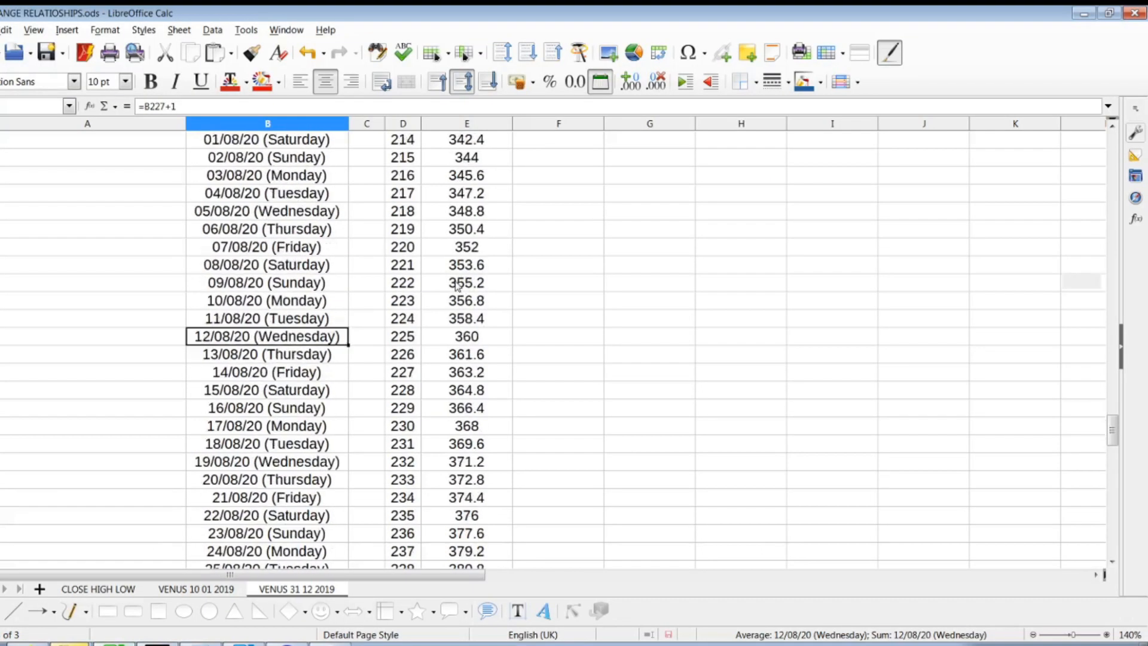
{"action": "scroll", "scroll_direction": "down", "scroll_amount": 3}
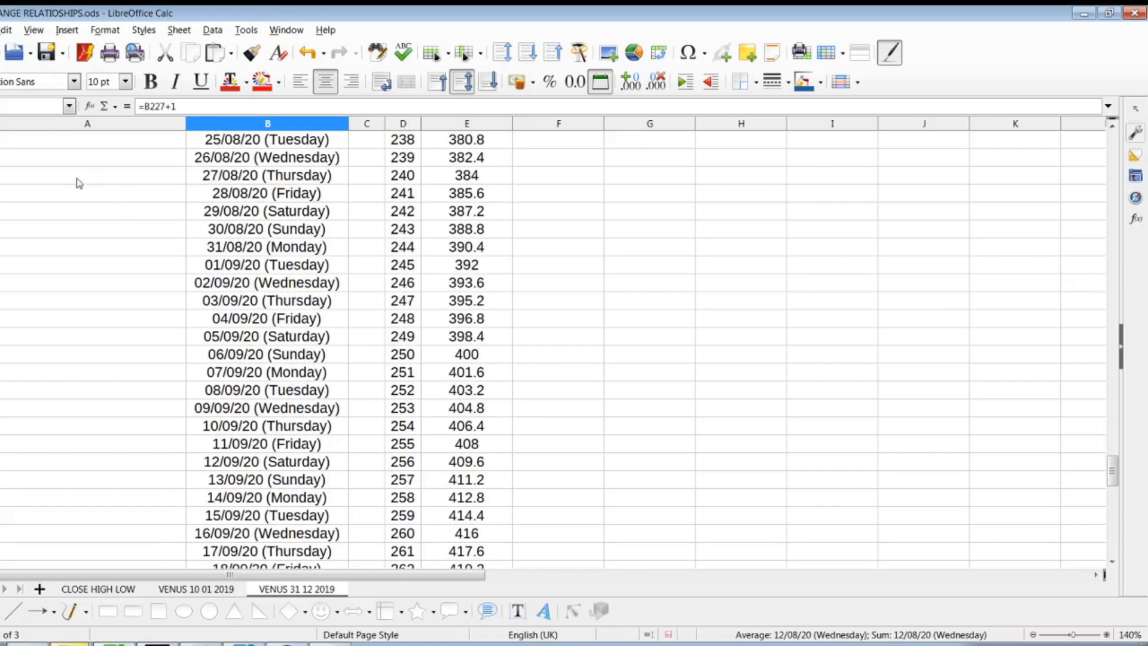
{"action": "mouse_move", "coordinate": [275, 277]}
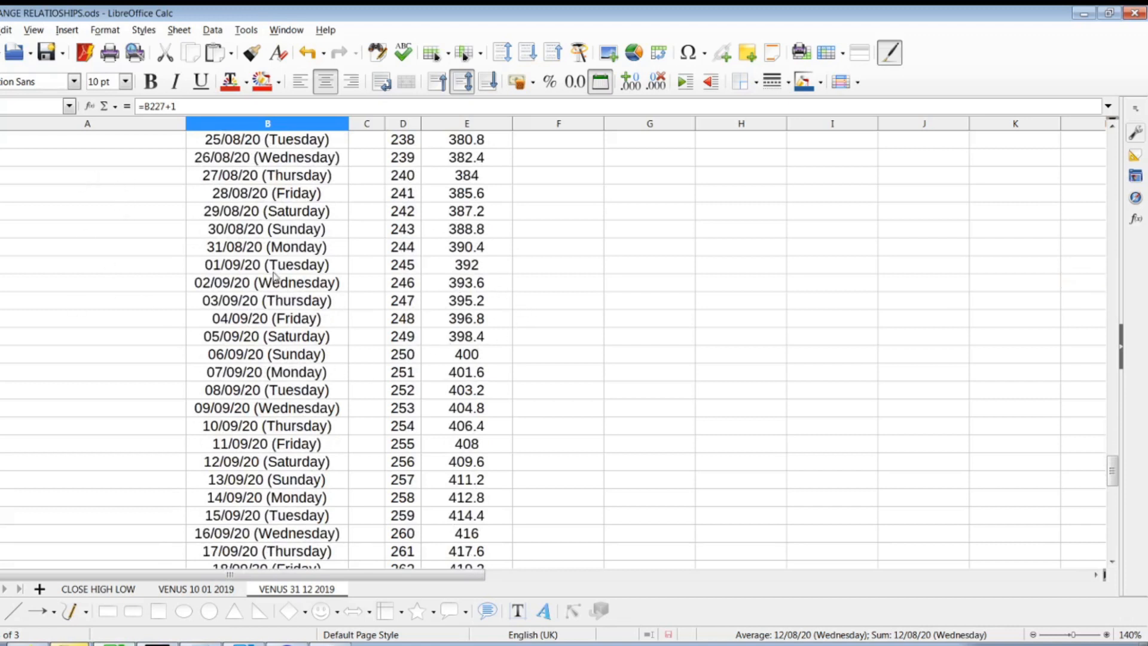
{"action": "left_click", "coordinate": [267, 264]}
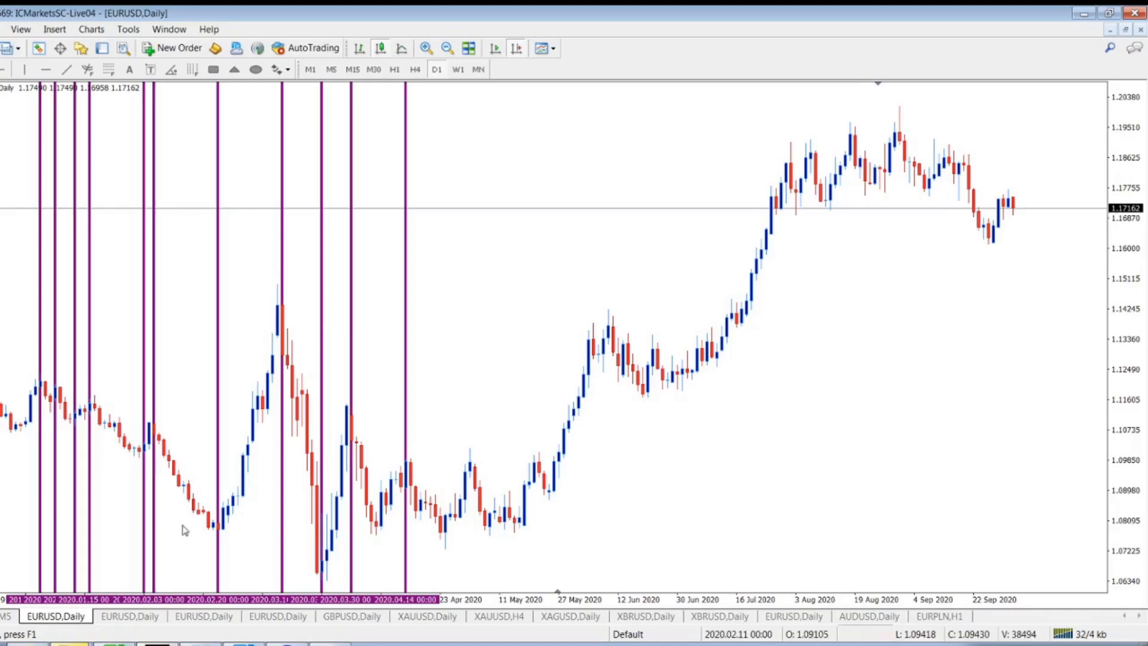
{"action": "mouse_move", "coordinate": [900, 143]}
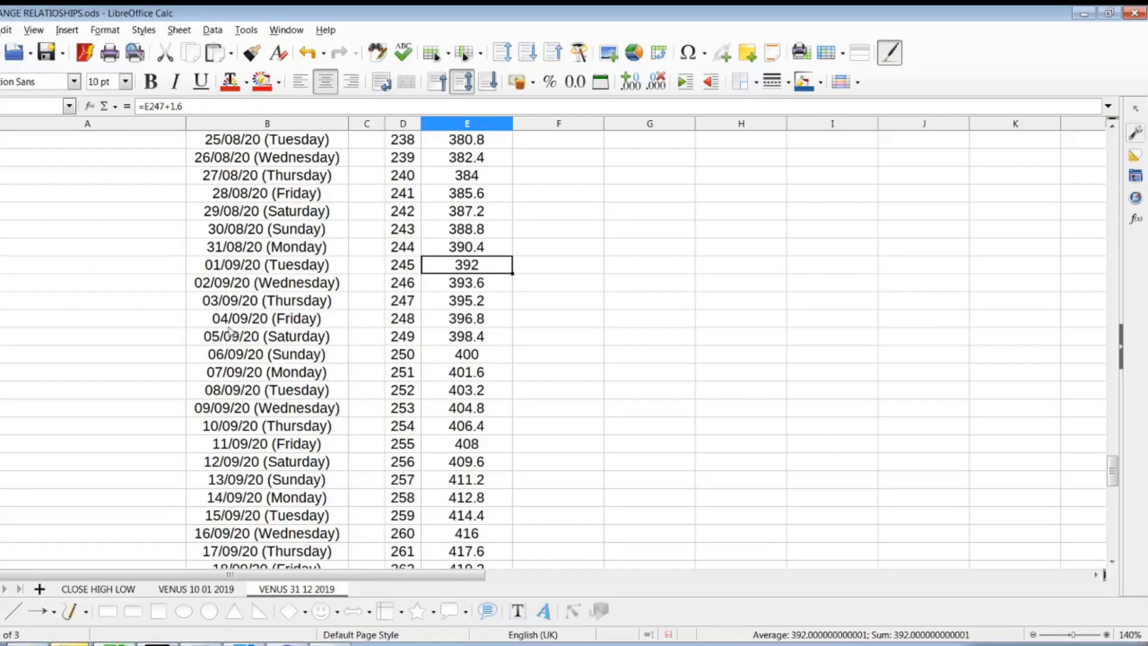
{"action": "scroll", "scroll_direction": "down", "scroll_amount": 3}
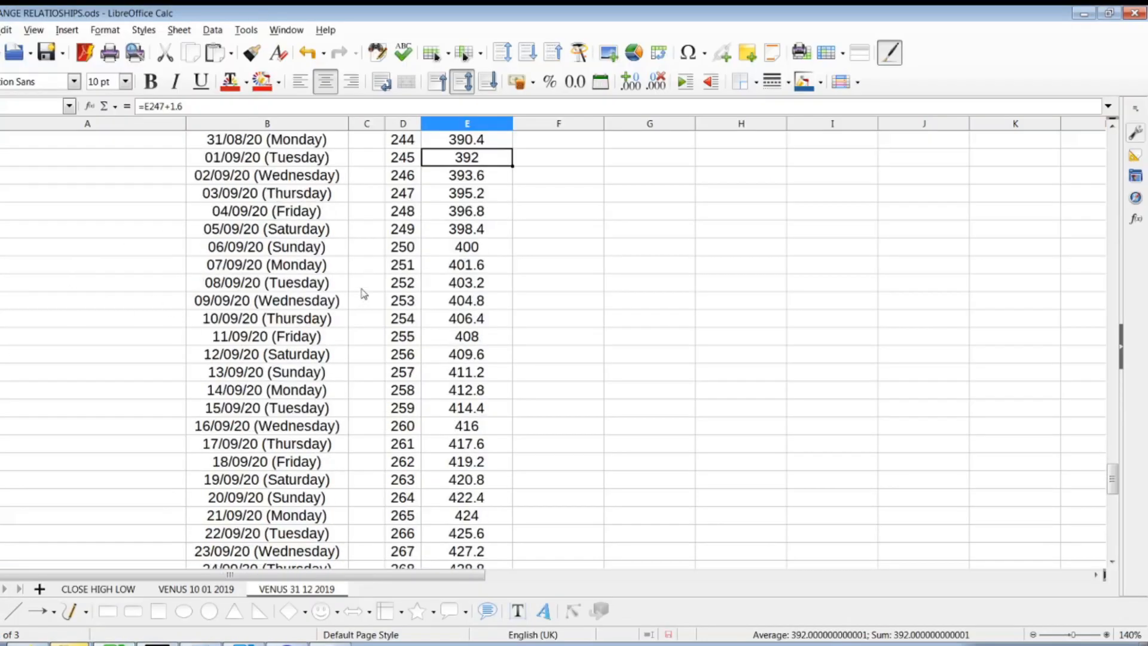
{"action": "scroll", "scroll_direction": "down", "scroll_amount": 3}
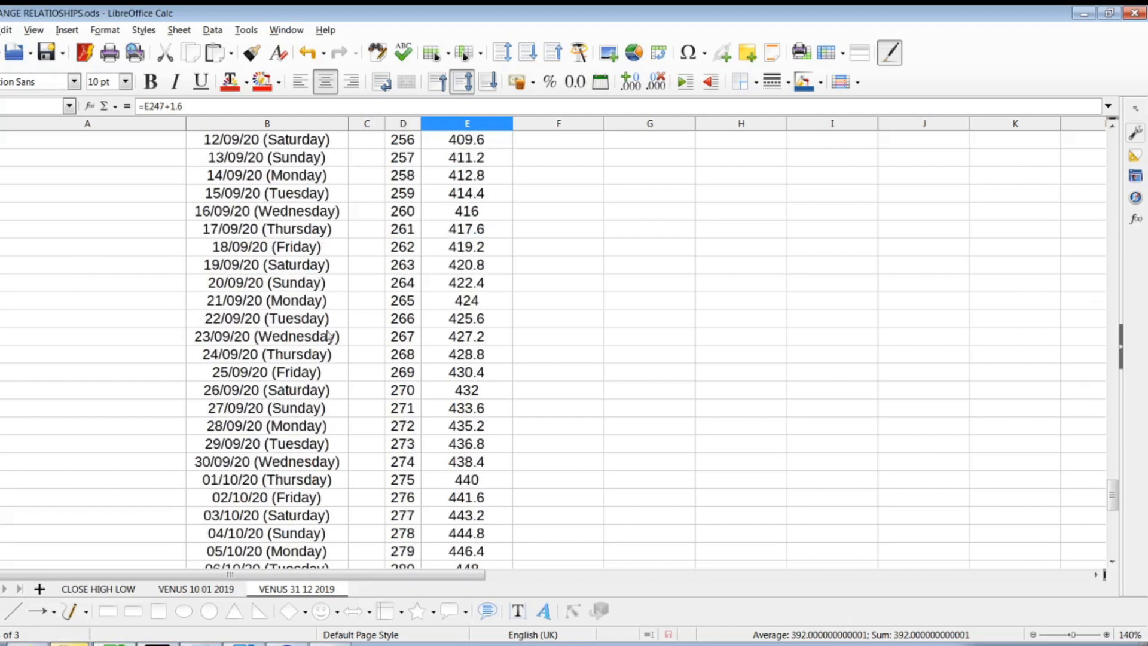
{"action": "mouse_move", "coordinate": [245, 407]}
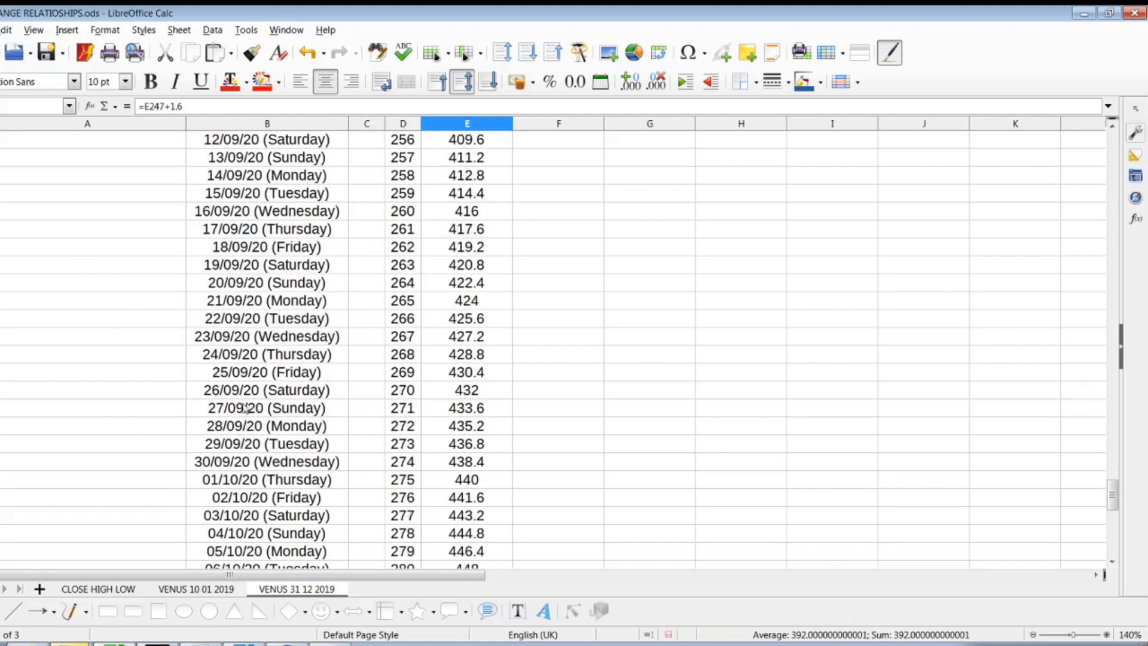
{"action": "left_click", "coordinate": [266, 425]}
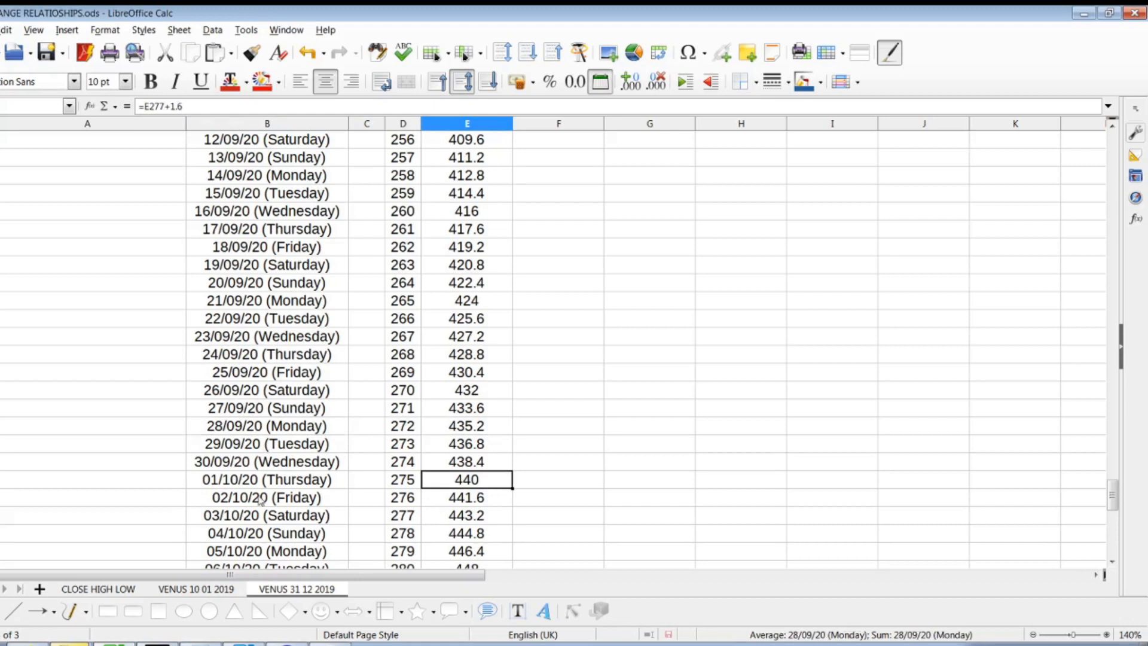
{"action": "scroll", "scroll_direction": "down", "scroll_amount": 3}
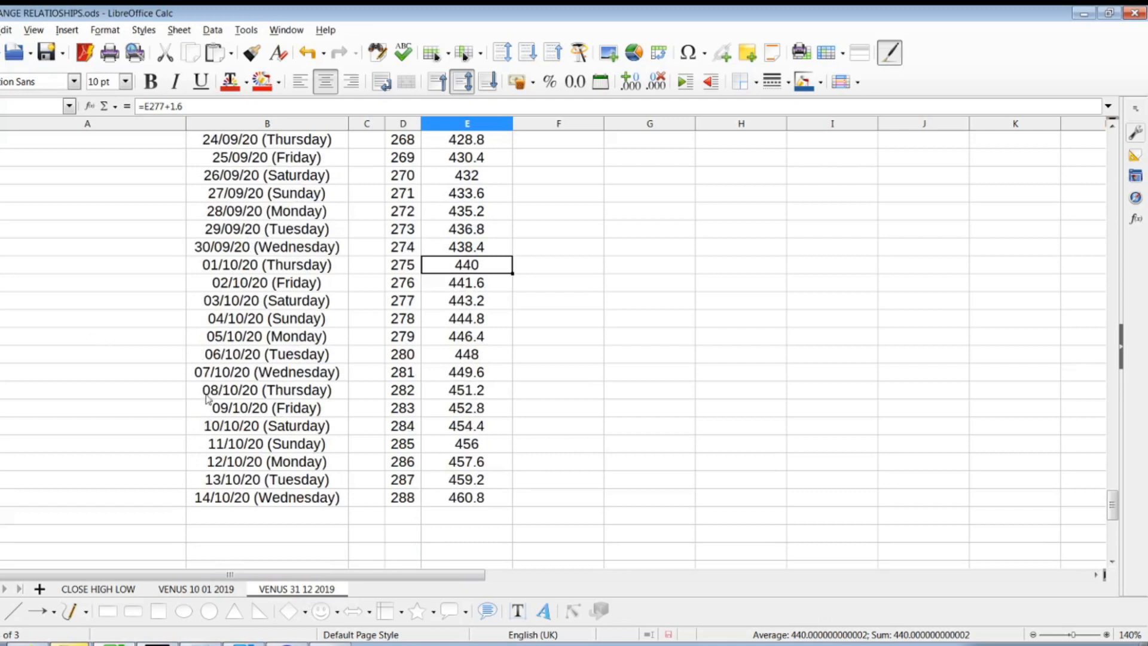
{"action": "left_click", "coordinate": [466, 317]}
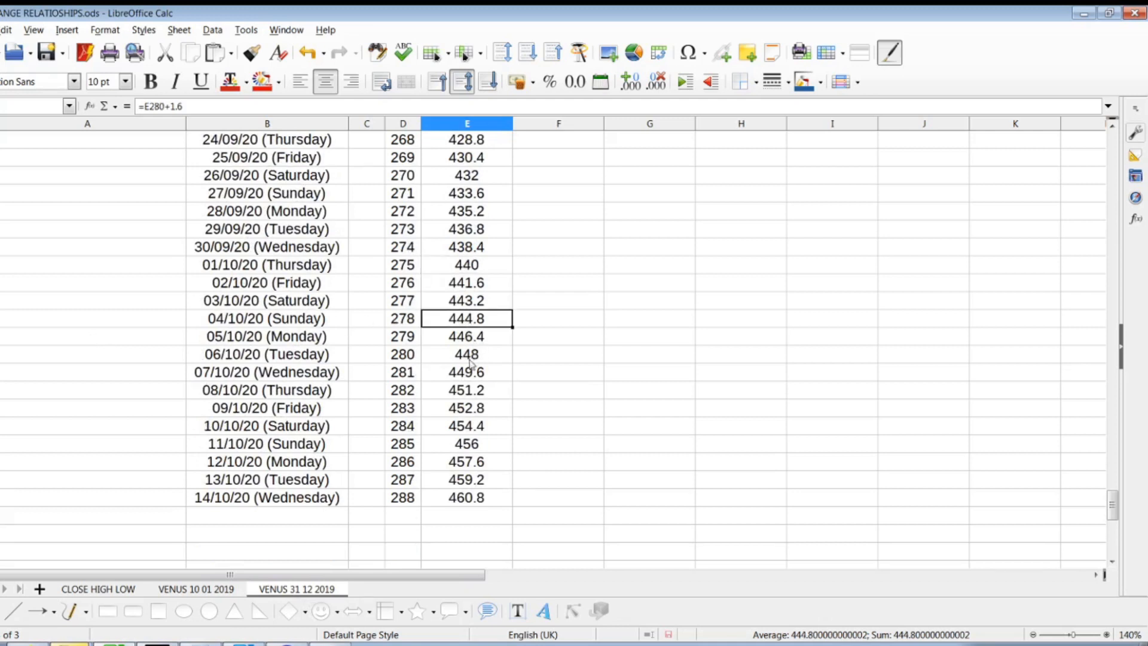
{"action": "left_click", "coordinate": [466, 354]}
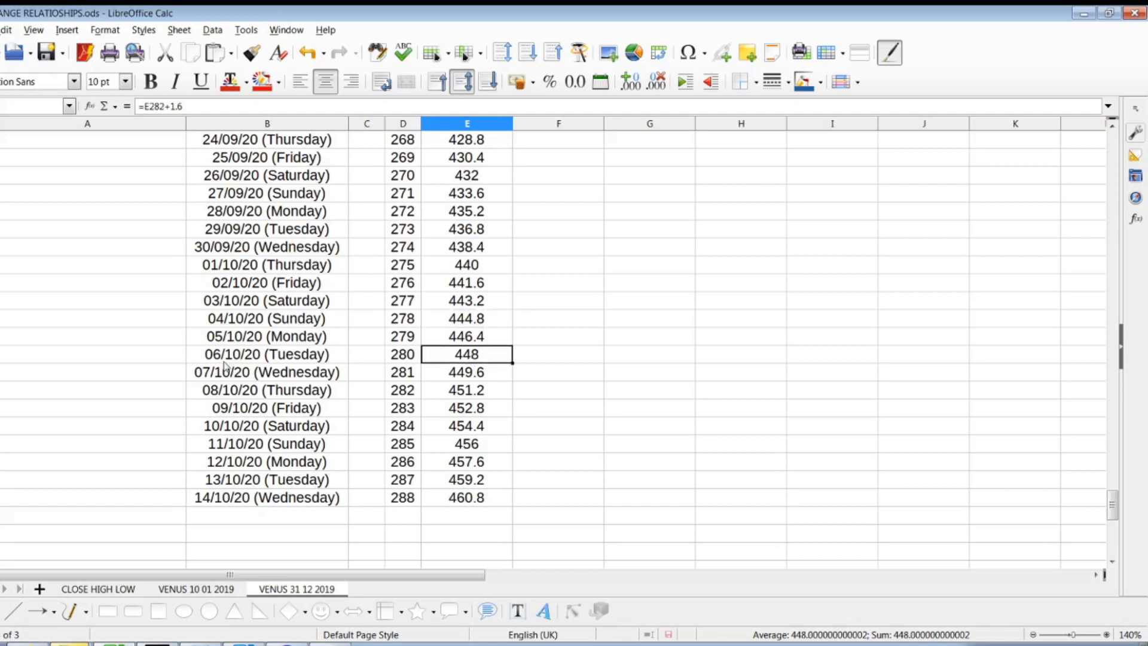
{"action": "mouse_move", "coordinate": [228, 365]}
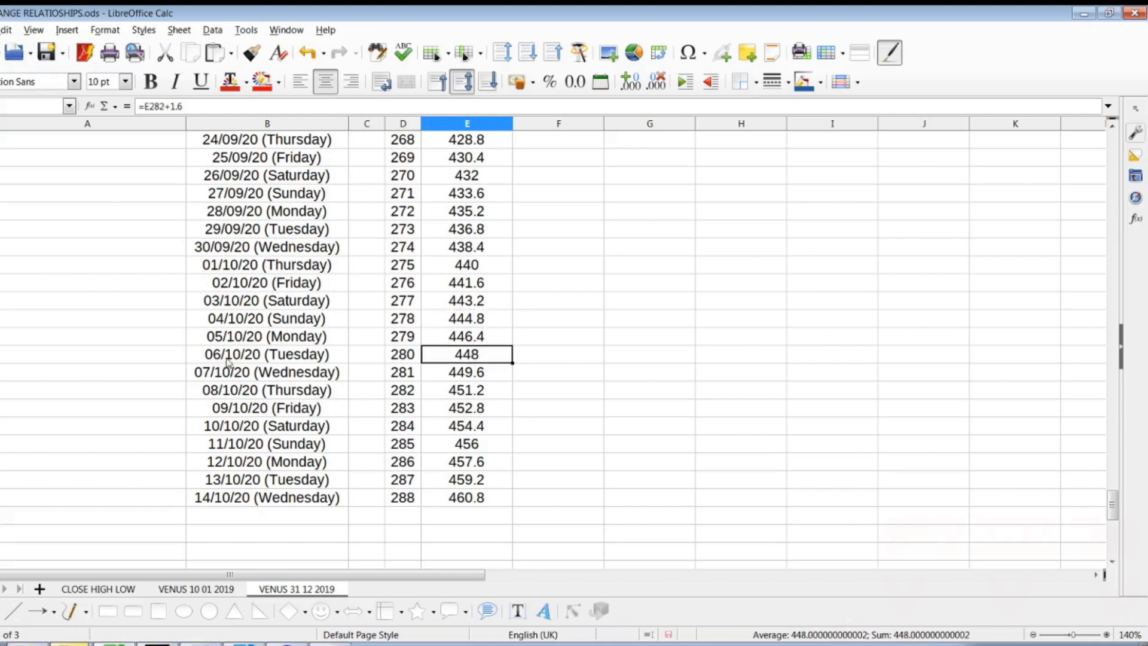